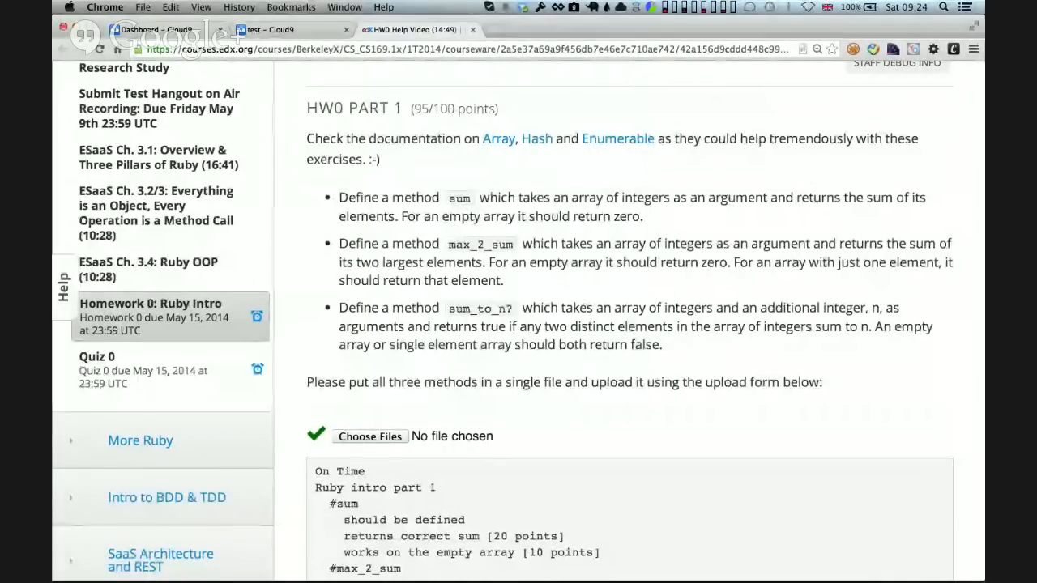
Highlight 'For an empty array it should return zero.' and switch to the Cloud9 dashboard.
drag(340, 198, 528, 217)
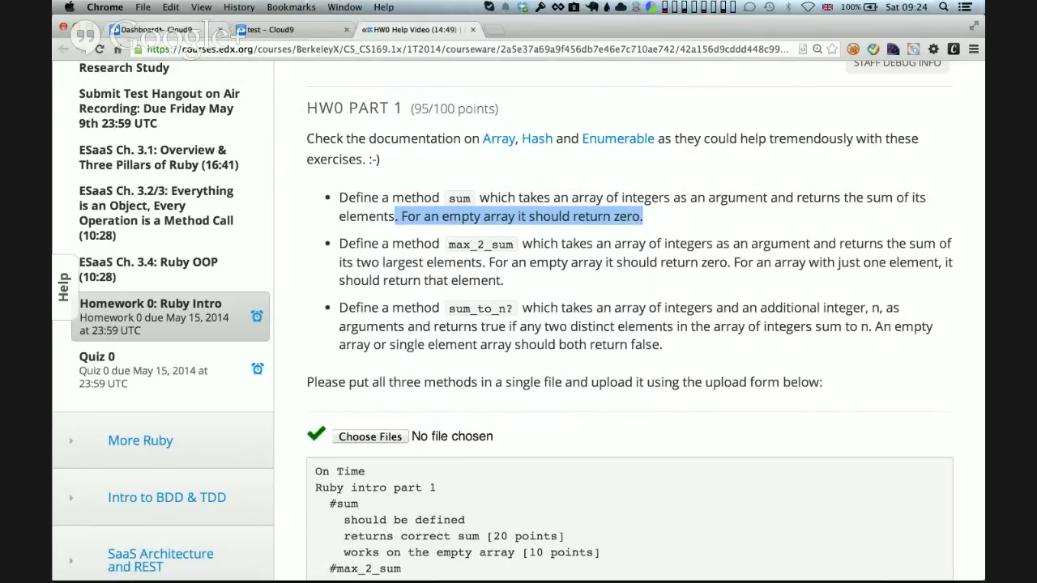
click(149, 29)
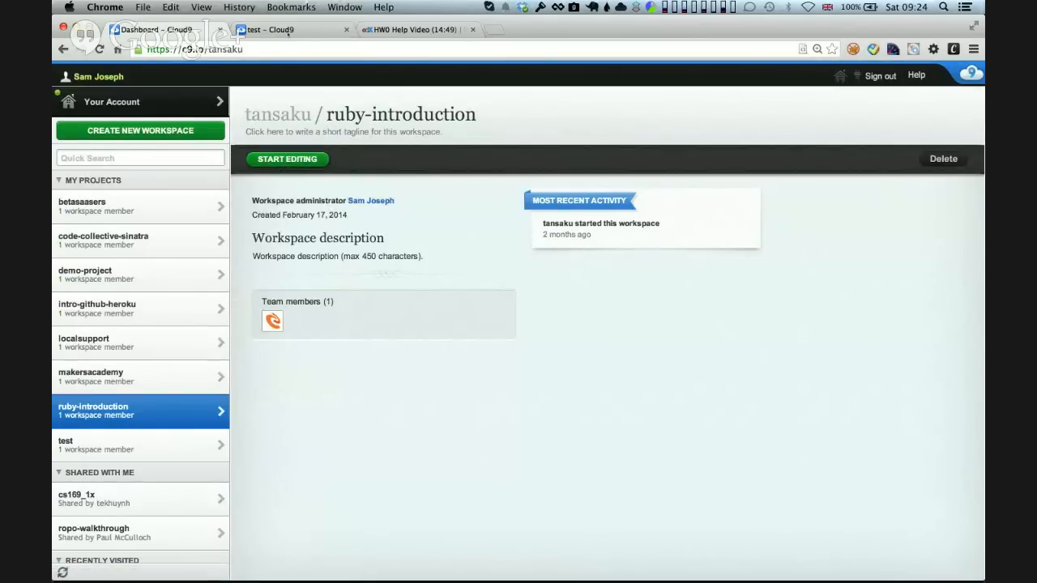
Open the test workspace so test.rb shows in the editor.
click(279, 29)
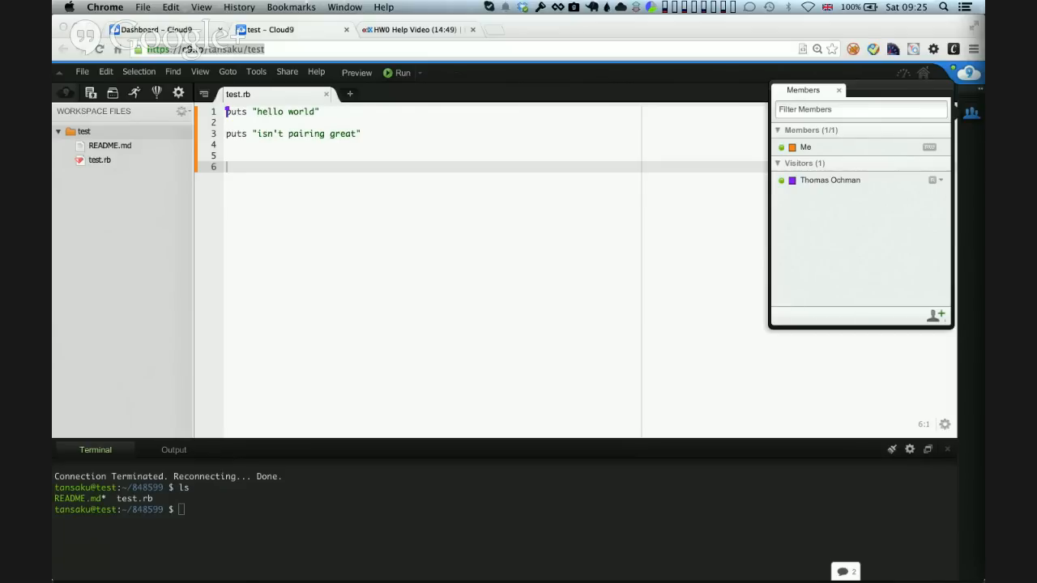
mouse_move(451, 246)
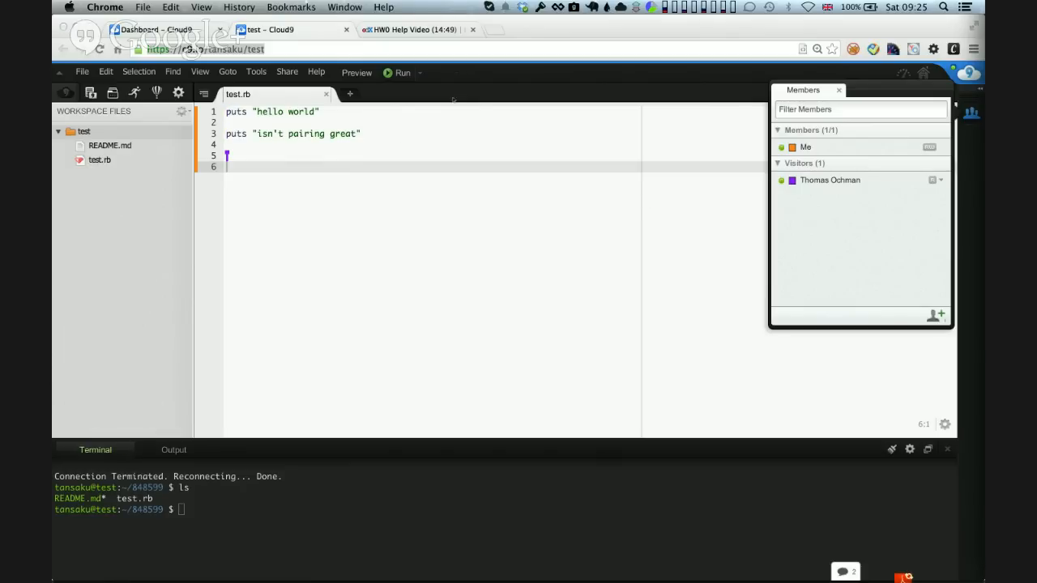
mouse_move(402, 71)
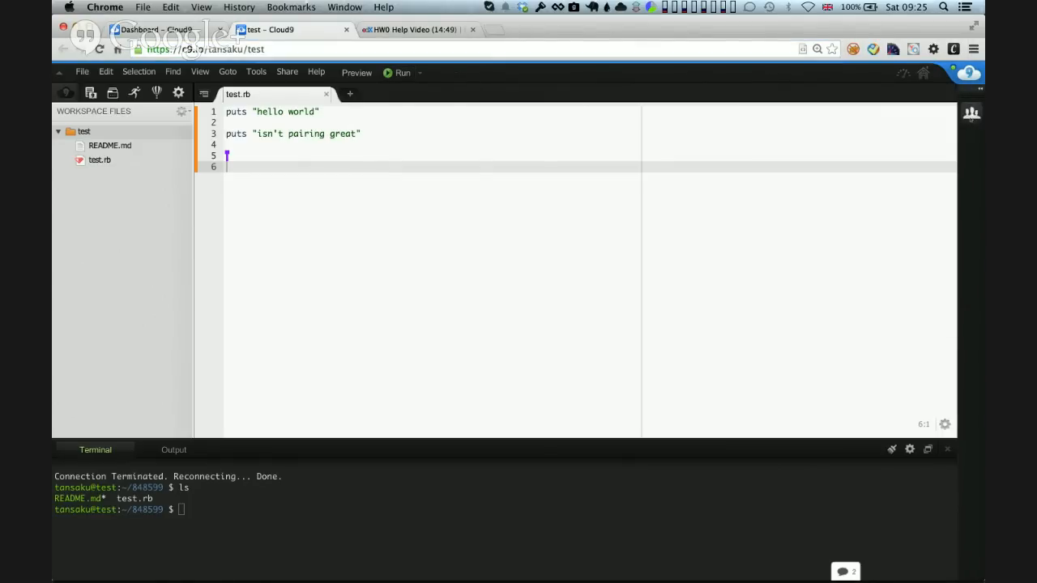
mouse_move(971, 113)
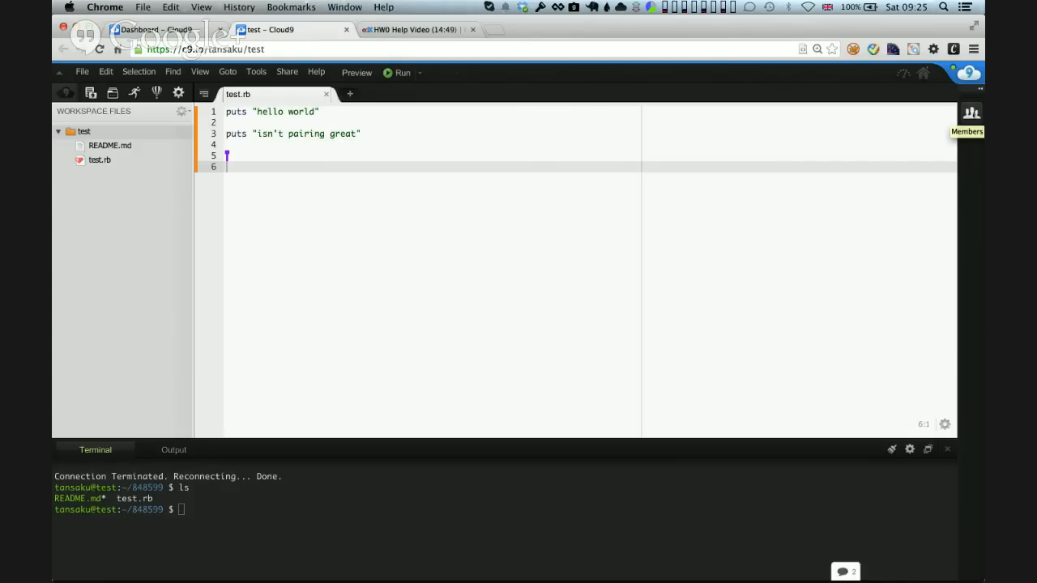
Grant the visitor Read+Write access from the Members panel.
click(970, 113)
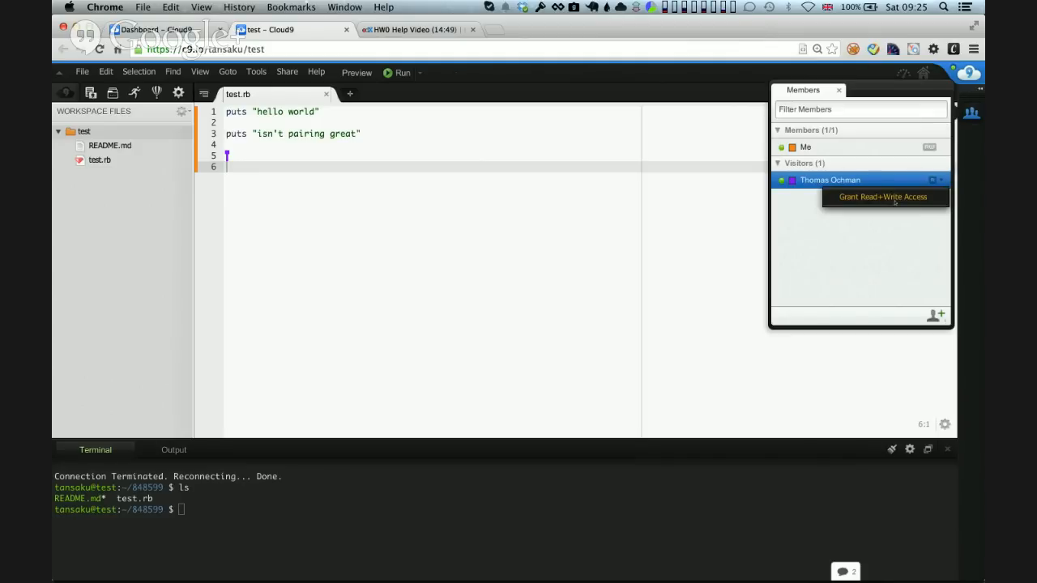
click(881, 196)
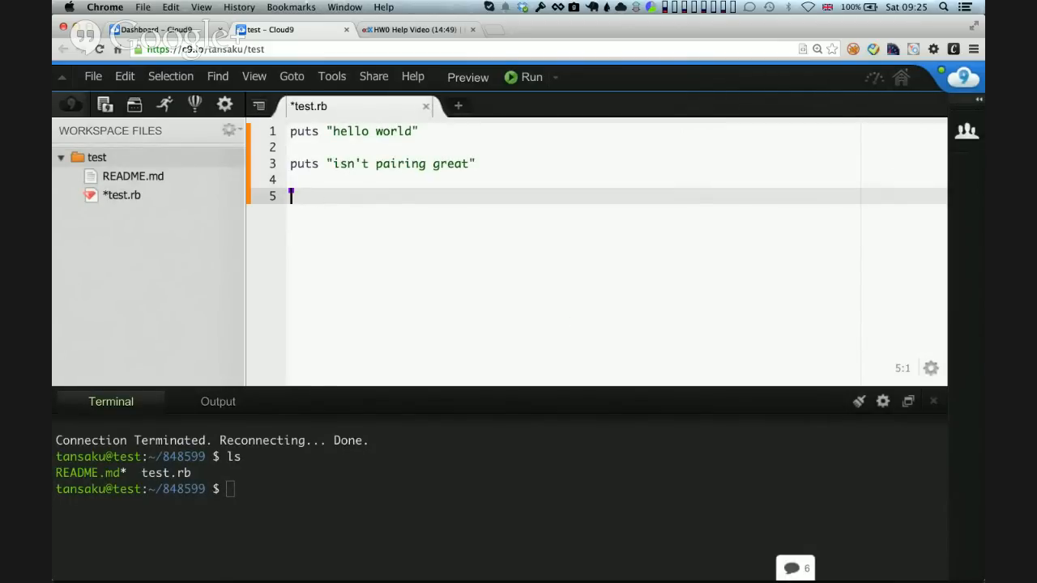
Add a puts line greeting Sam from Thomas and a '# comment' line to test.rb.
text(p)
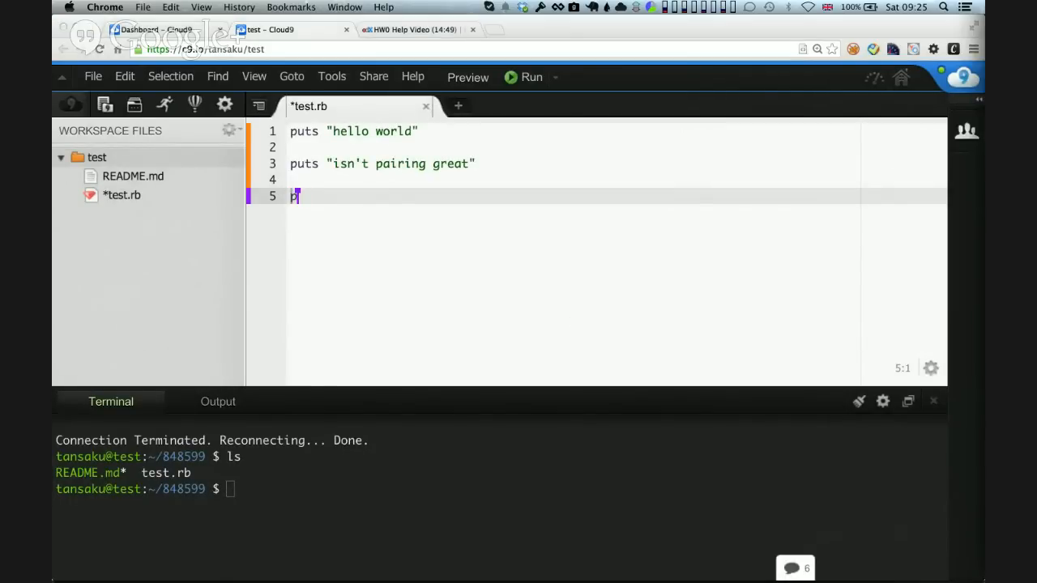
text(uts ")
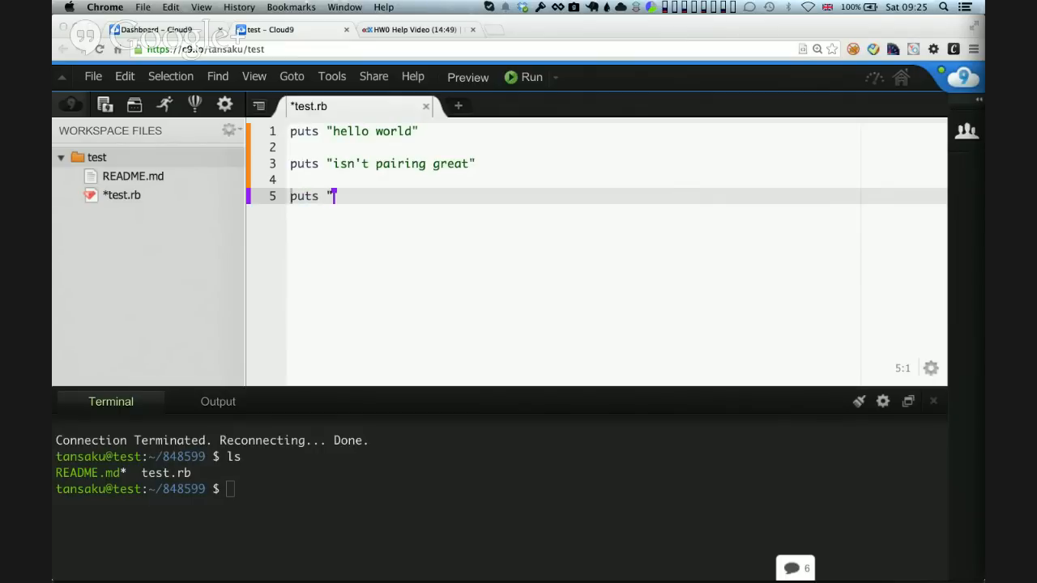
text(Hello Sam)
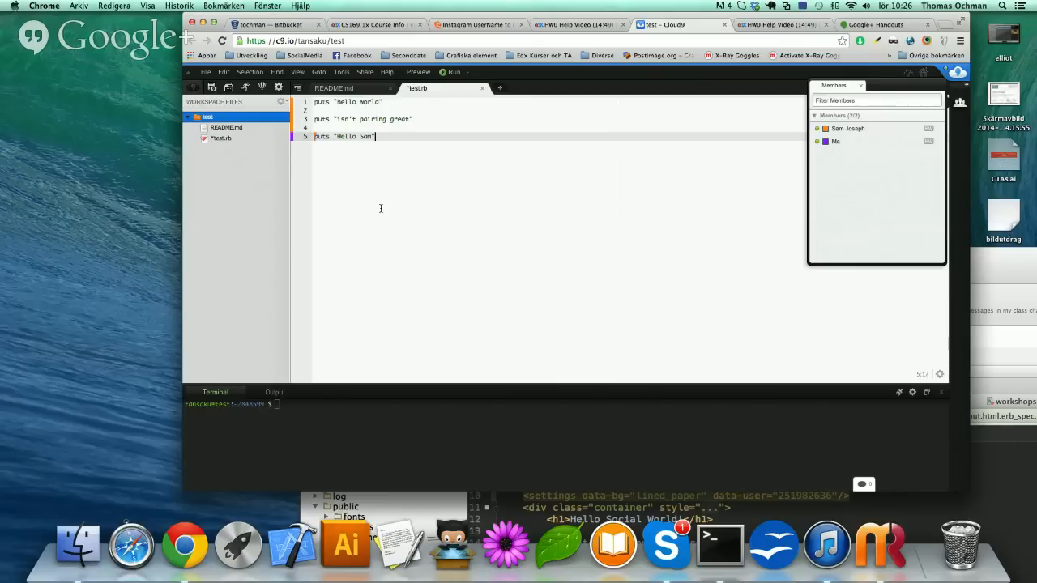
mouse_move(412, 157)
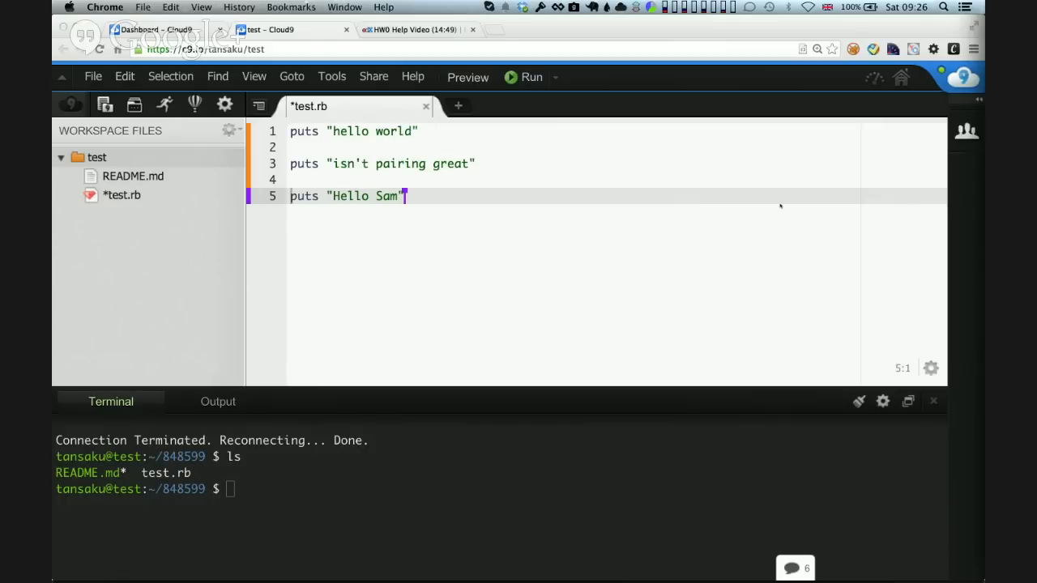
mouse_move(651, 220)
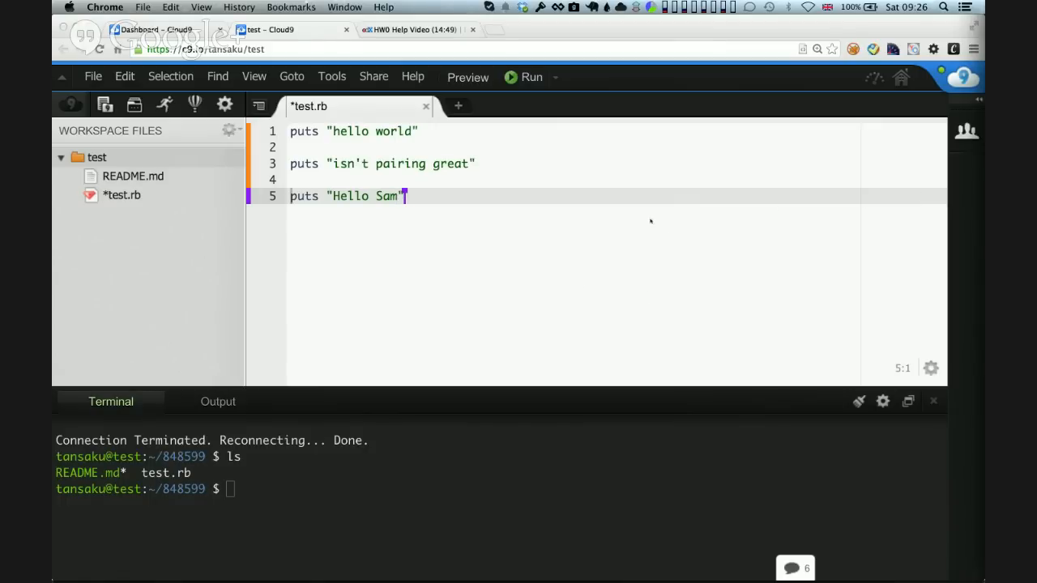
text(- this)
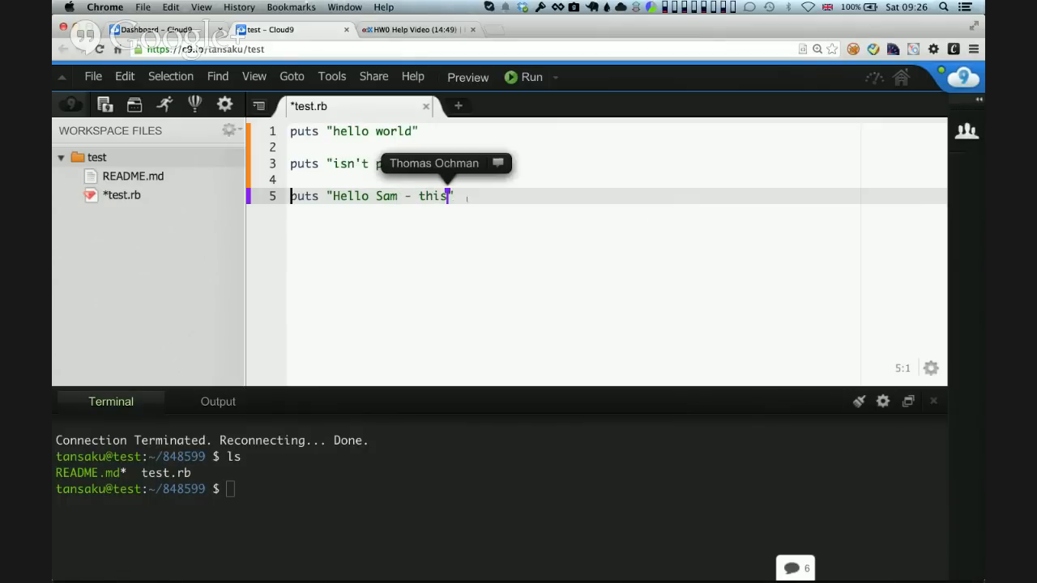
text(is Thomas)
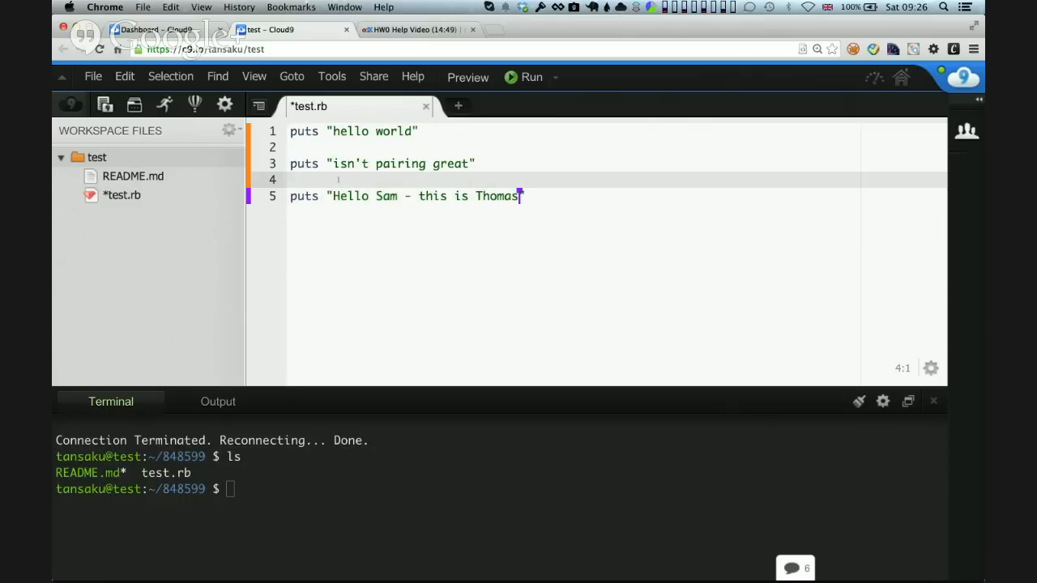
text(#)
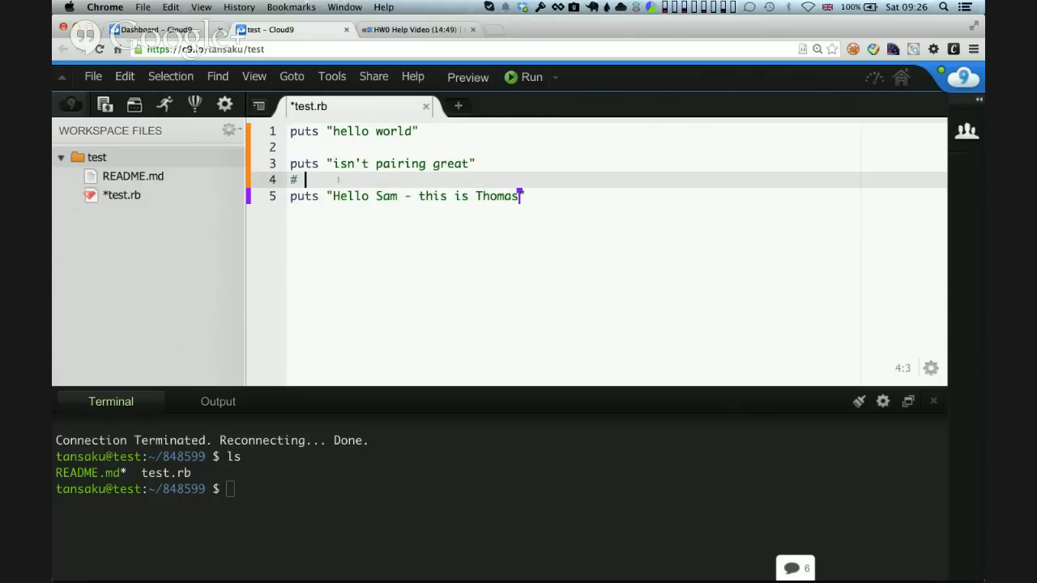
text(comment)
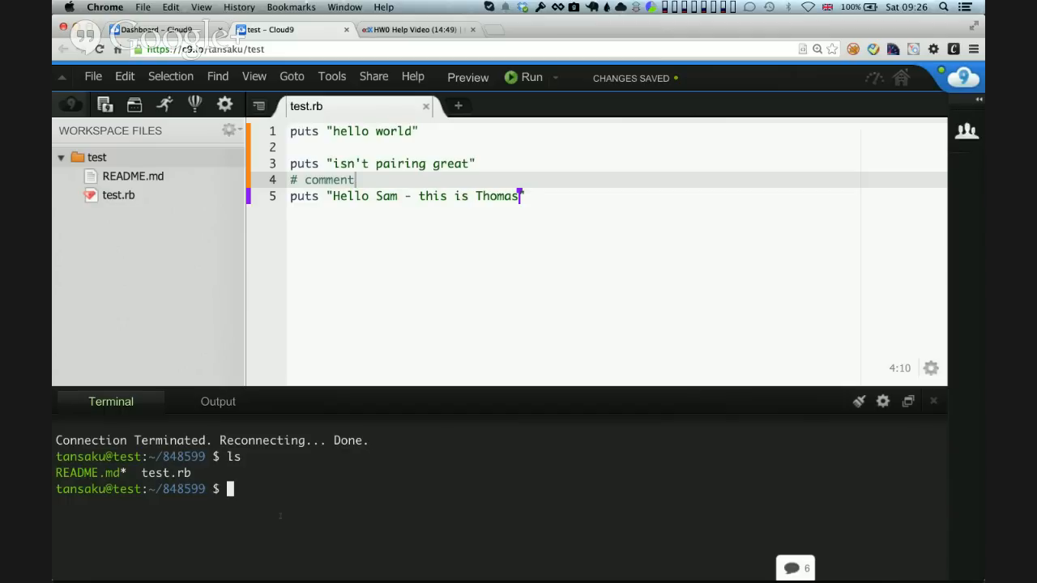
Run 'ruby test.rb' in the terminal to print its three lines.
text(ruby test.)
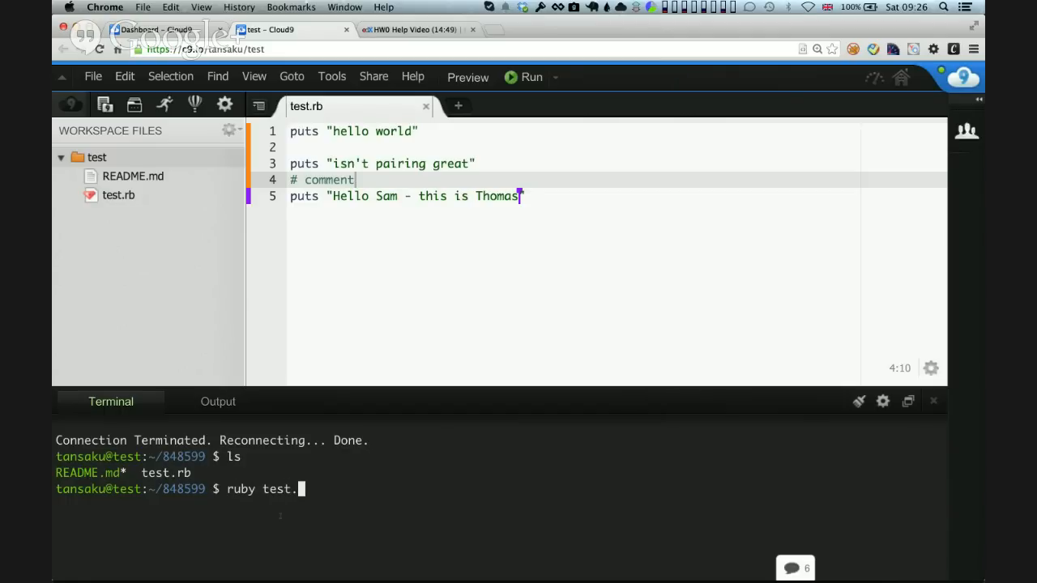
key(Return)
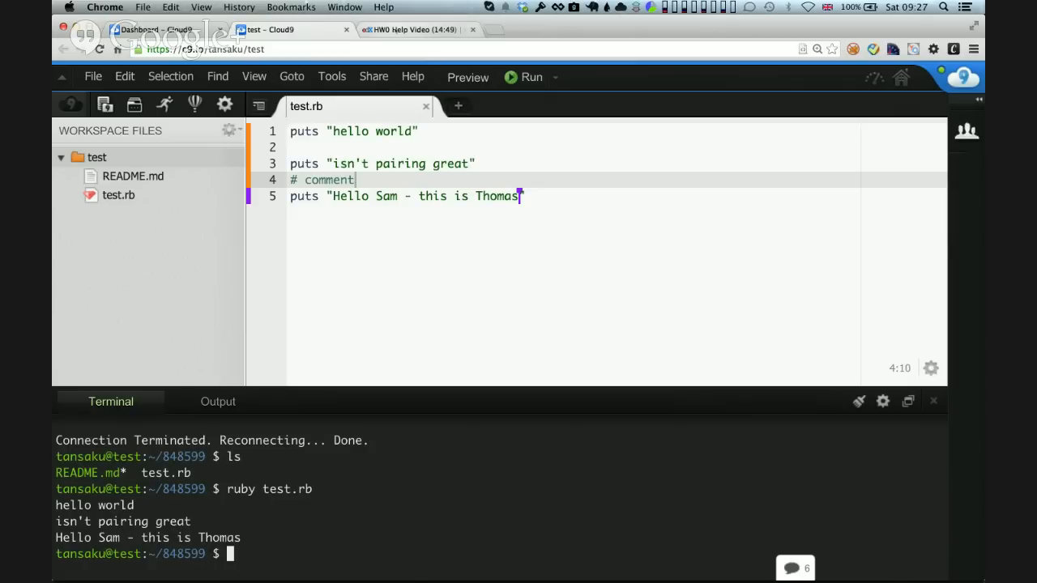
mouse_move(408, 29)
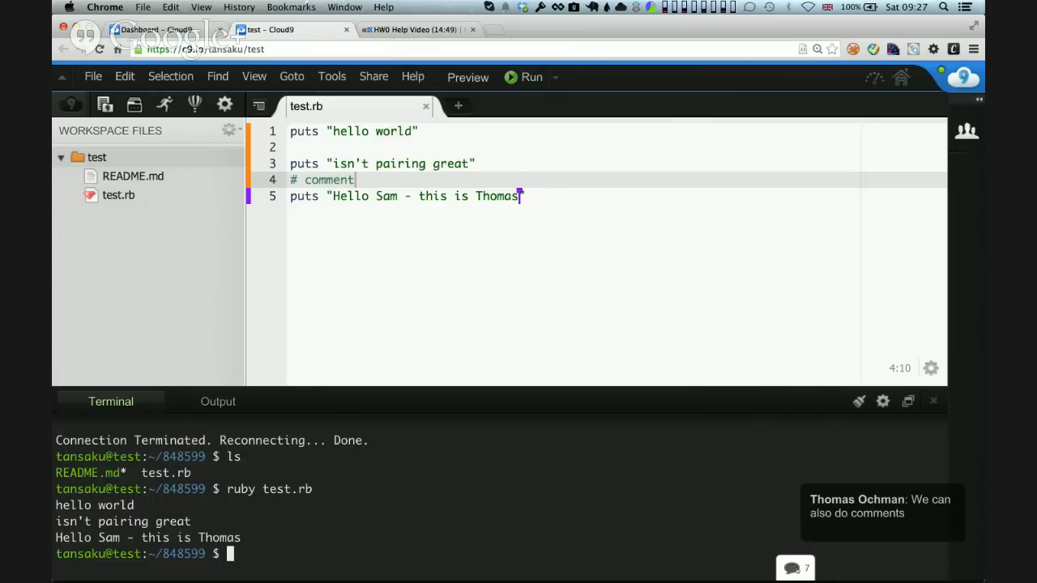
Glance at the Group Chat, then return to the edX assignment page.
click(794, 567)
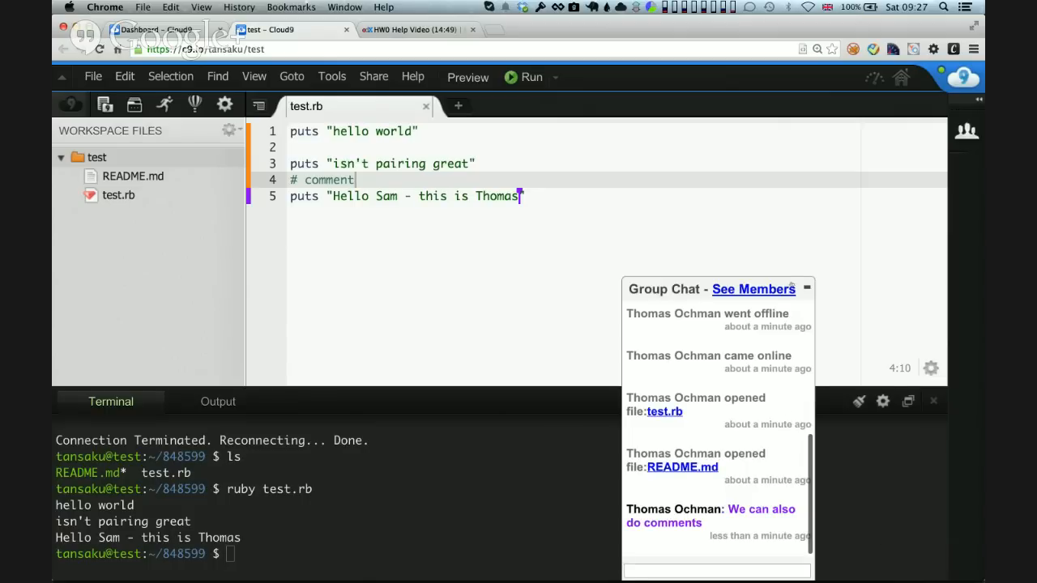
click(807, 289)
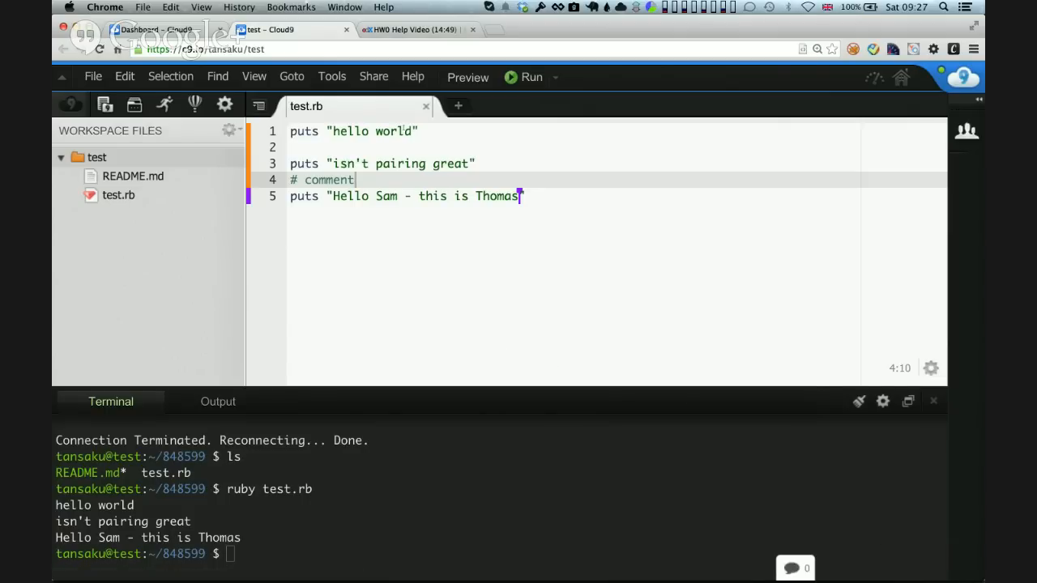
click(409, 29)
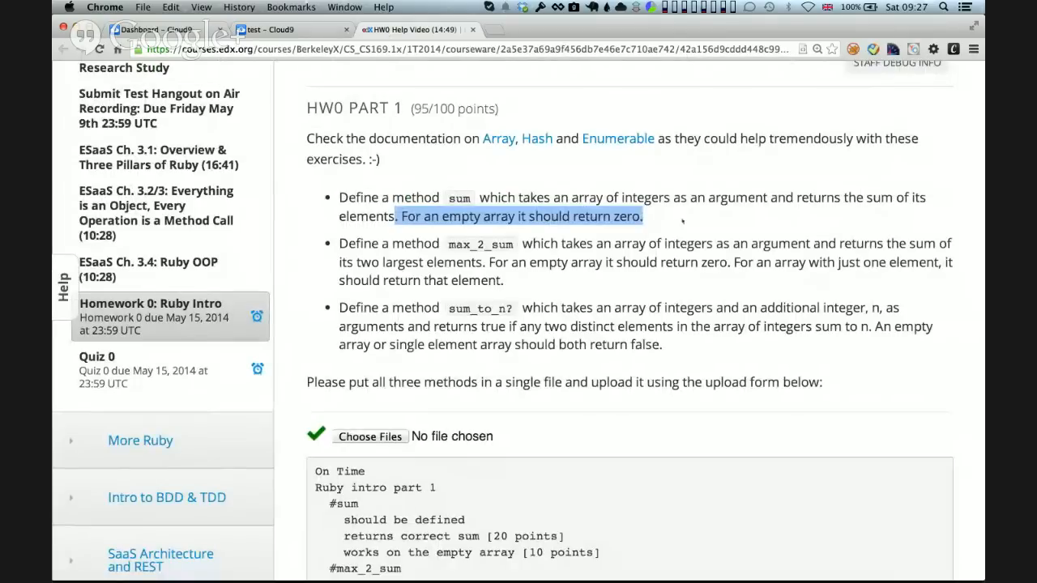
Highlight the sum method bullet and switch back to the Cloud9 test editor.
drag(640, 217, 339, 198)
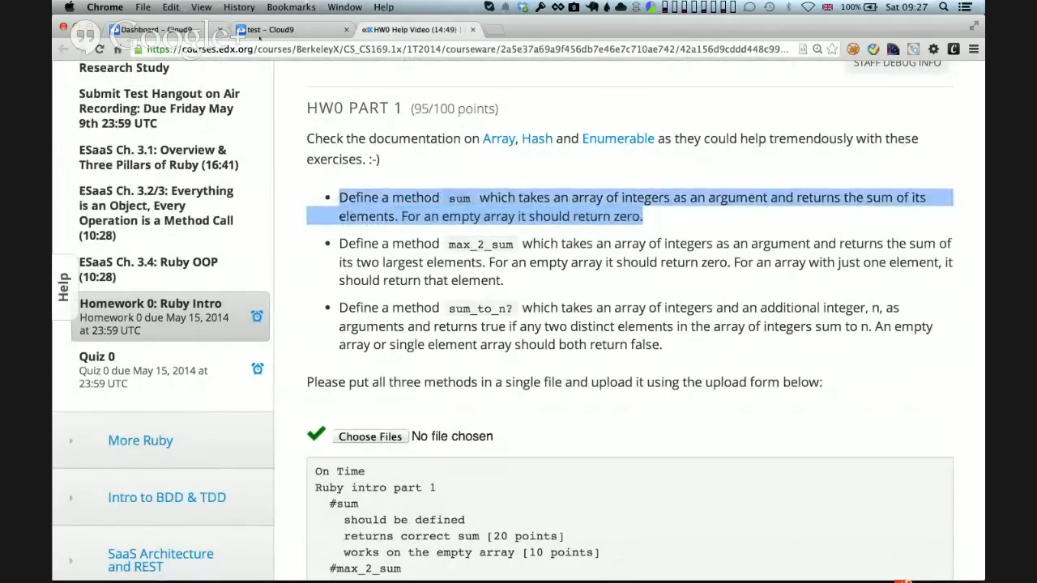
click(267, 29)
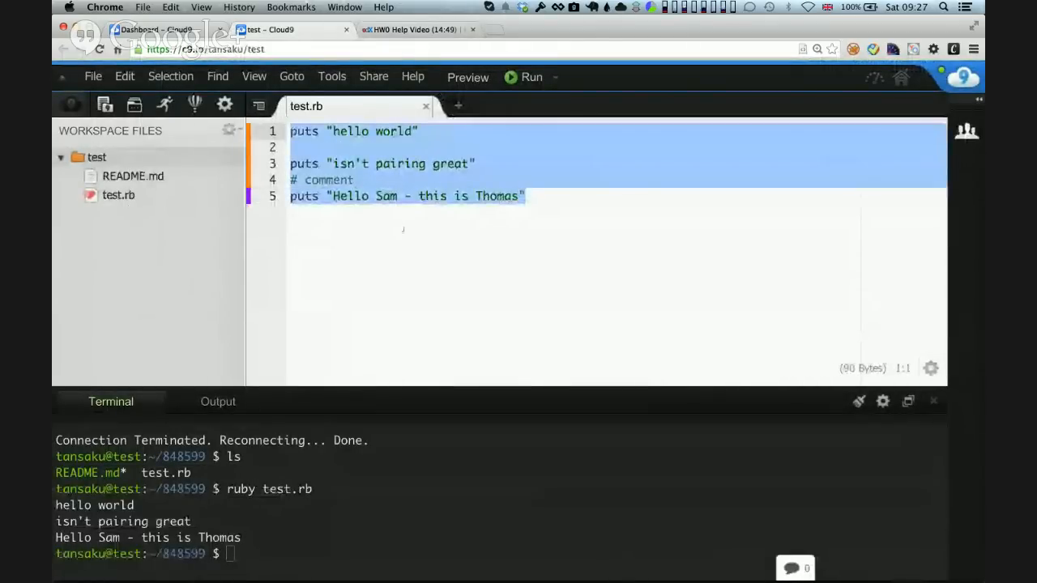
Create hw0_part1.rb in the test folder and open it for editing.
click(522, 196)
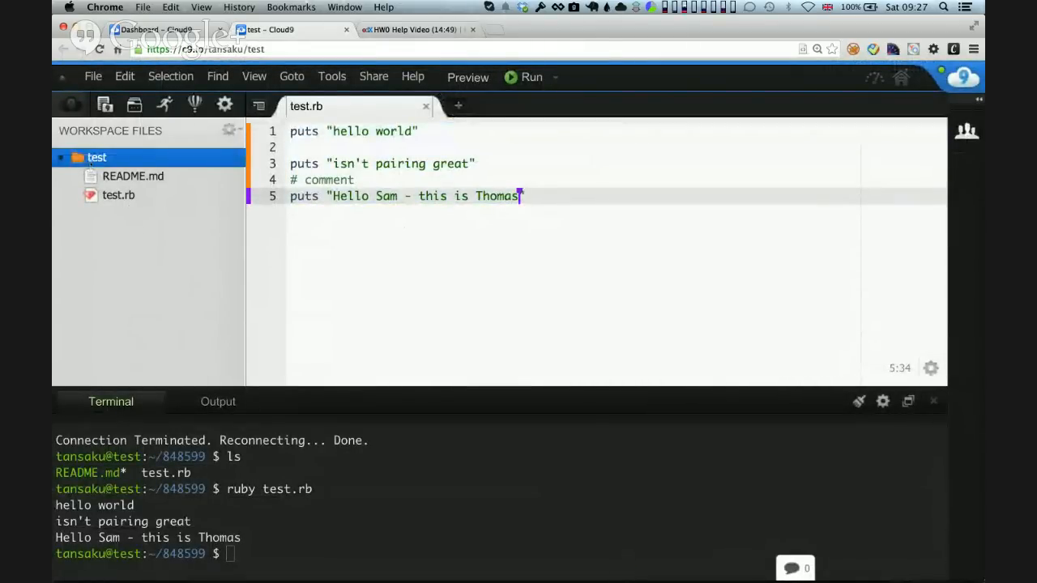
right_click(97, 157)
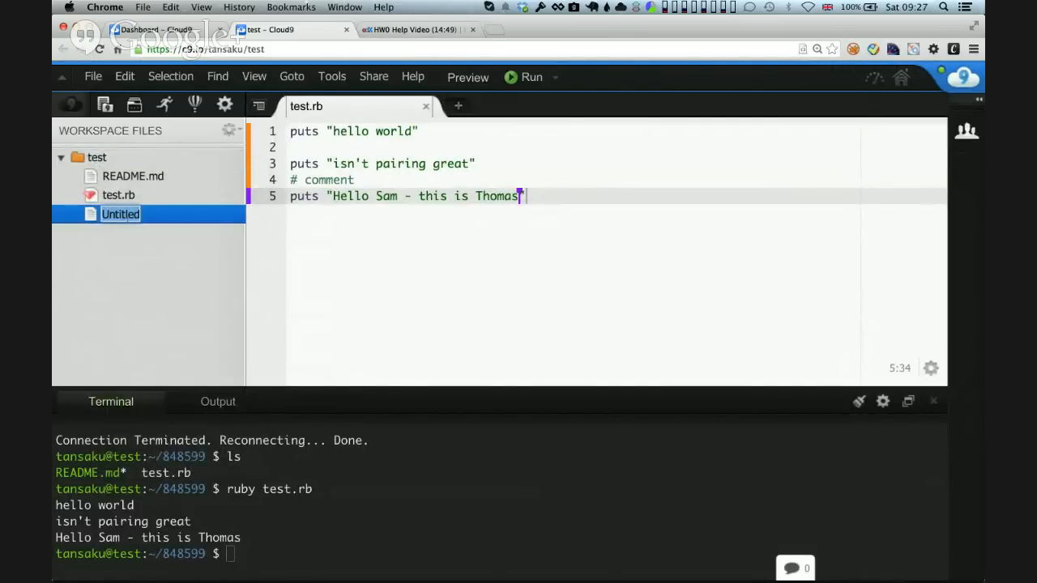
text(hw0_p)
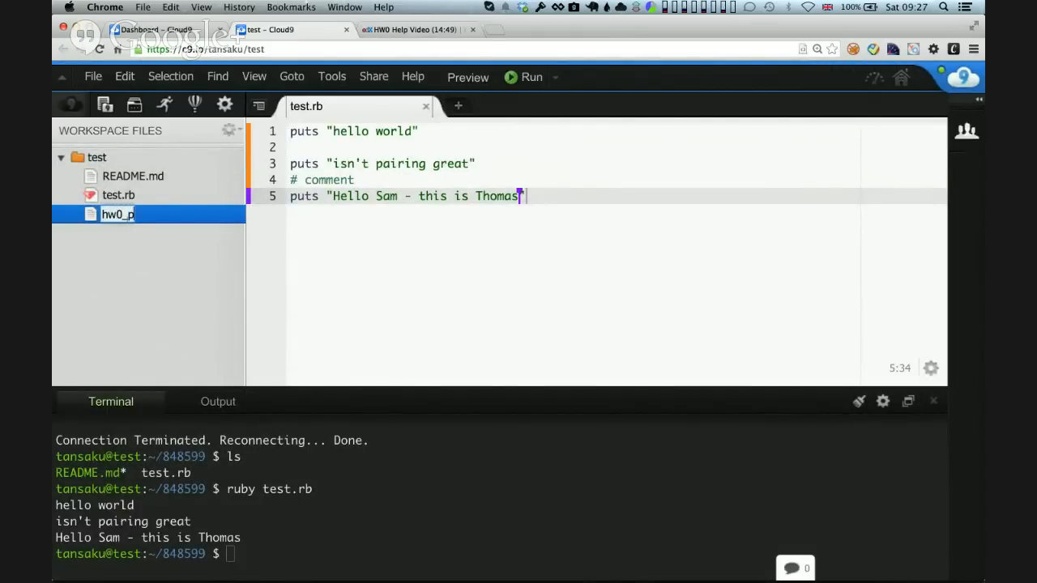
text(art1.rb)
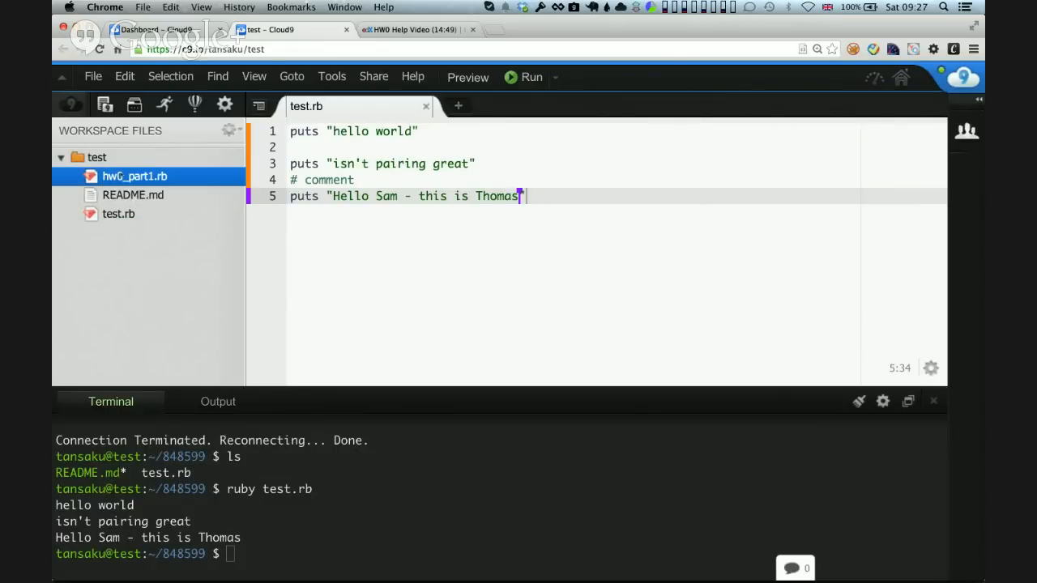
double_click(135, 175)
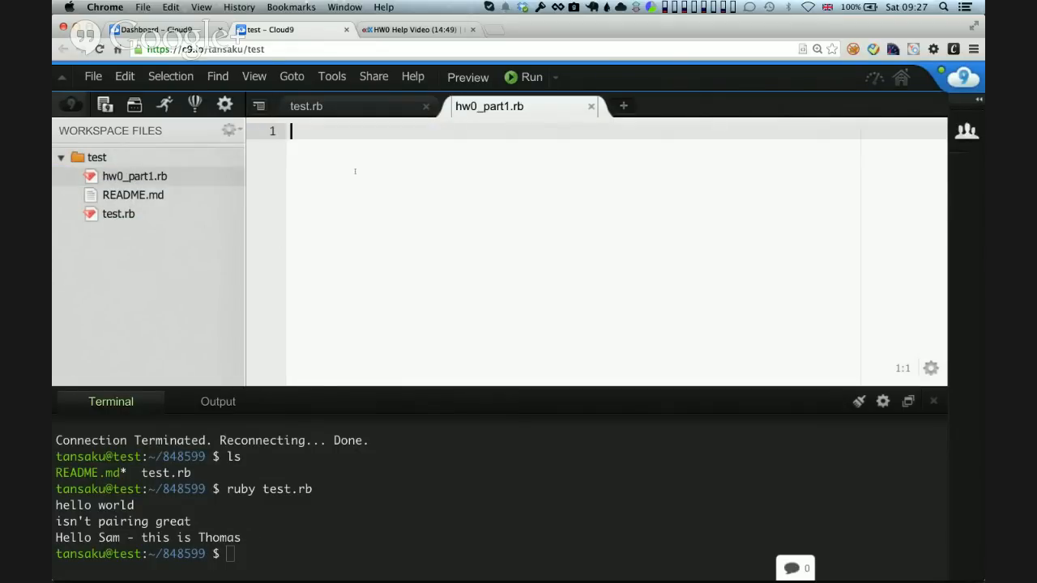
Write three # comment lines describing the sum method, ending with the caret on line 5.
text(#)
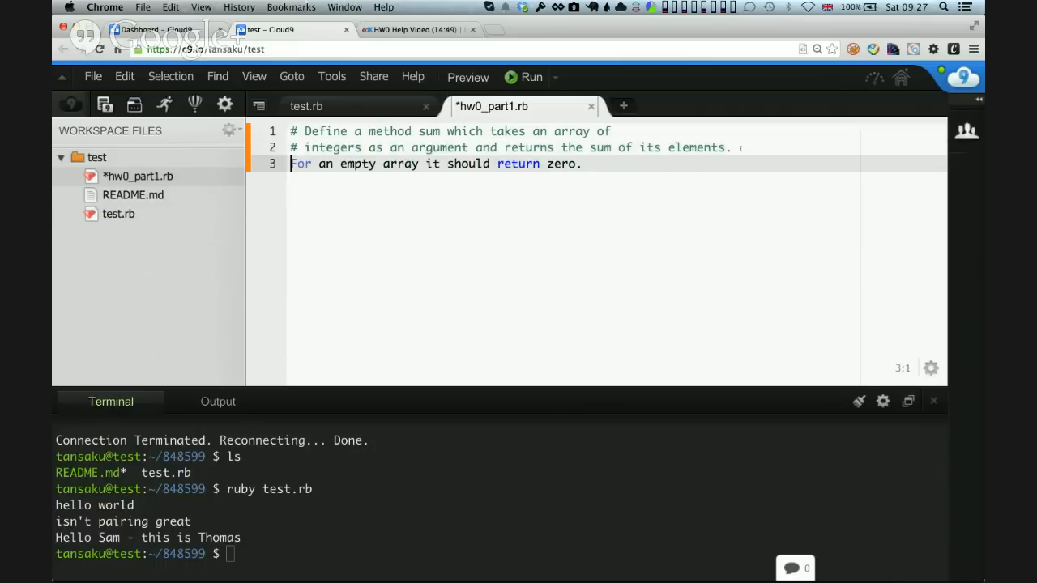
text(#)
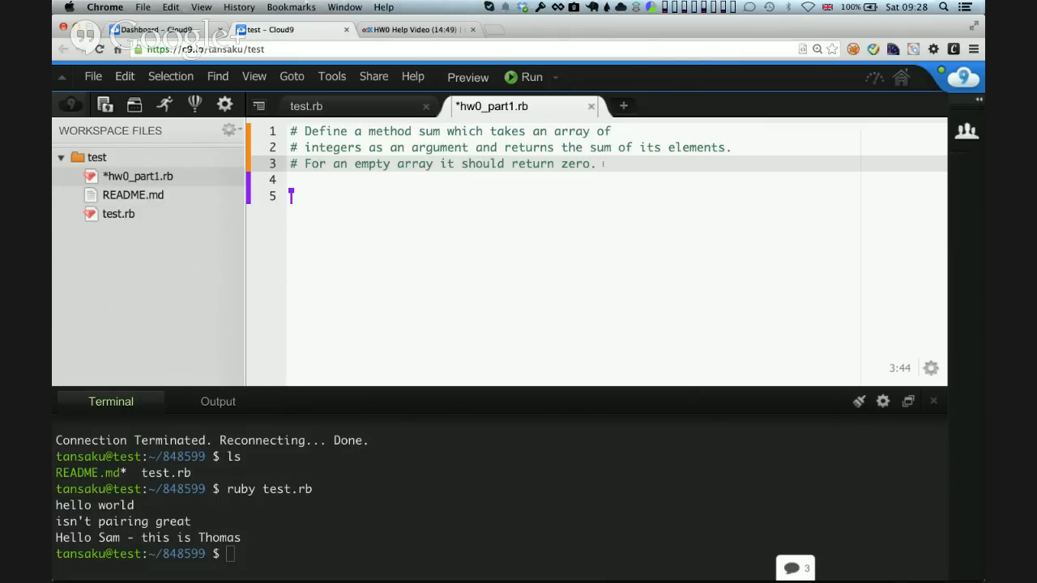
click(304, 178)
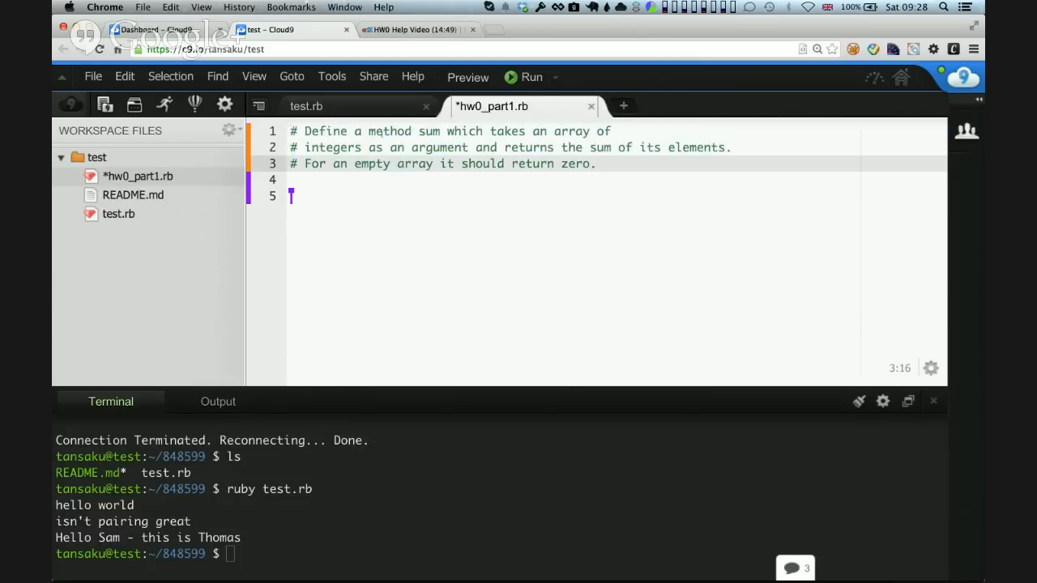
click(440, 147)
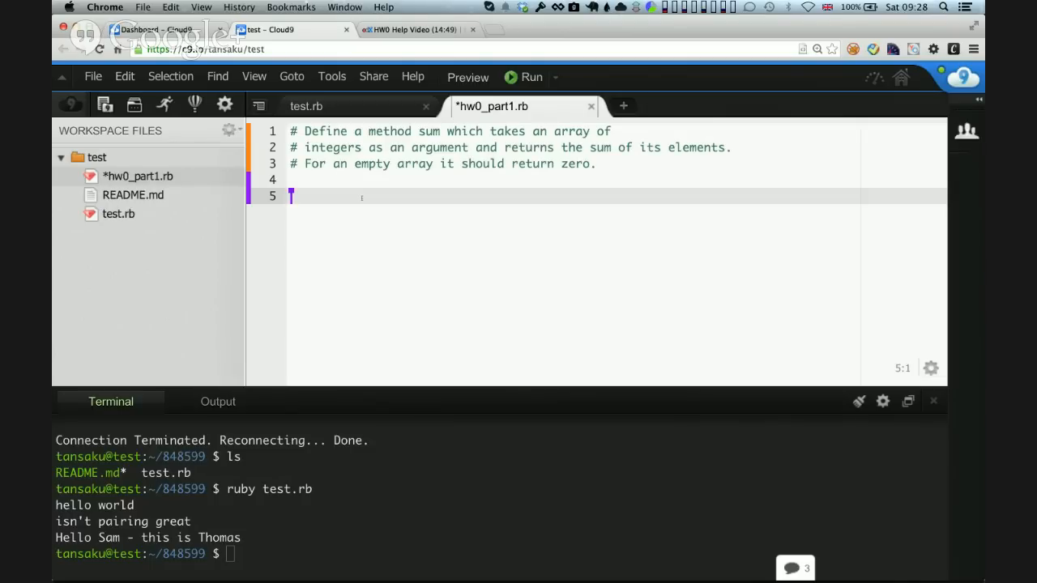
Write sum([]) == 0 on line 5 and save hw0_part1.rb.
text(su)
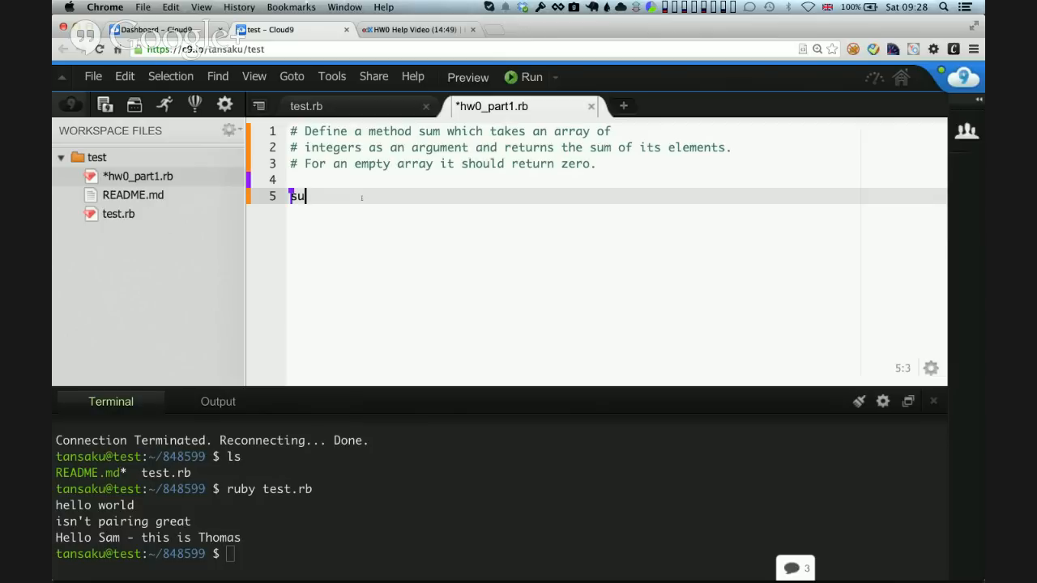
text(m())
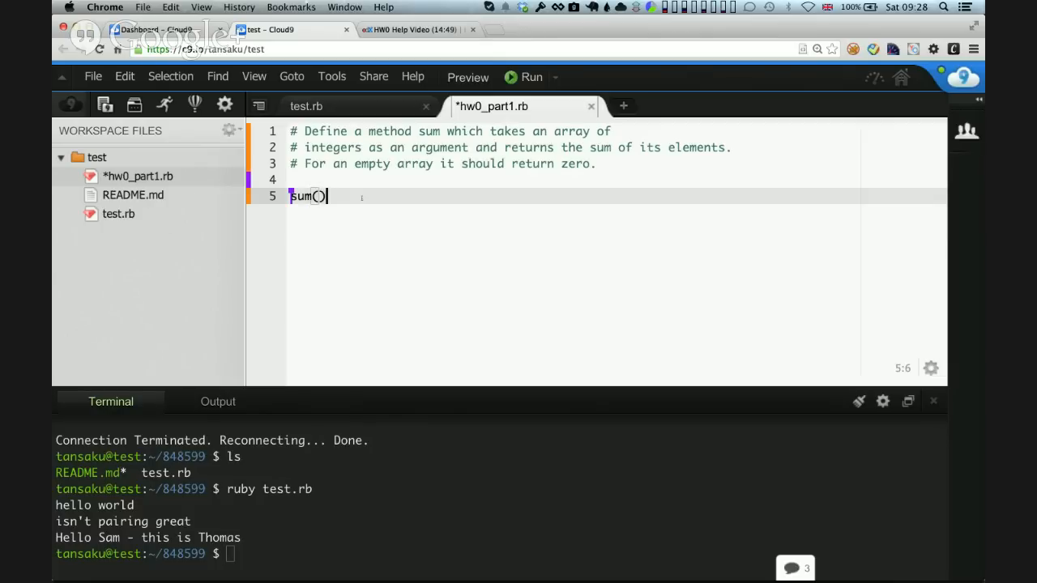
text([])
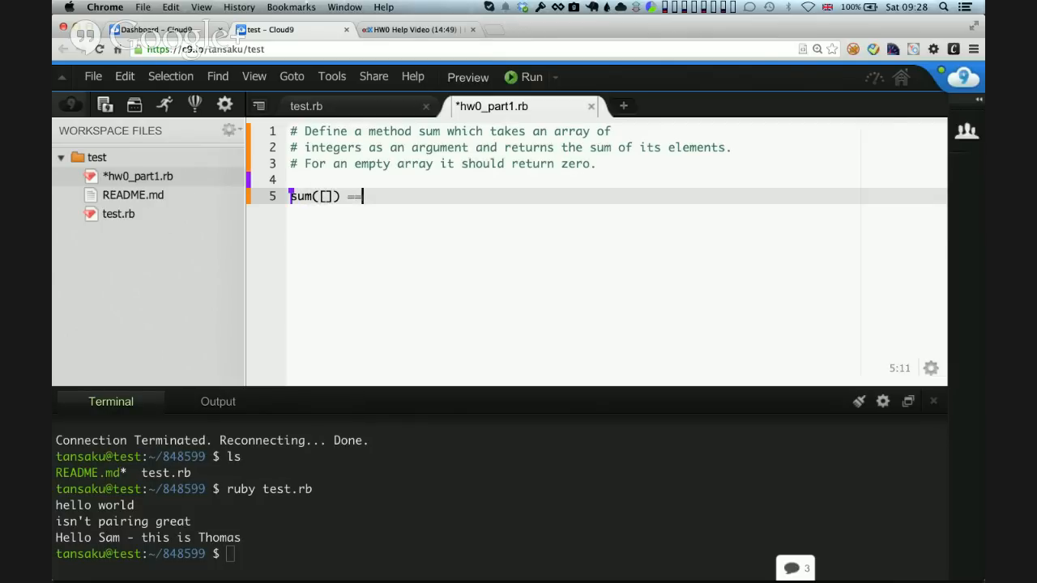
text(0)
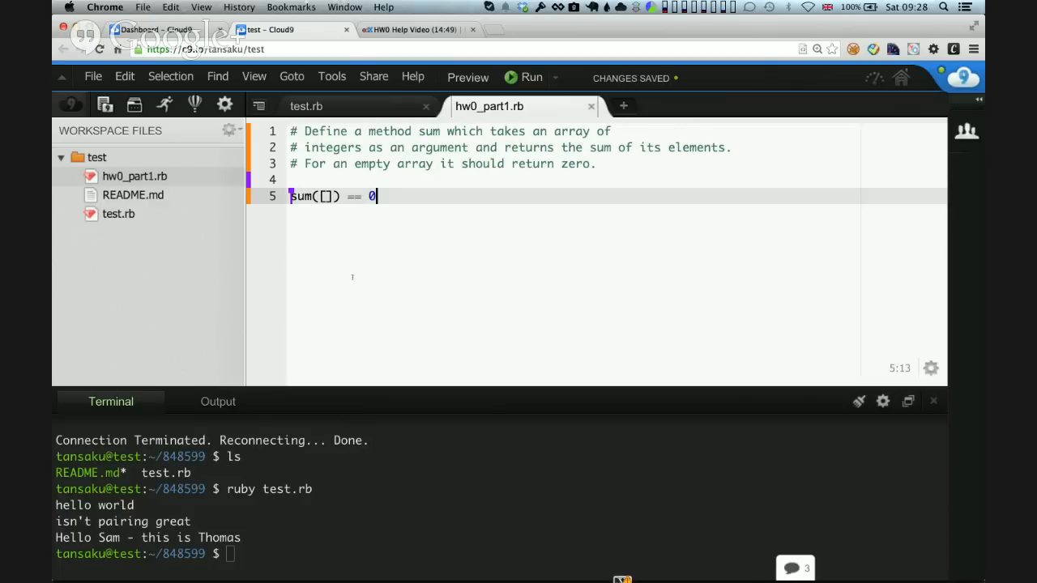
Run hw0_part1.rb to get the NoMethodError for sum, then start and undo typing 'rais' on line 5.
click(531, 77)
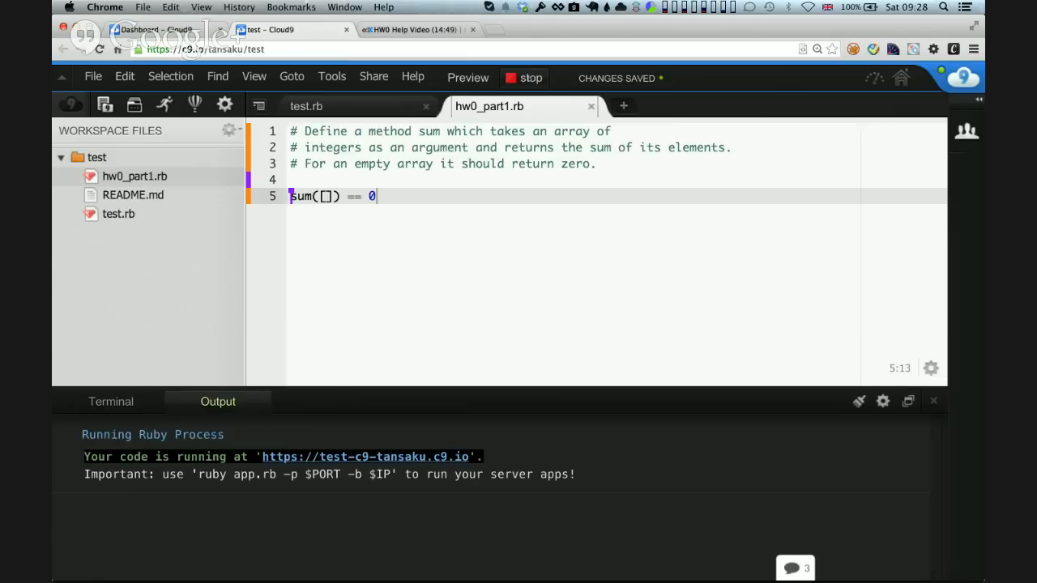
click(523, 78)
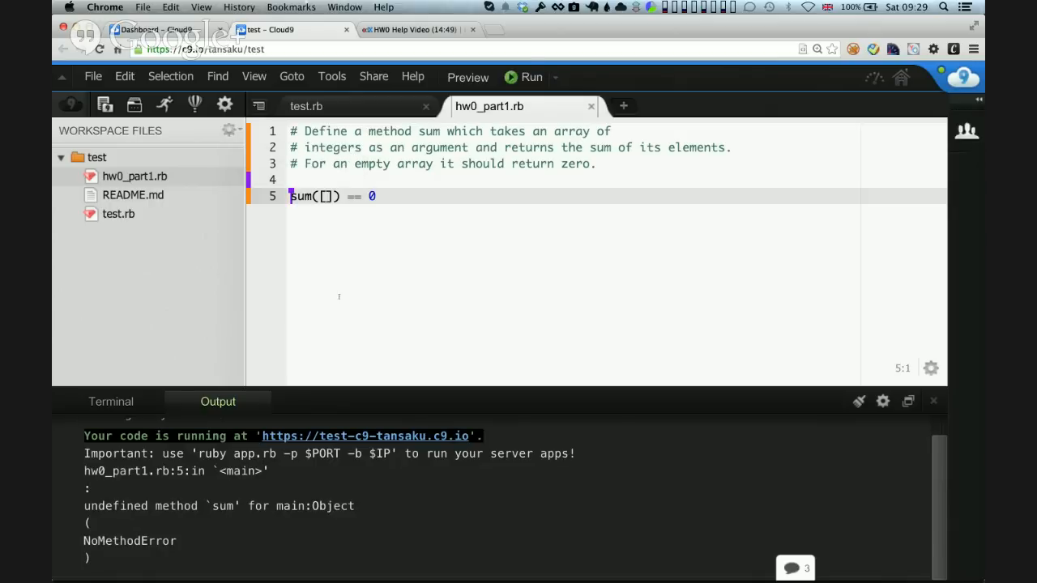
text(raise)
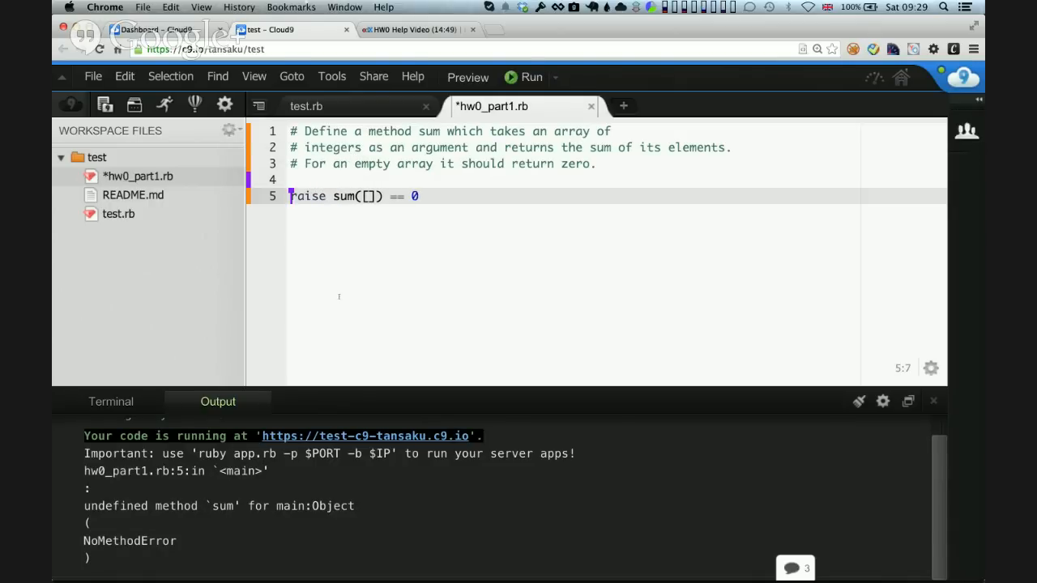
key(Backspace)
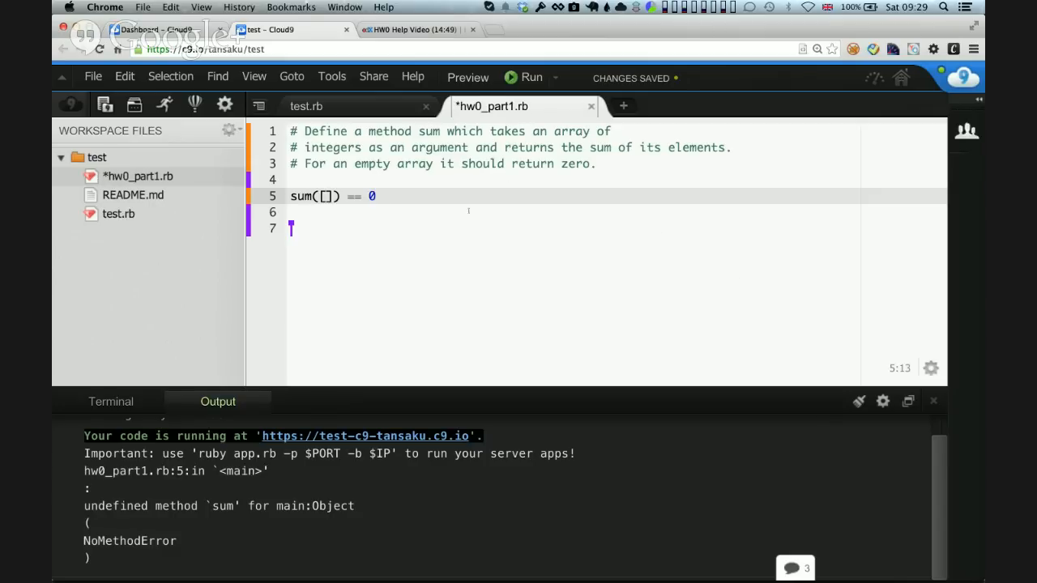
mouse_move(492, 298)
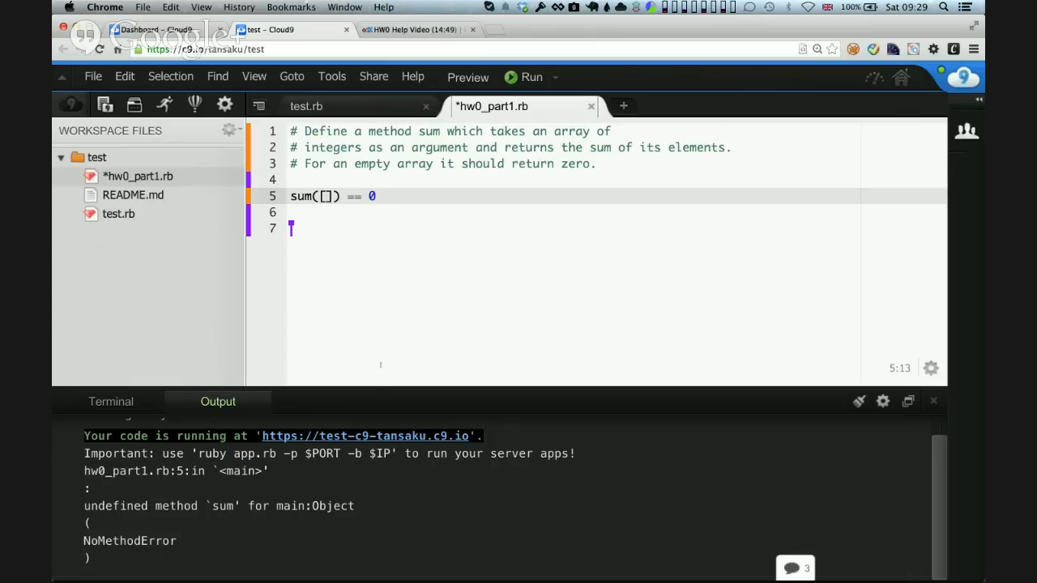
mouse_move(383, 281)
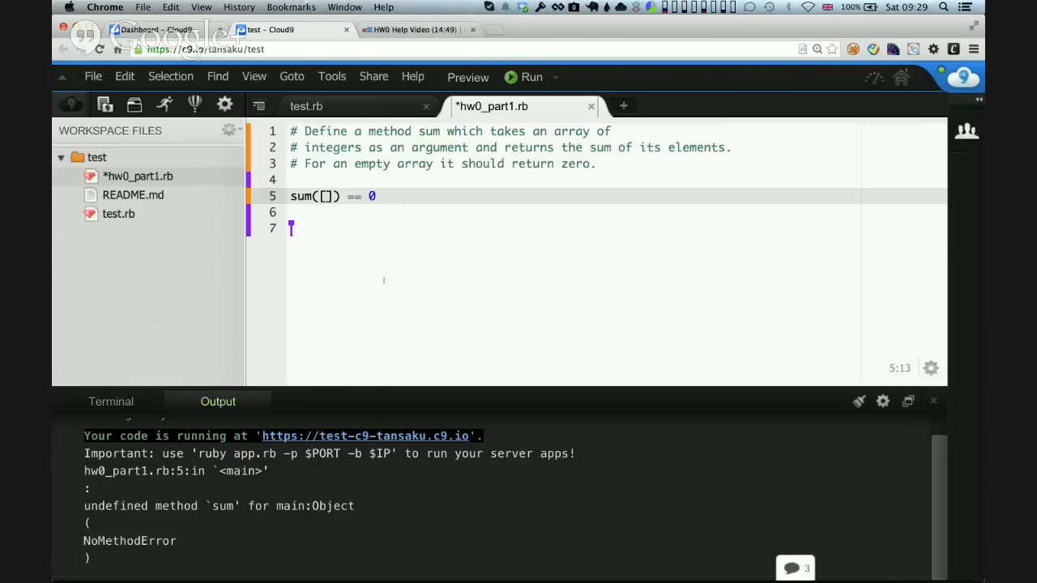
Write a skeleton 'def sum' … 'end' block below the check line in hw0_part1.rb.
text(def)
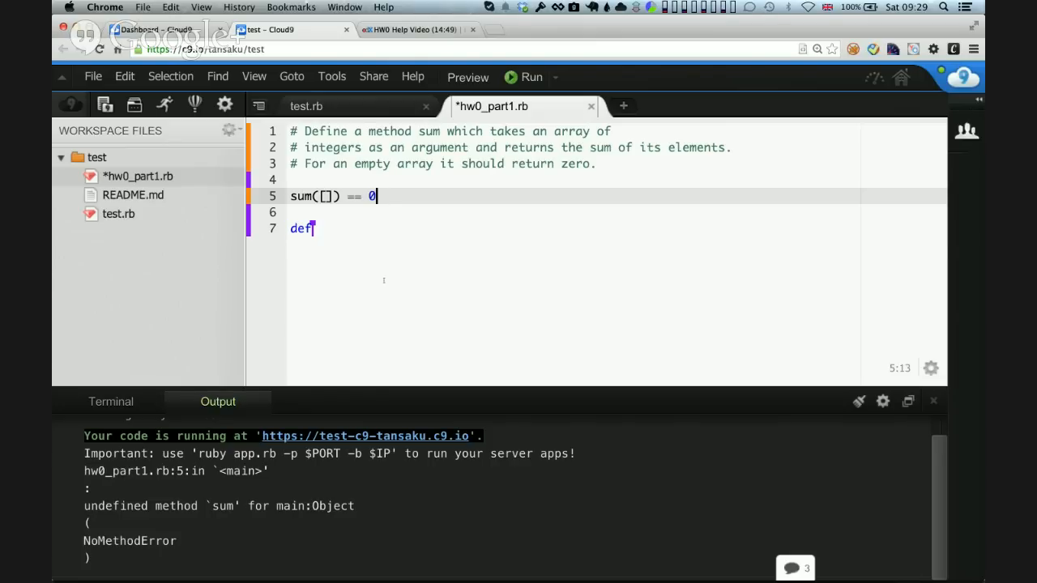
text(sum)
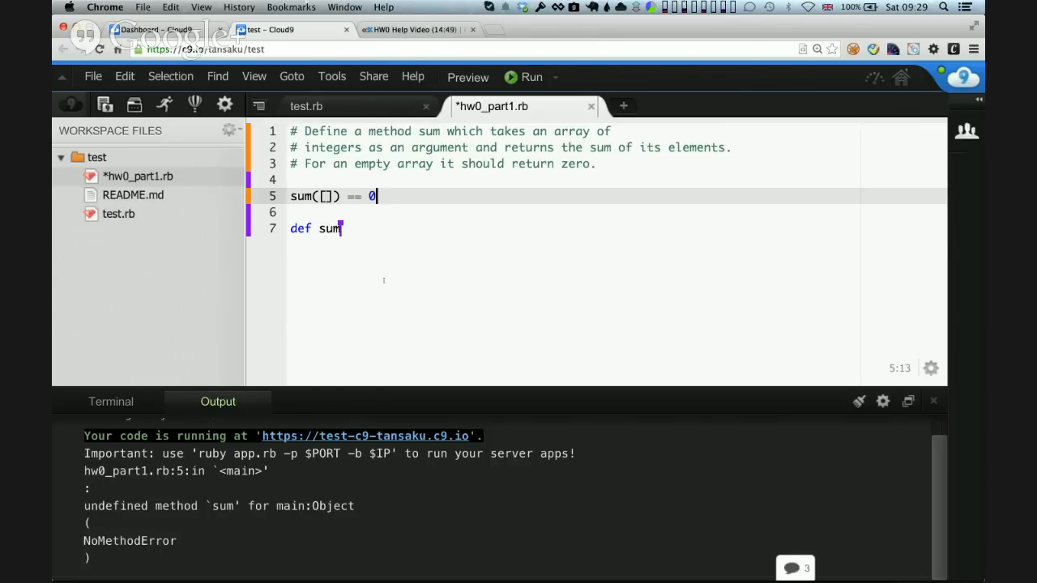
key(Return)
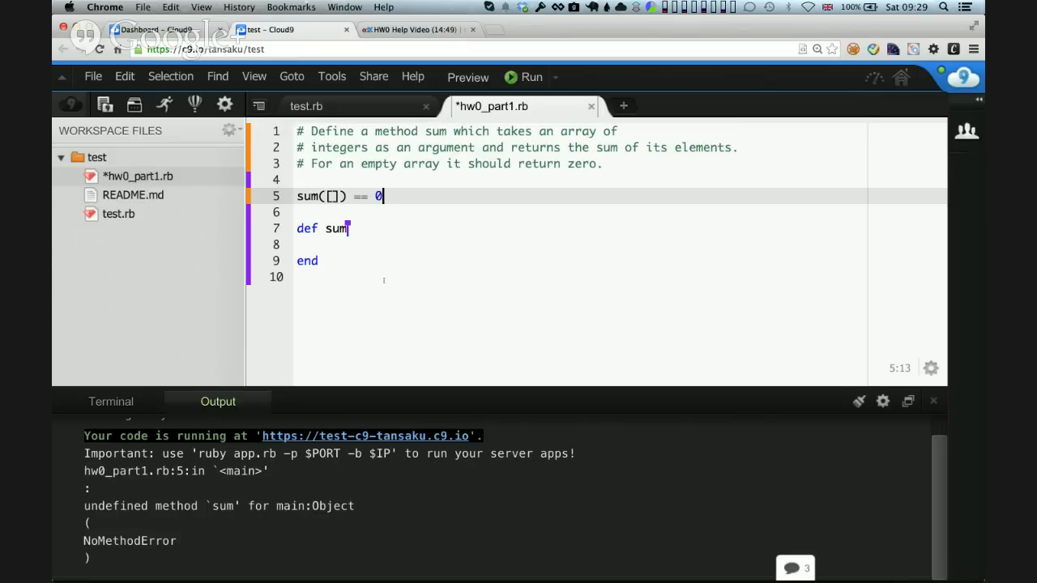
text(())
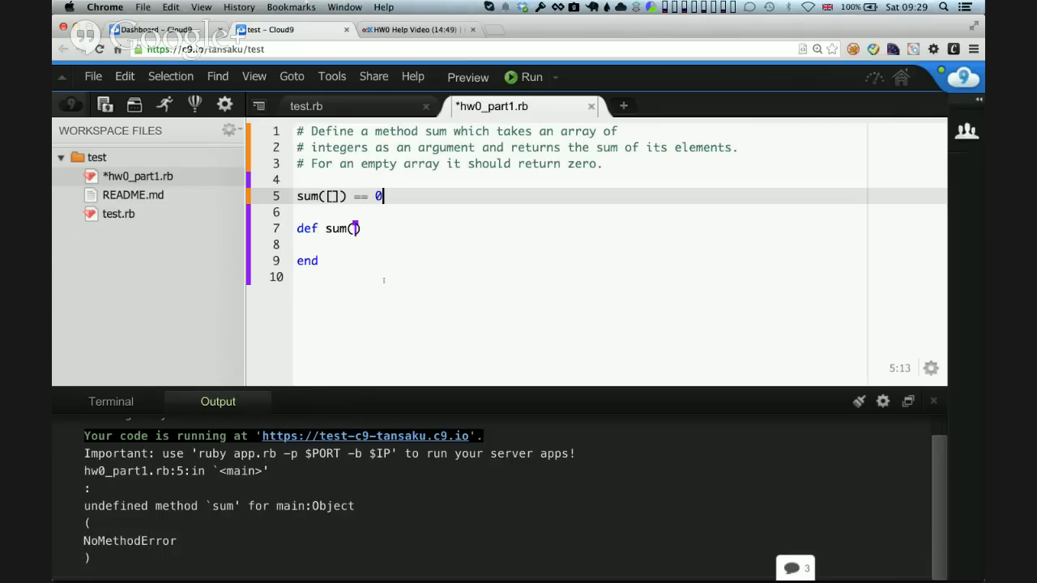
key(backspace)
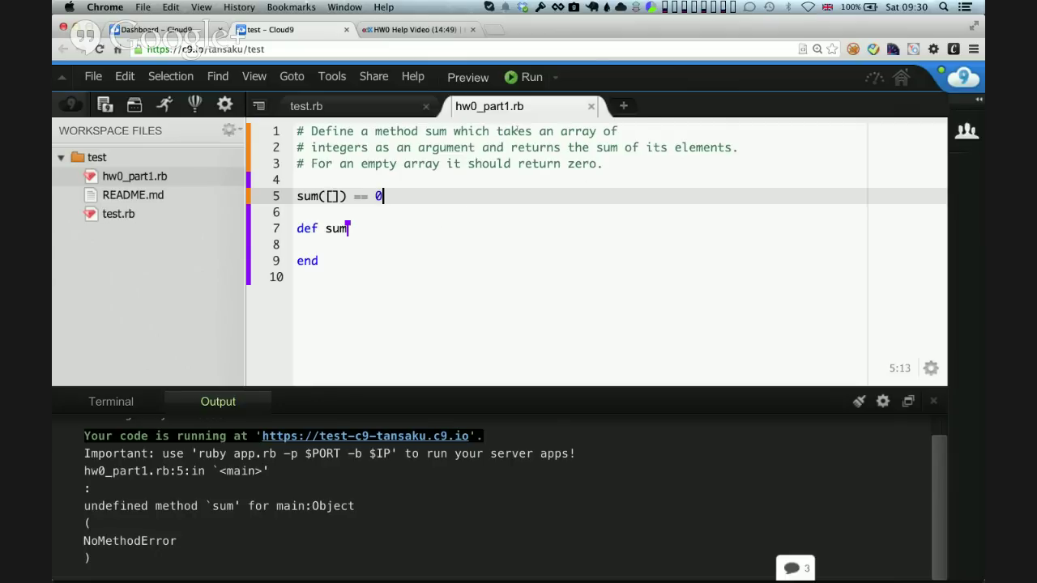
mouse_move(531, 78)
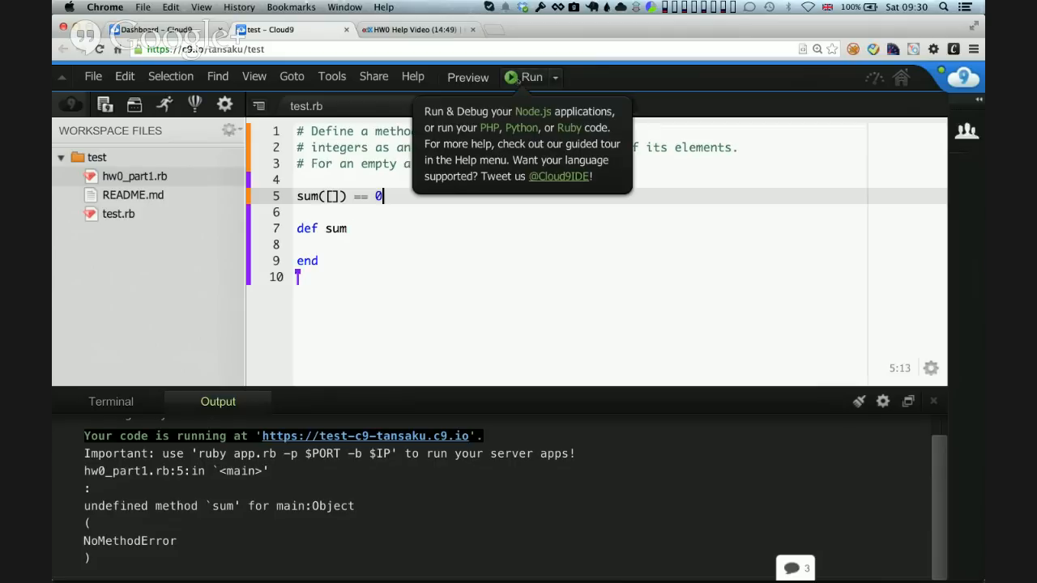
Run the script again and view the NoMethodError for undefined method sum in the Output panel.
click(531, 78)
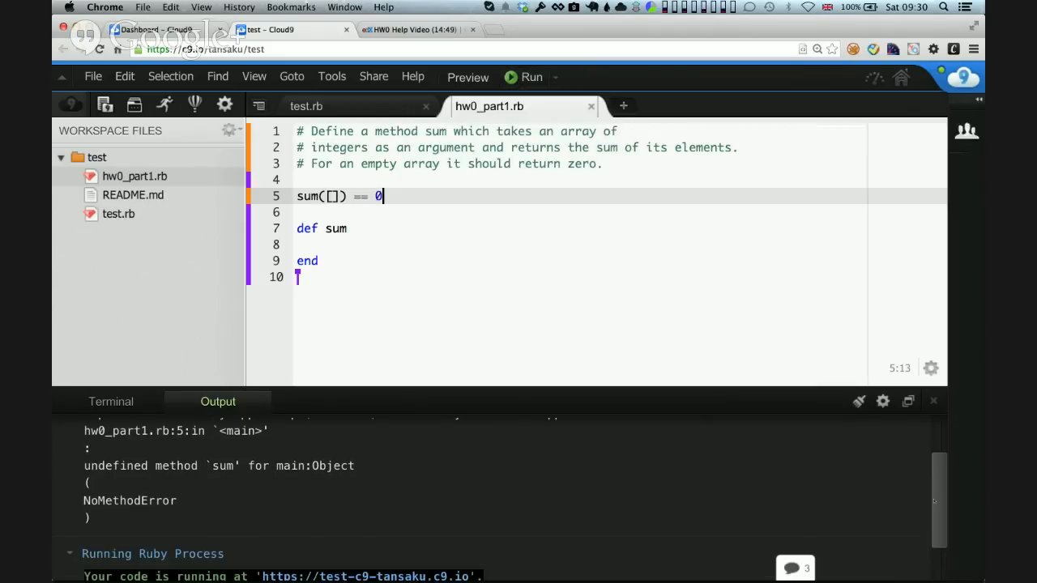
scroll(down, 3)
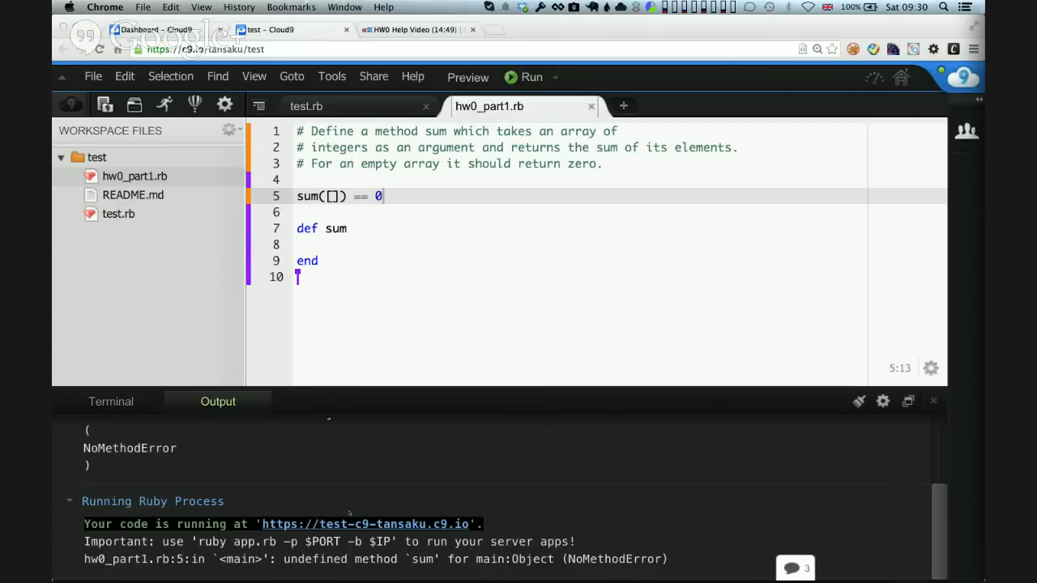
mouse_move(300, 476)
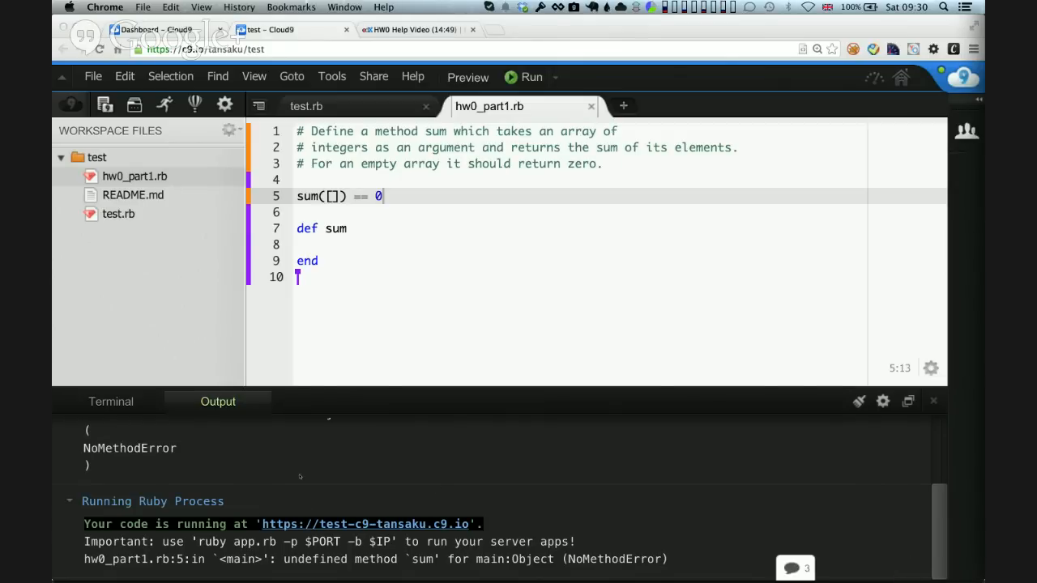
mouse_move(456, 418)
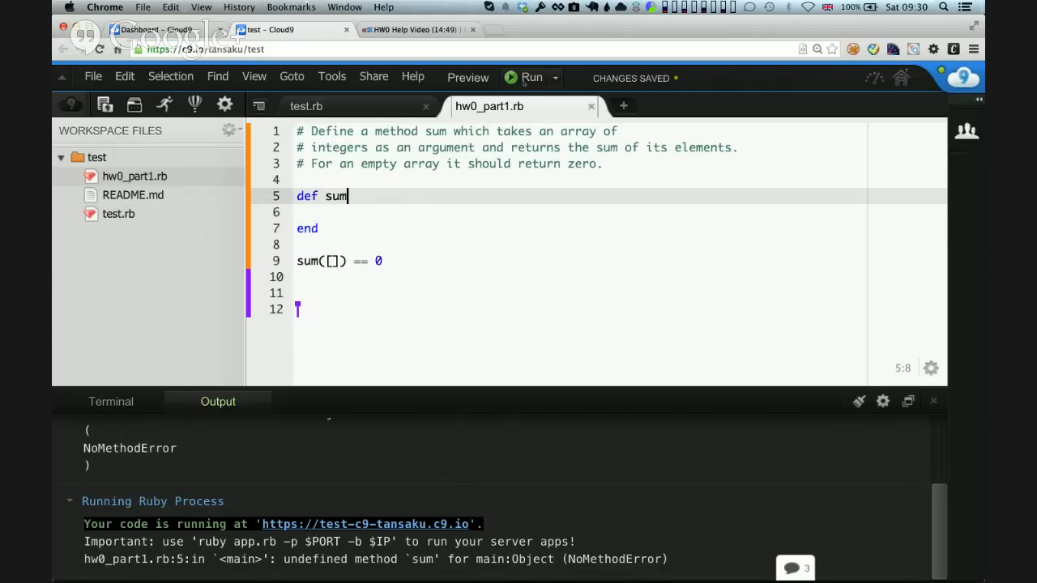
Rerun hw0_part1.rb and select the 'wrong number of arguments' ArgumentError message.
click(531, 78)
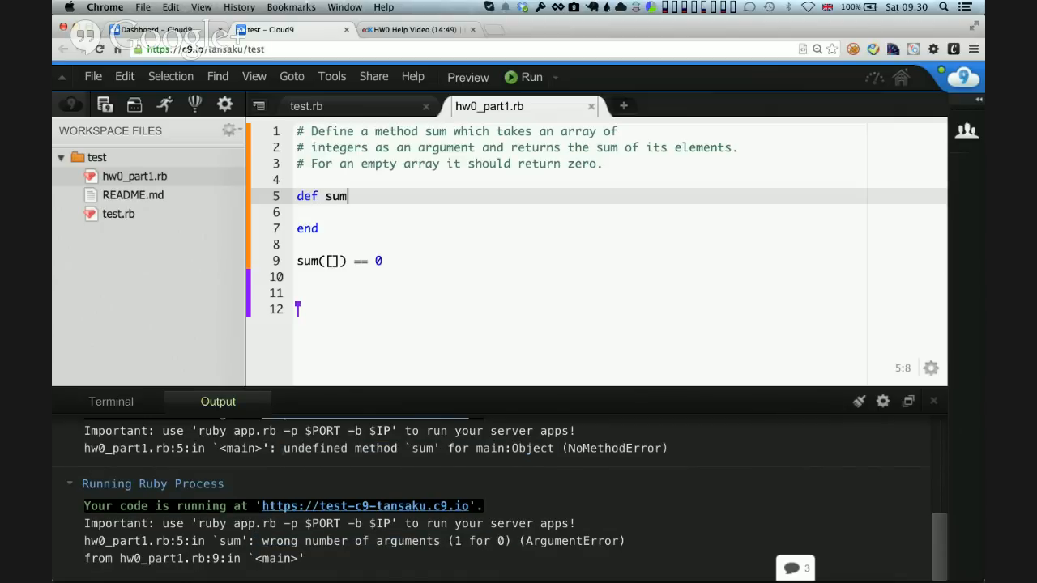
double_click(418, 447)
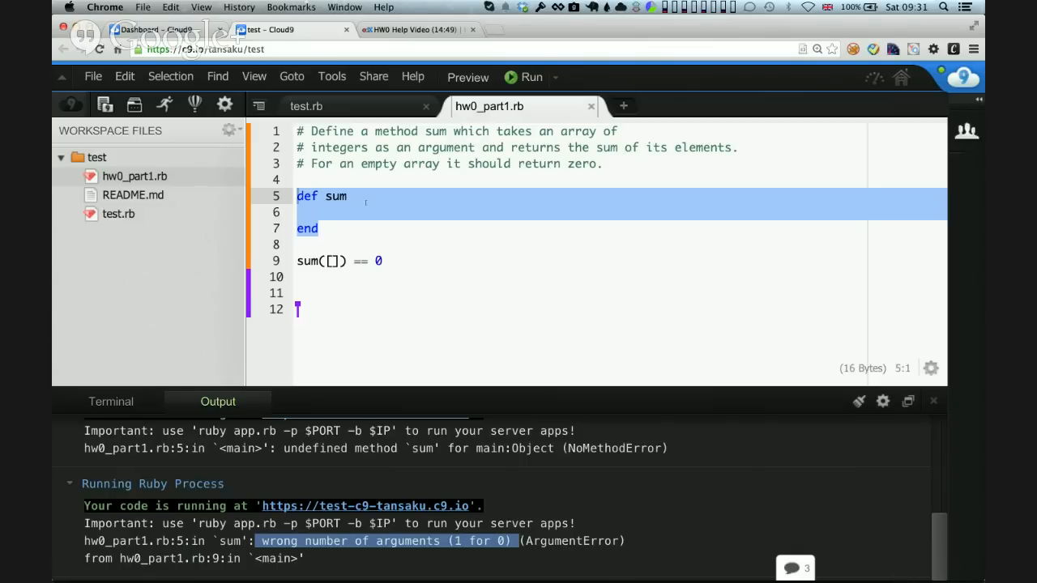
Change the method header to 'def sum(array)' with an empty body line beneath it.
click(347, 196)
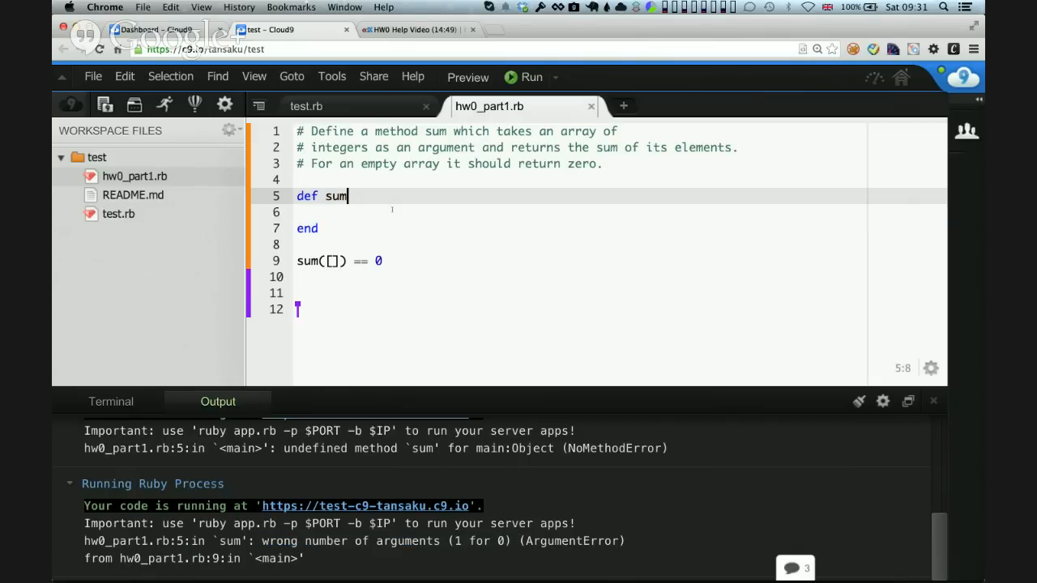
text(array)
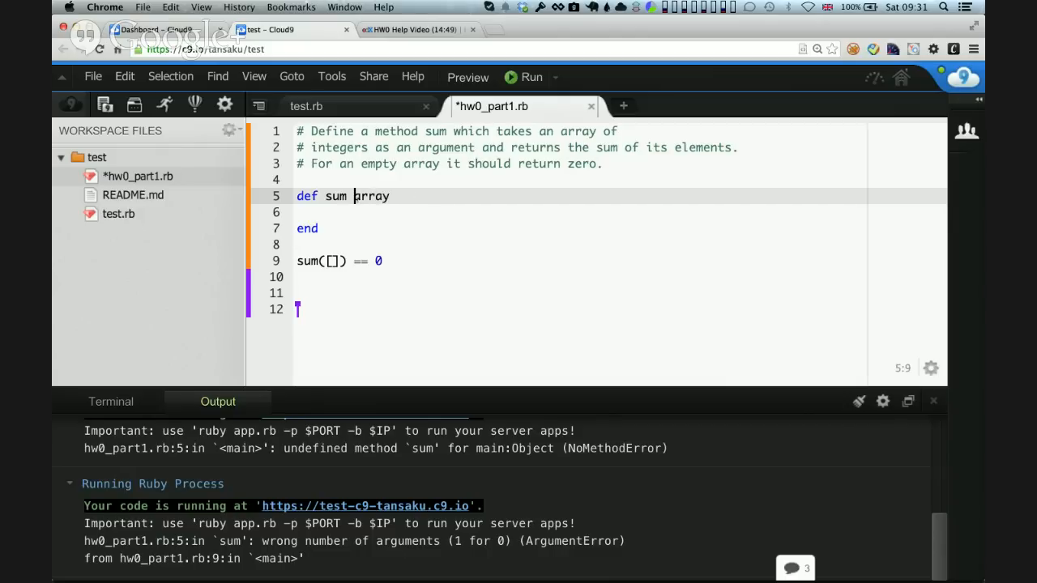
key(Backspace)
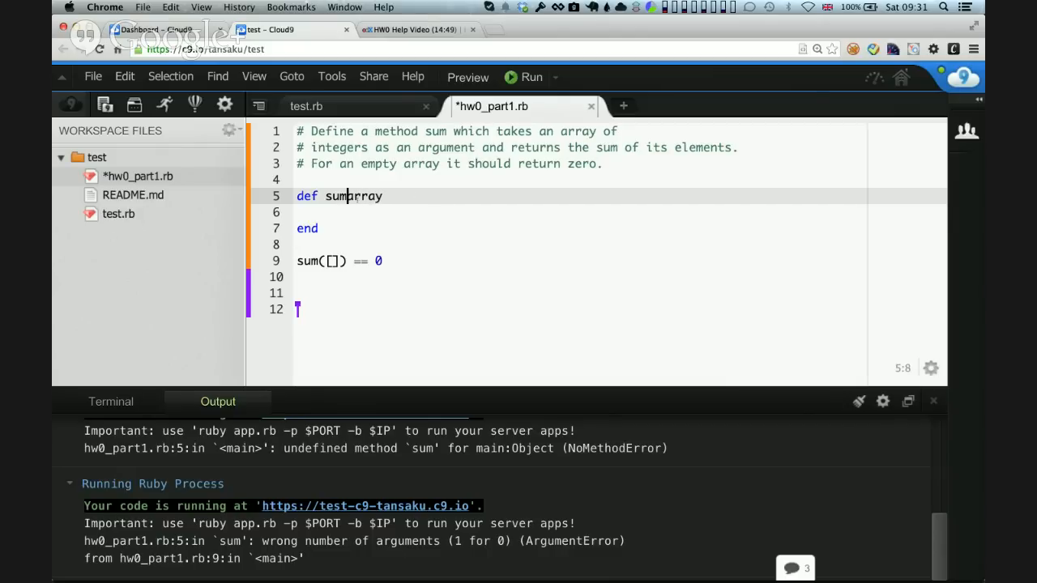
text((array))
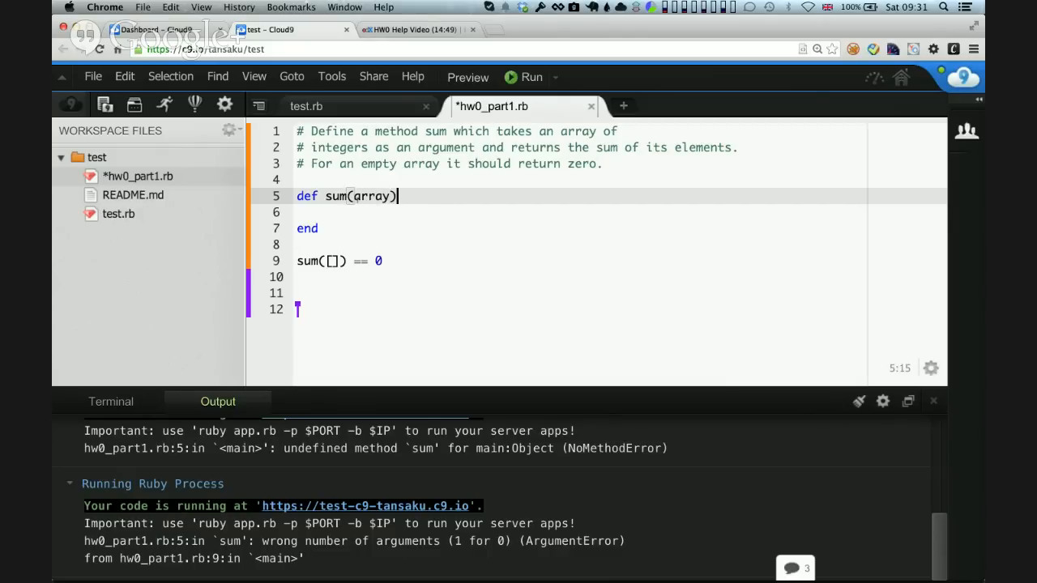
key(Return)
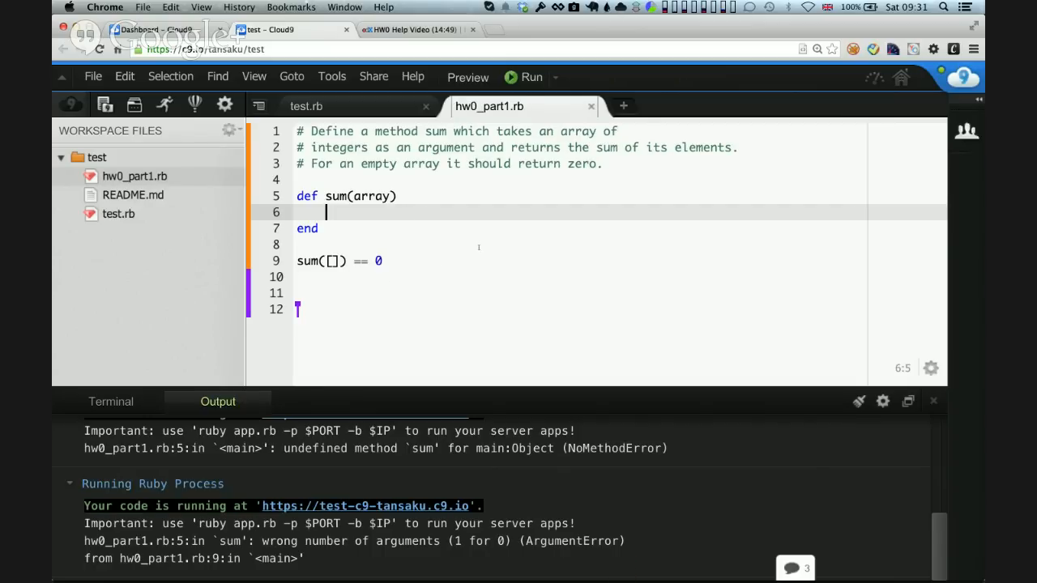
Run the updated script and view the new Ruby process output.
click(532, 78)
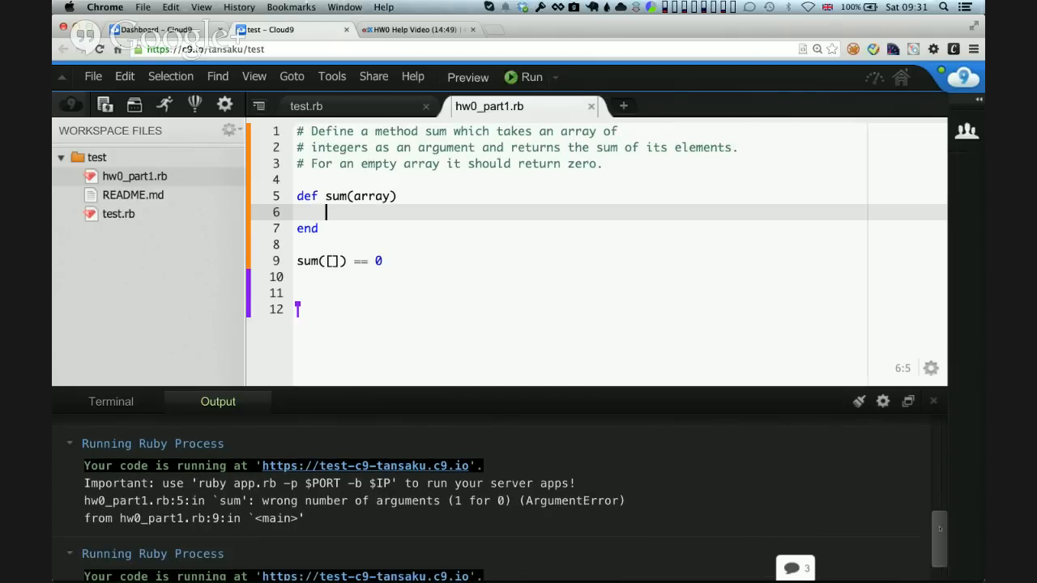
scroll(down, 3)
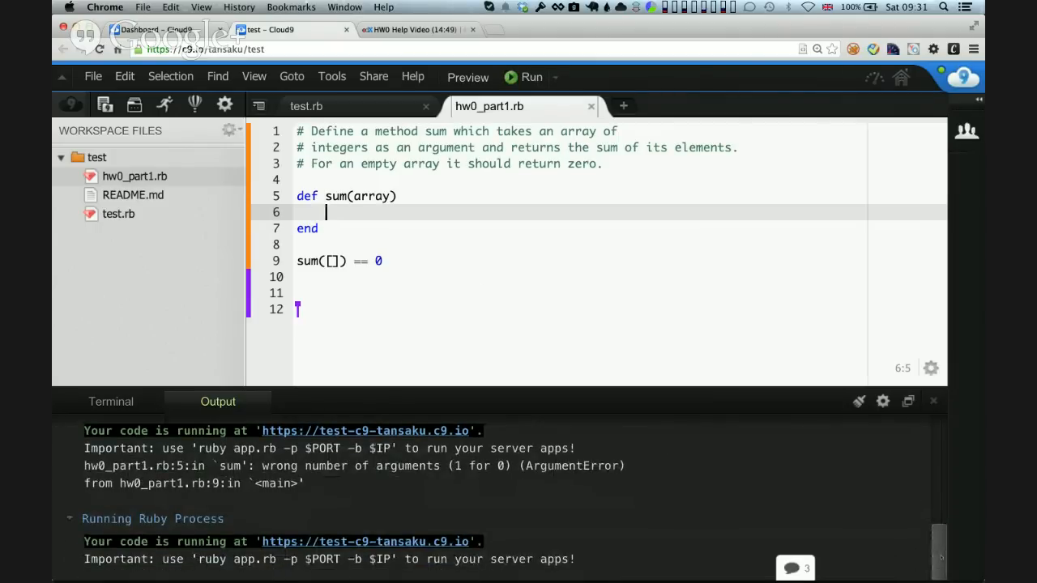
mouse_move(570, 512)
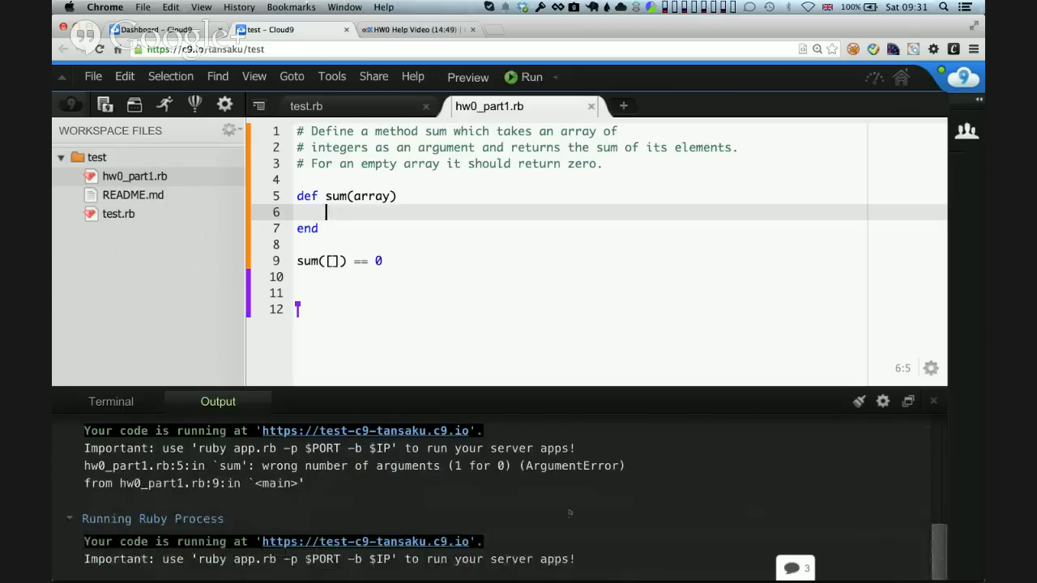
mouse_move(369, 541)
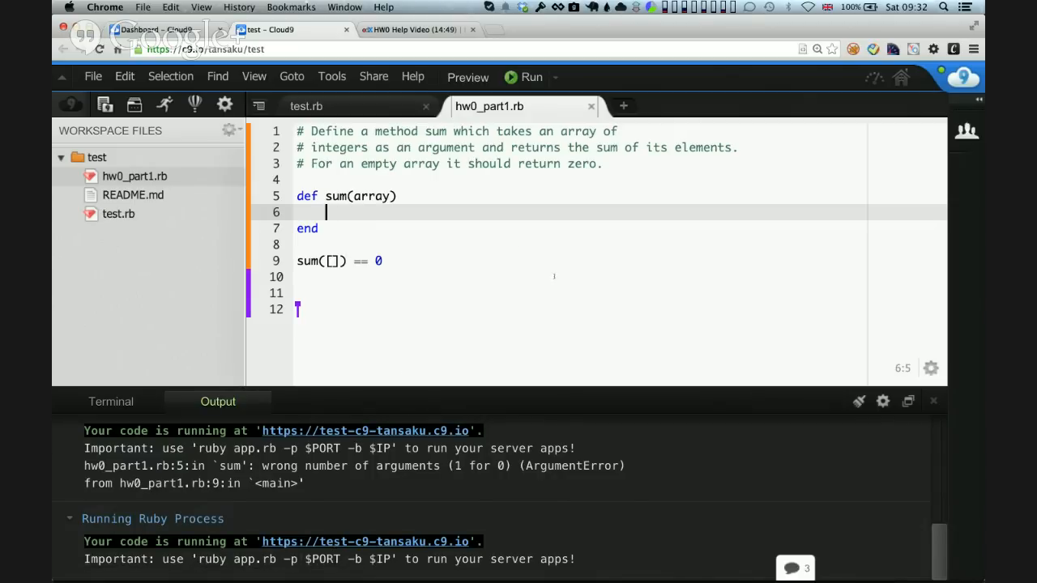
mouse_move(525, 232)
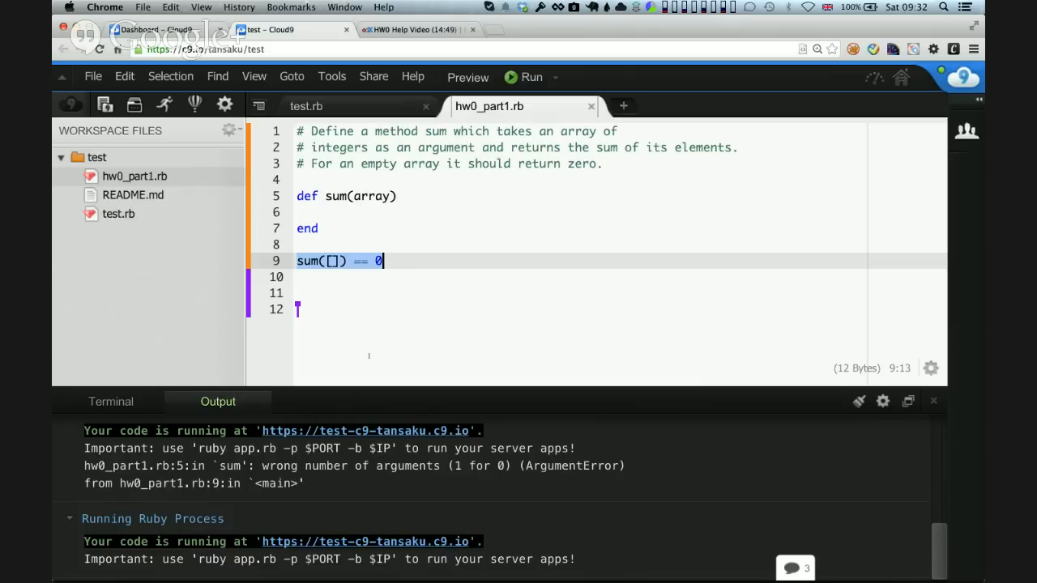
Enter 'ruby hw0_part1.rb' in the terminal, which runs with no output, then return to line 9.
click(110, 402)
text(rub)
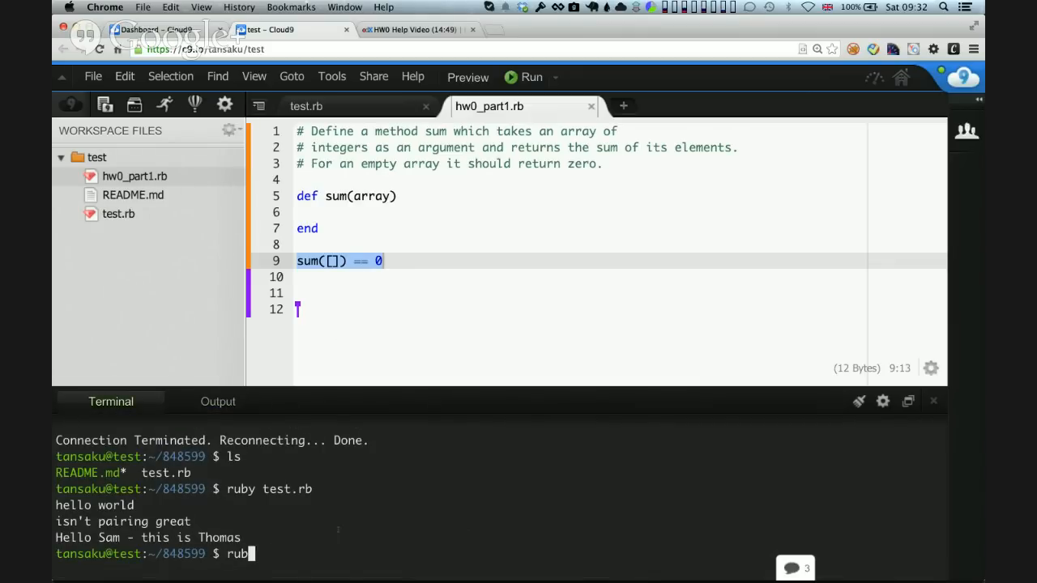
text(hw)
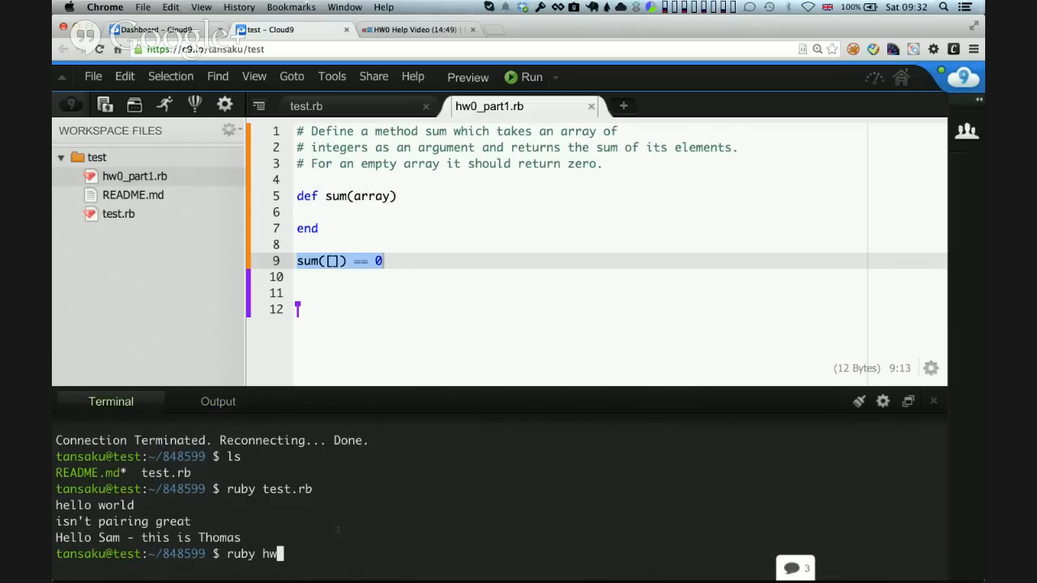
text(0_p)
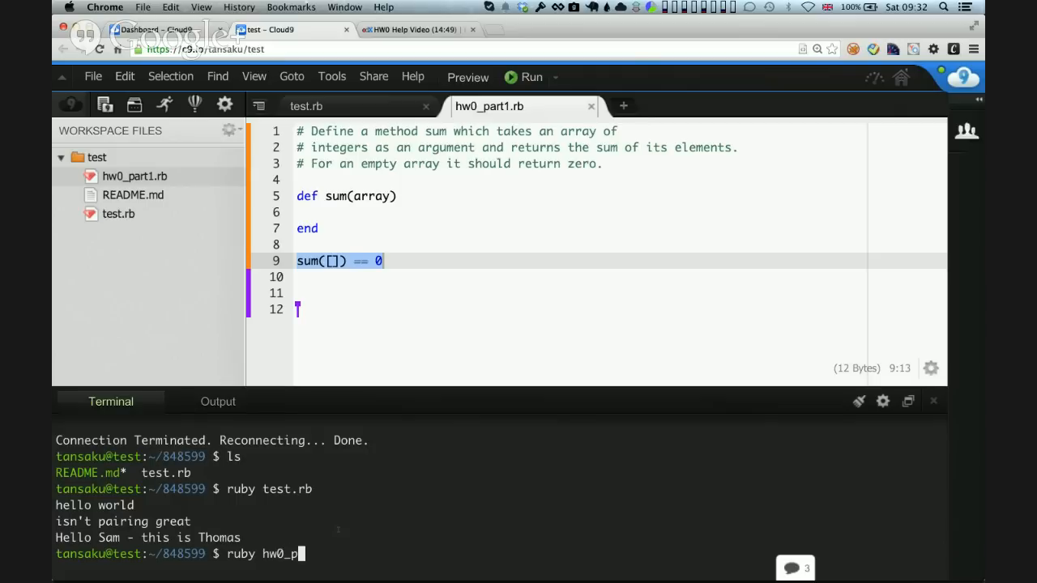
text(art1.rb)
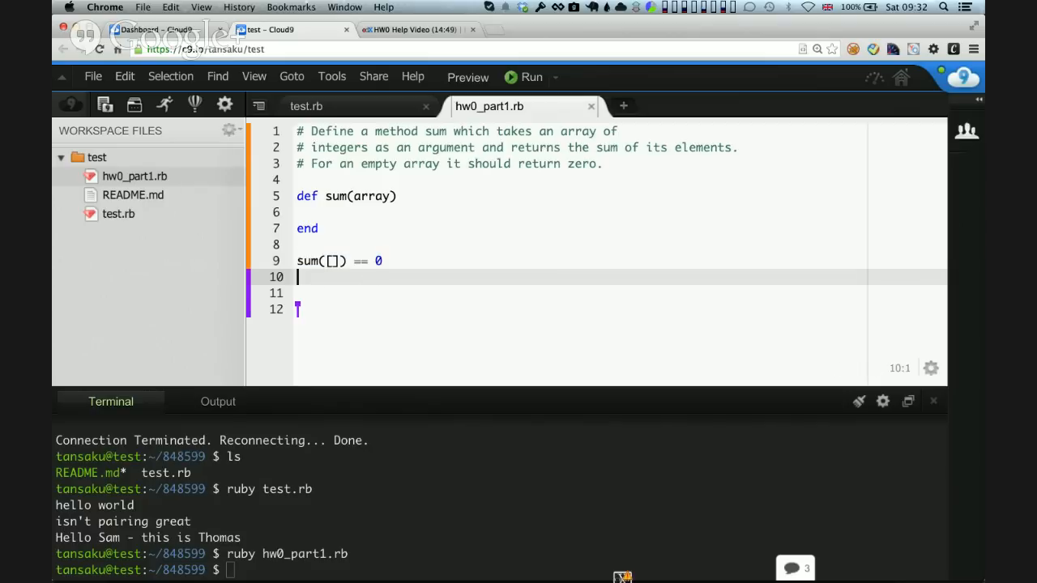
click(299, 261)
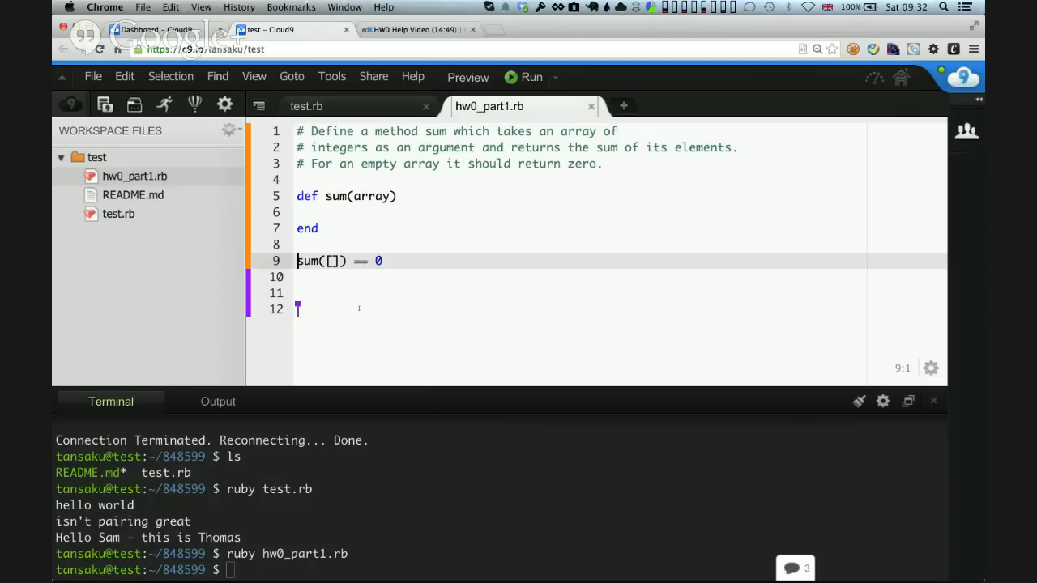
Rewrite line 9 as raise 'sum([]) != 0' unless sum([]) == 0.
text(raise)
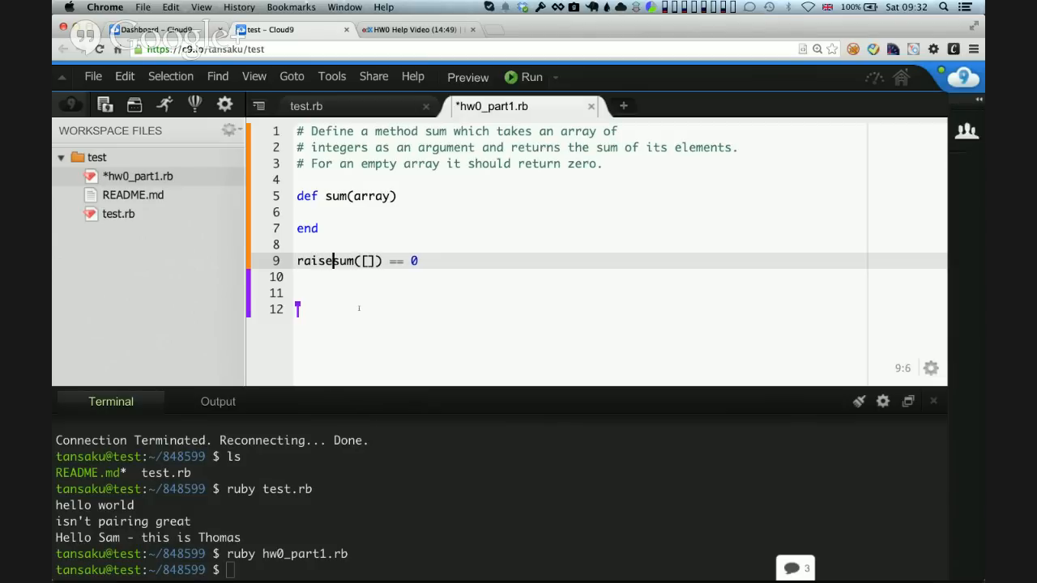
text(')
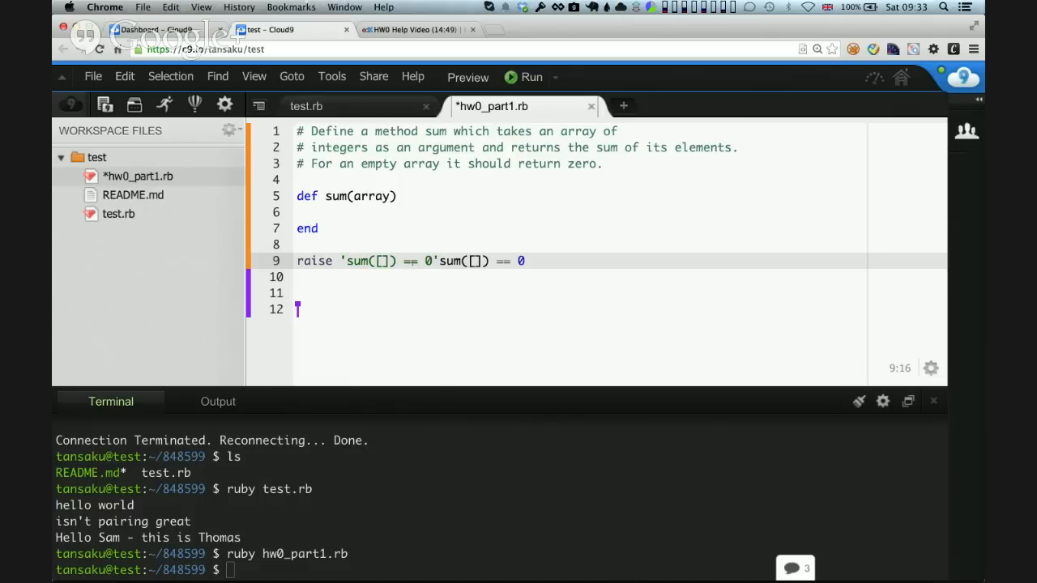
text(!=)
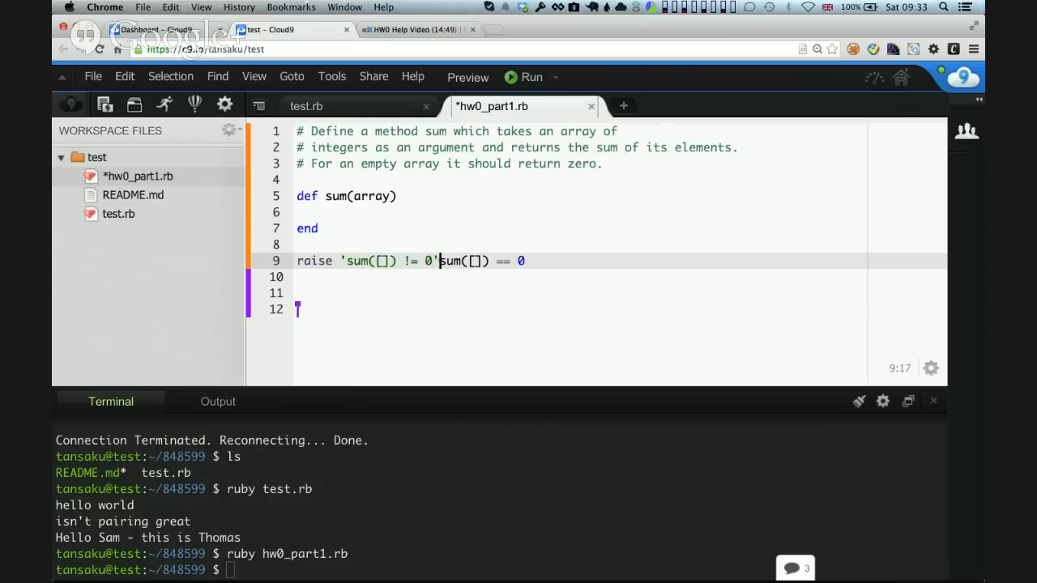
text(unless)
click(499, 571)
text(ruby hw0_part1.rb)
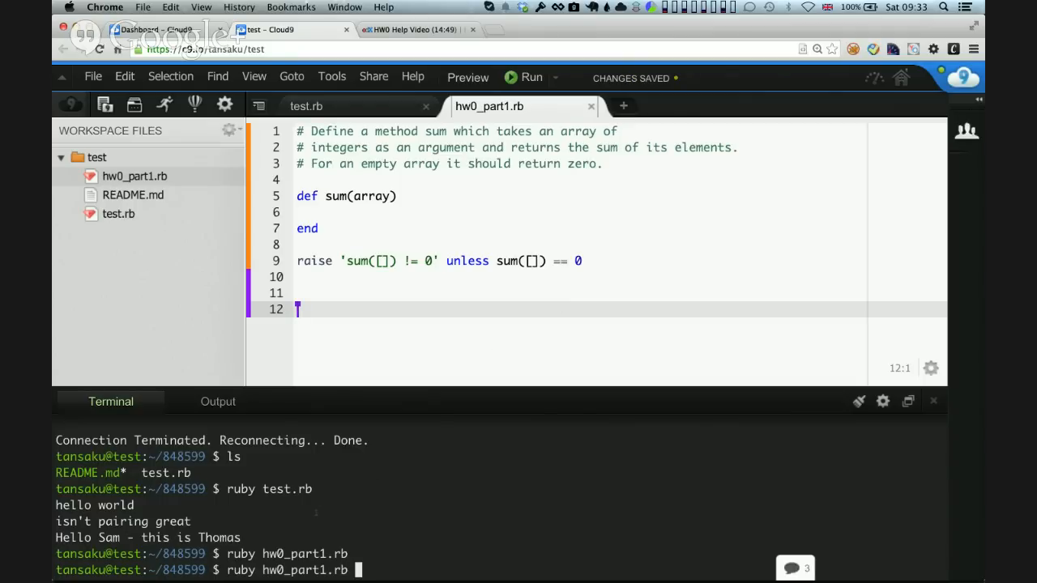
Run hw0_part1.rb in the terminal, getting RuntimeError 'sum([]) != 0', and view the Output panel.
key(Return)
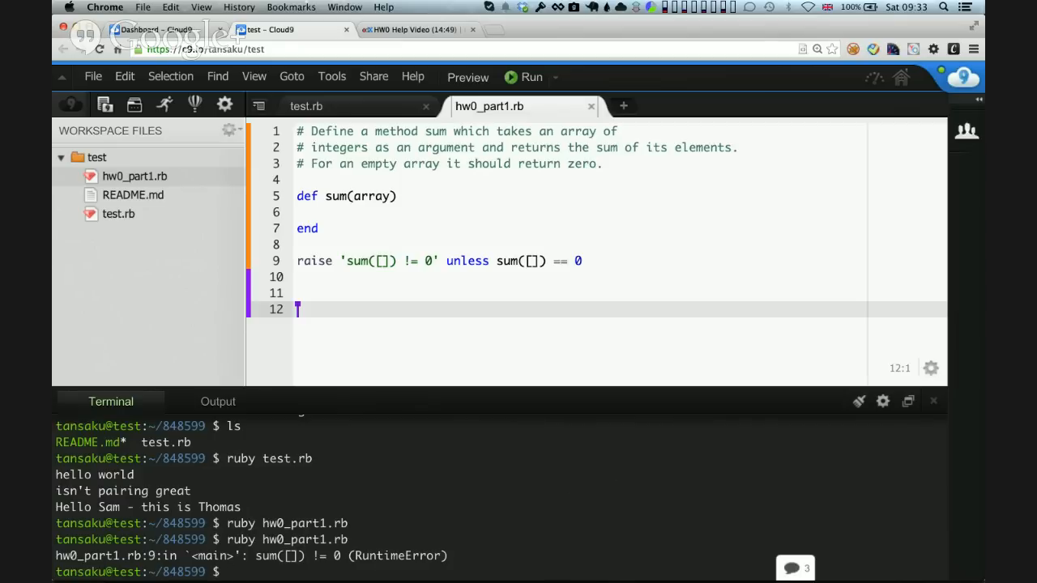
click(217, 402)
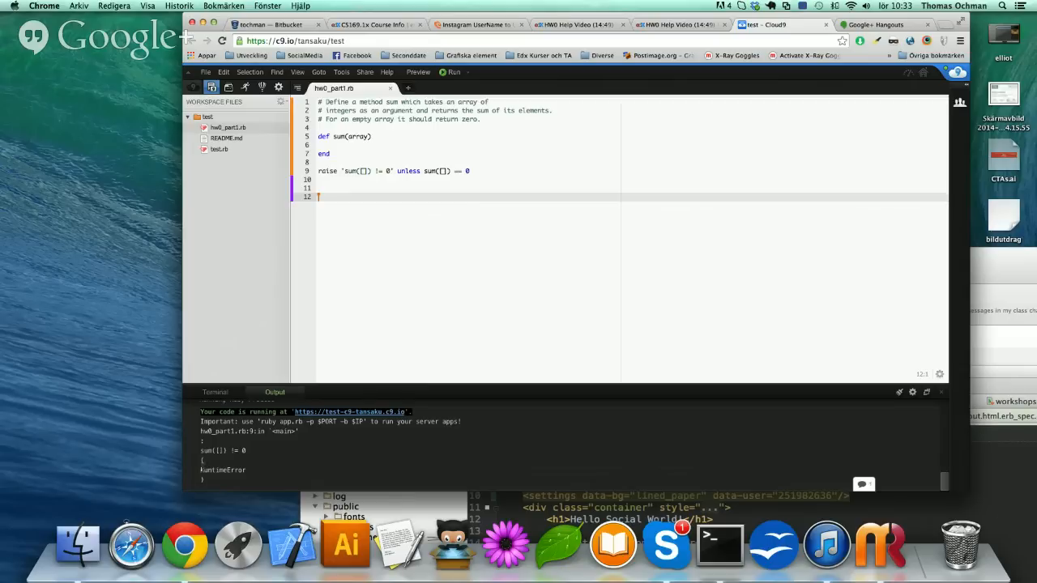
mouse_move(249, 457)
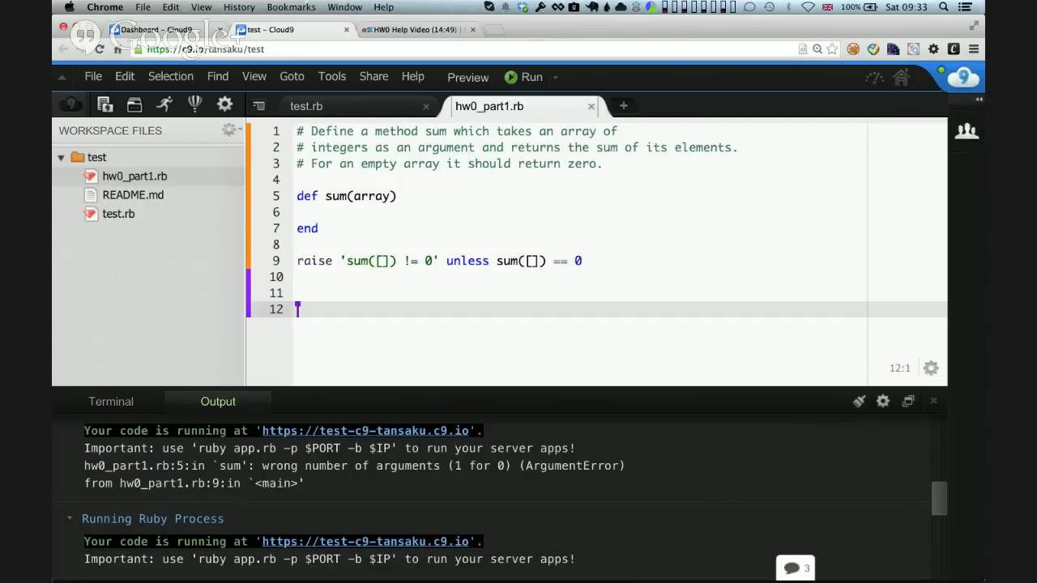
click(111, 401)
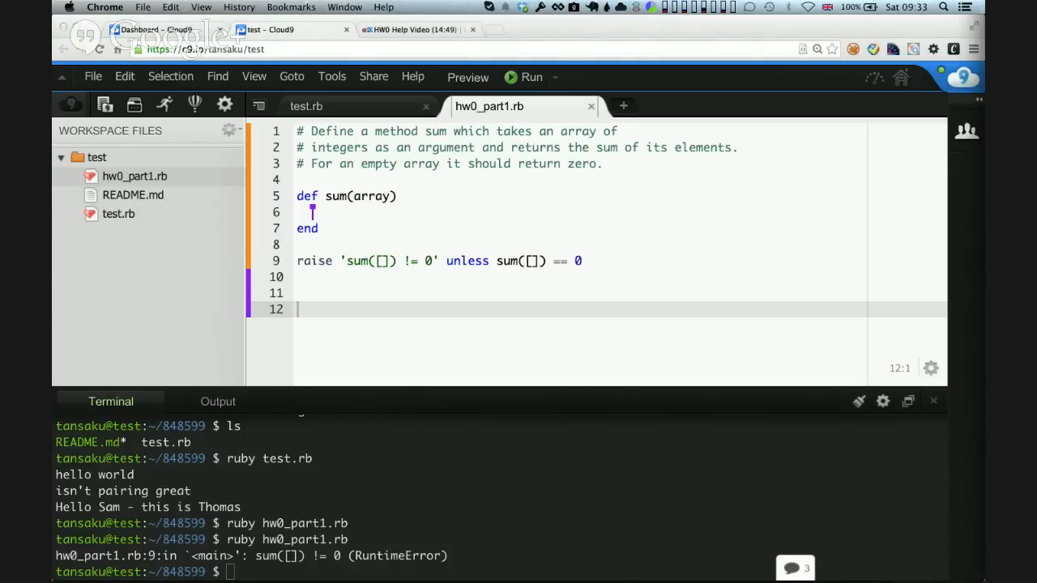
mouse_move(457, 301)
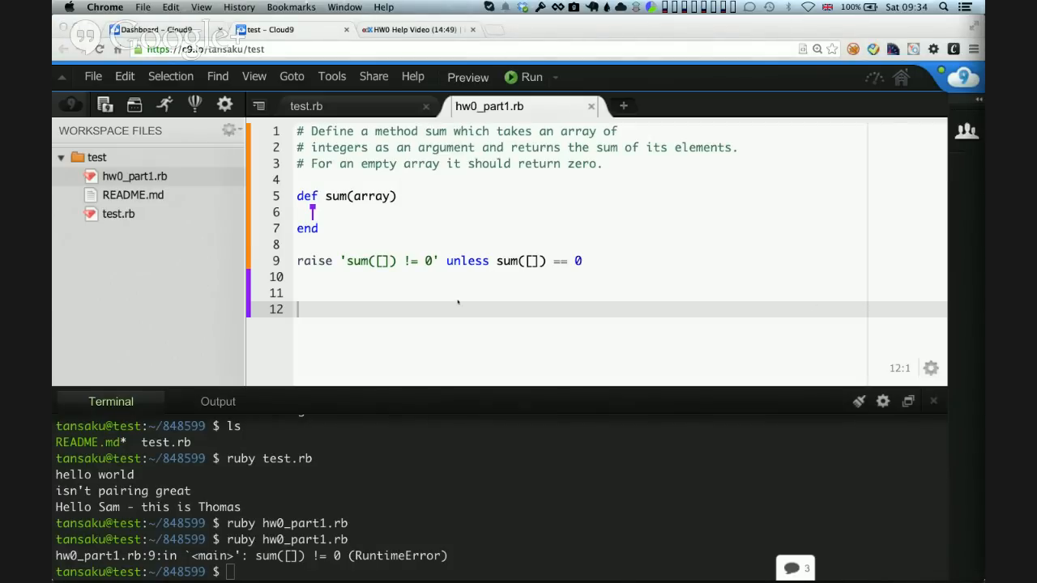
Start sum's body with 'array.' then switch to the edX HW0 instructions page.
text(ard)
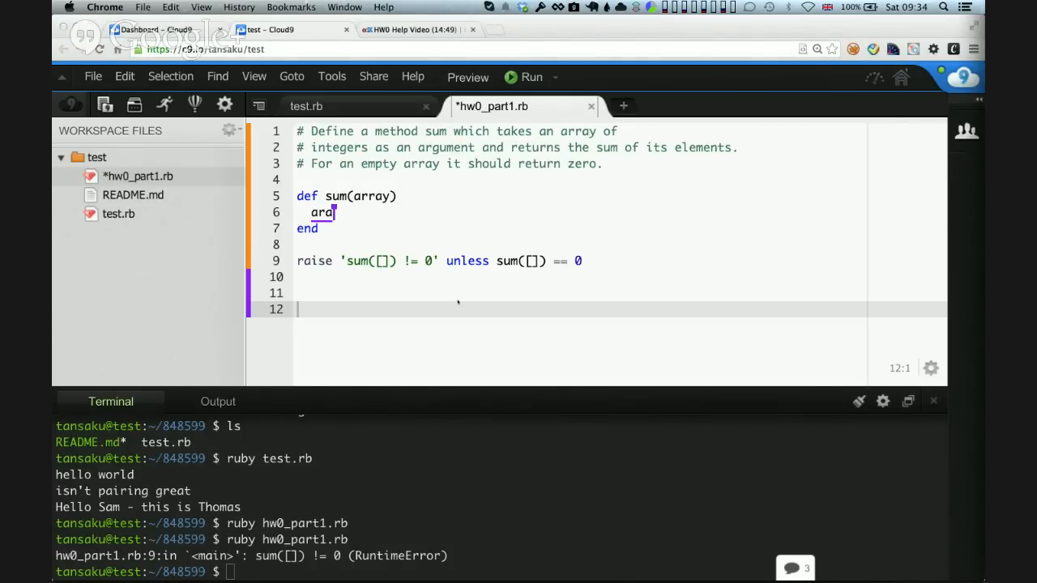
key(Backspace)
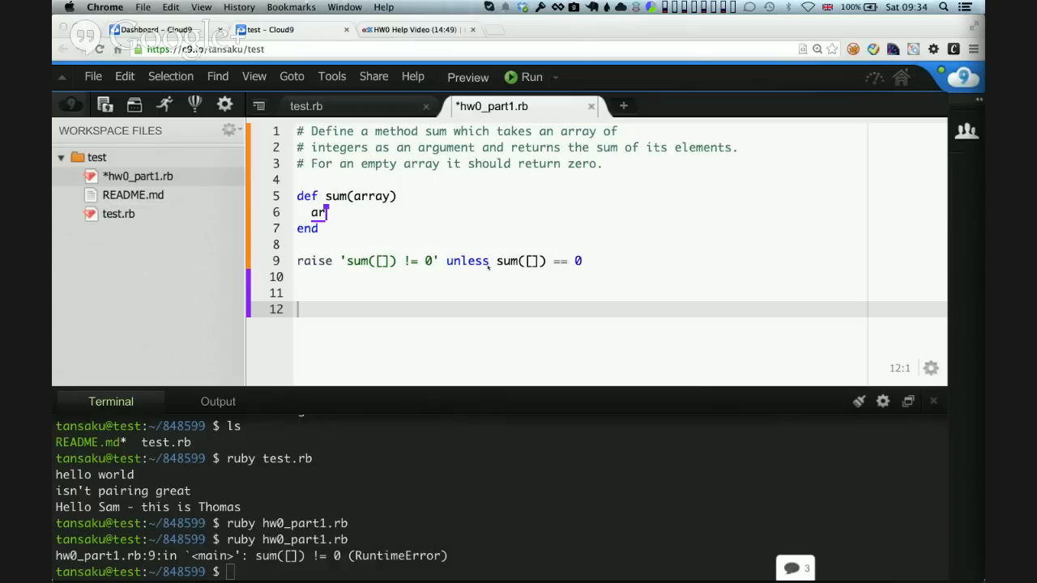
text(ray)
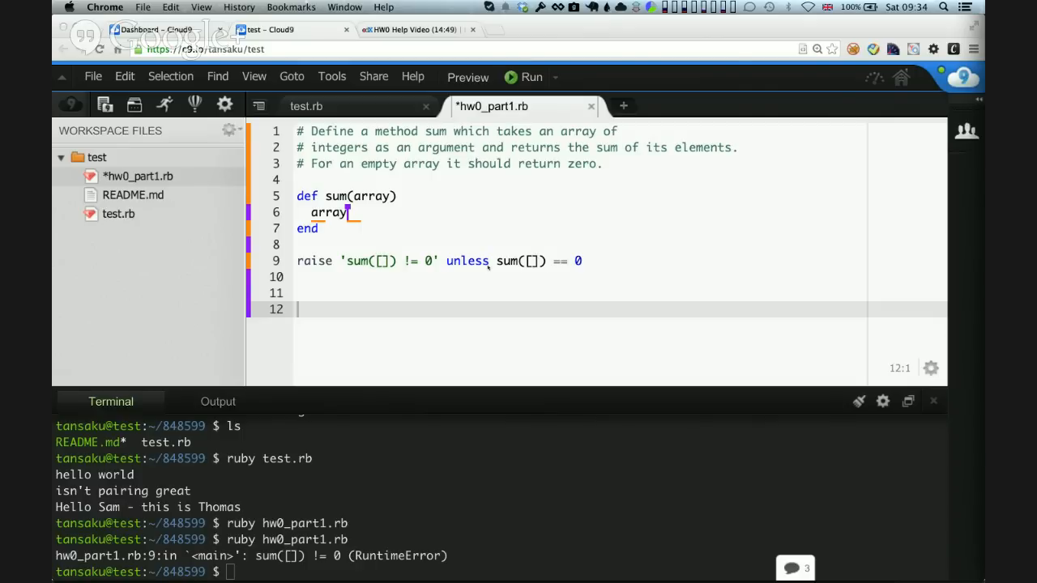
text(.)
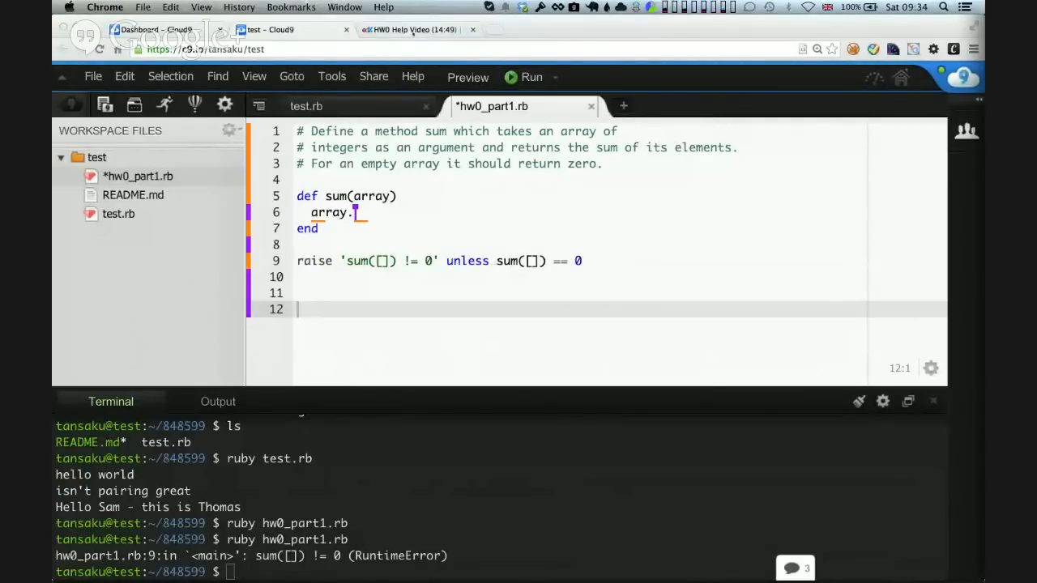
click(413, 29)
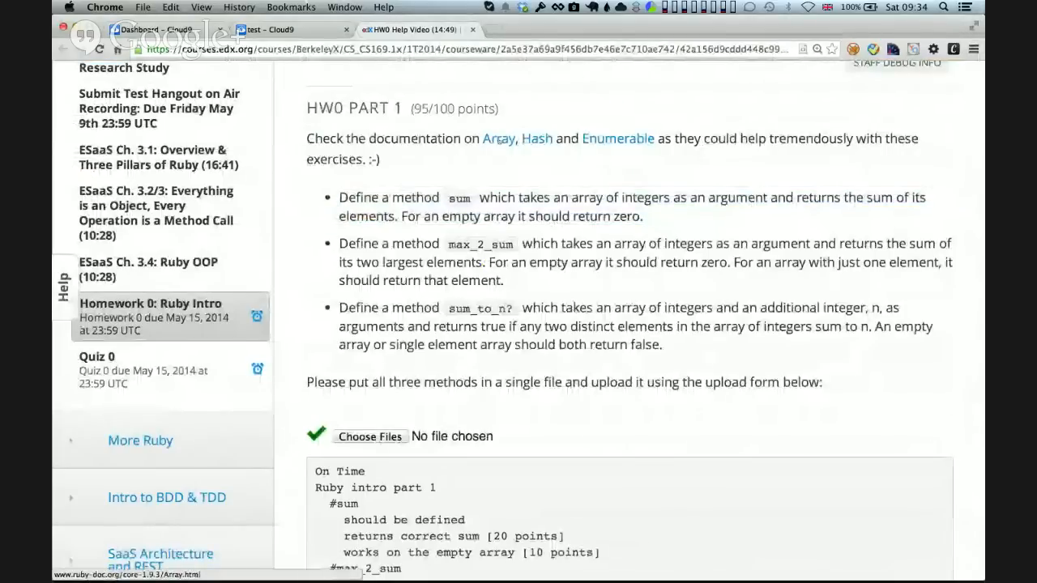
Browse the ruby-doc.org Array page to the empty? method, then return to the Cloud9 editor.
click(497, 139)
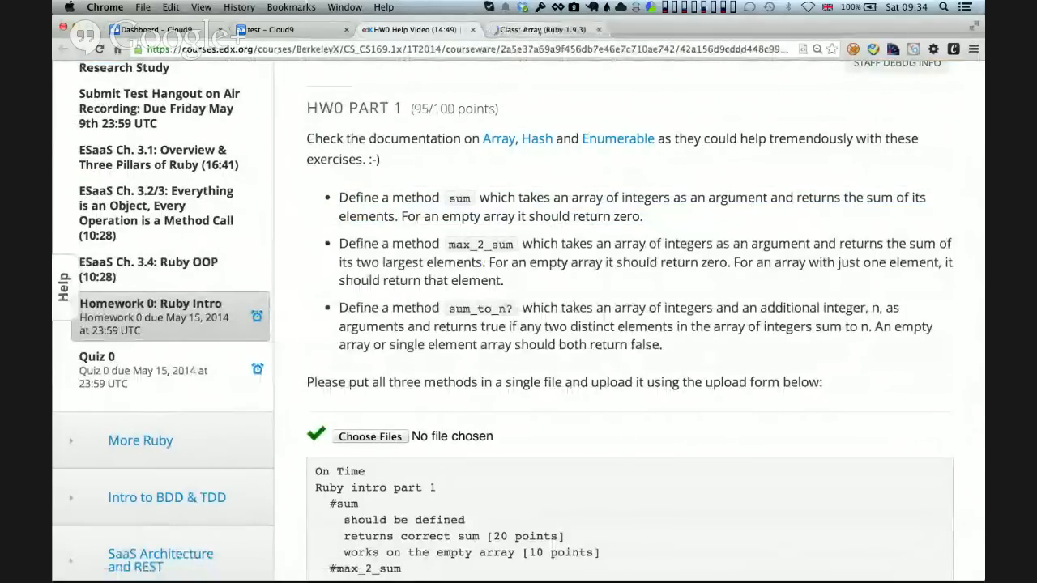
click(538, 29)
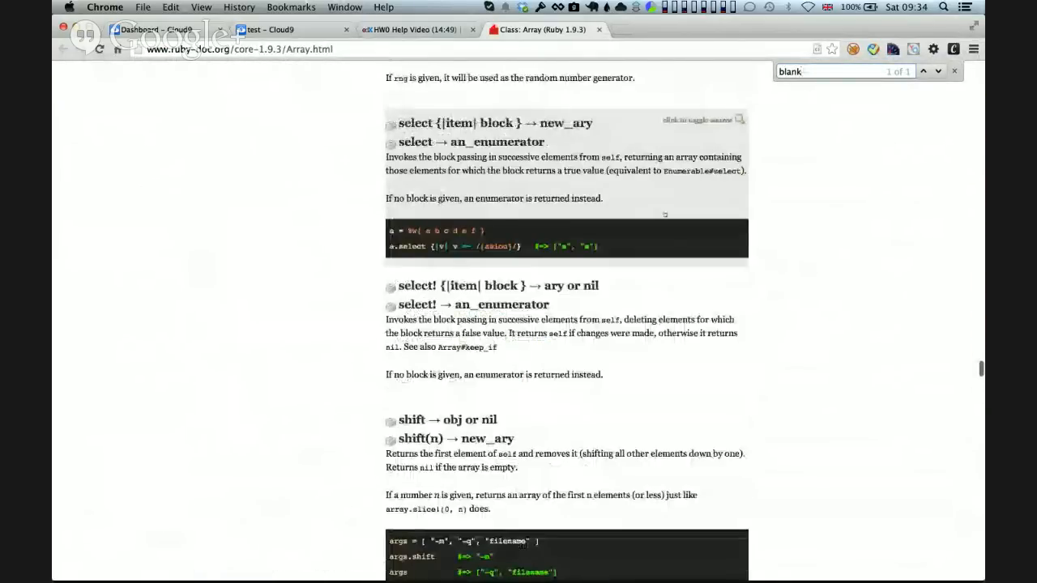
scroll(up, 3)
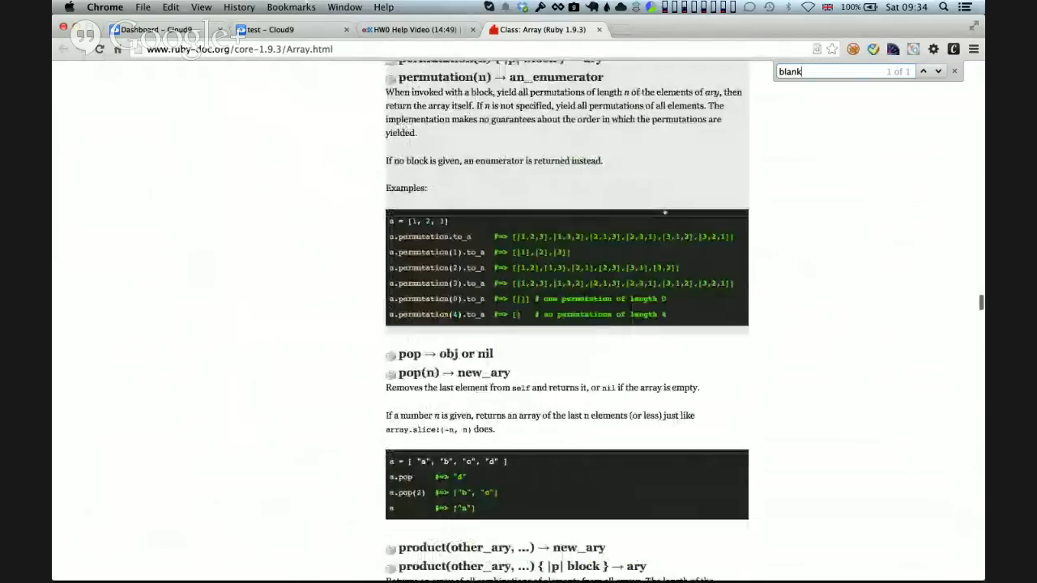
scroll(up, 3)
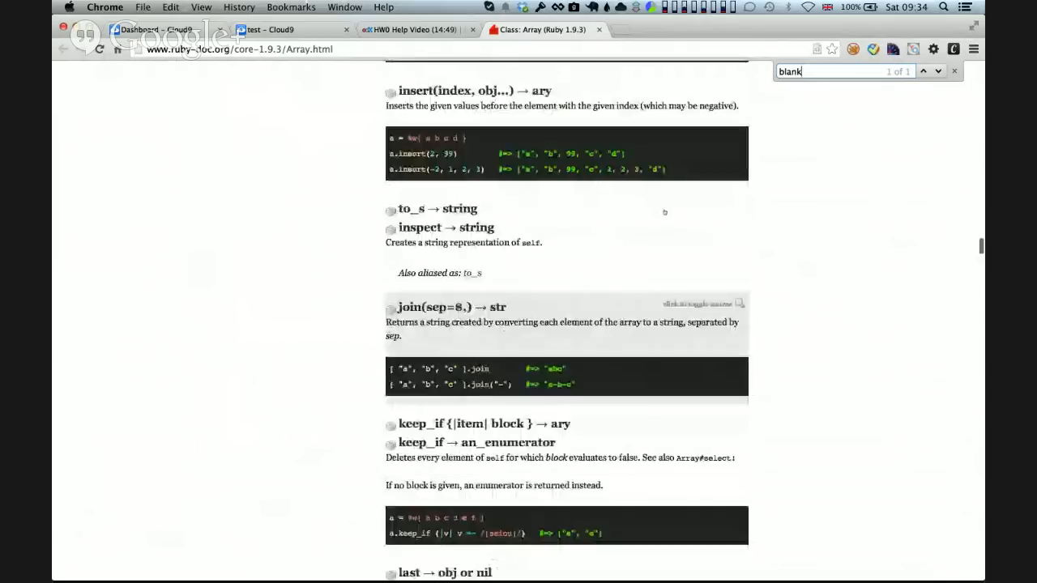
scroll(up, 3)
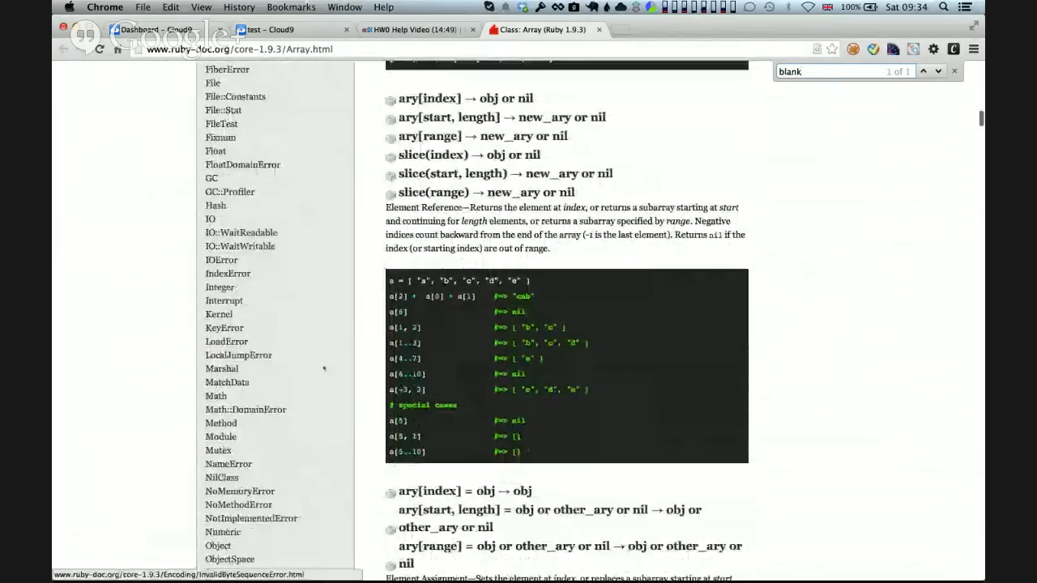
scroll(down, 3)
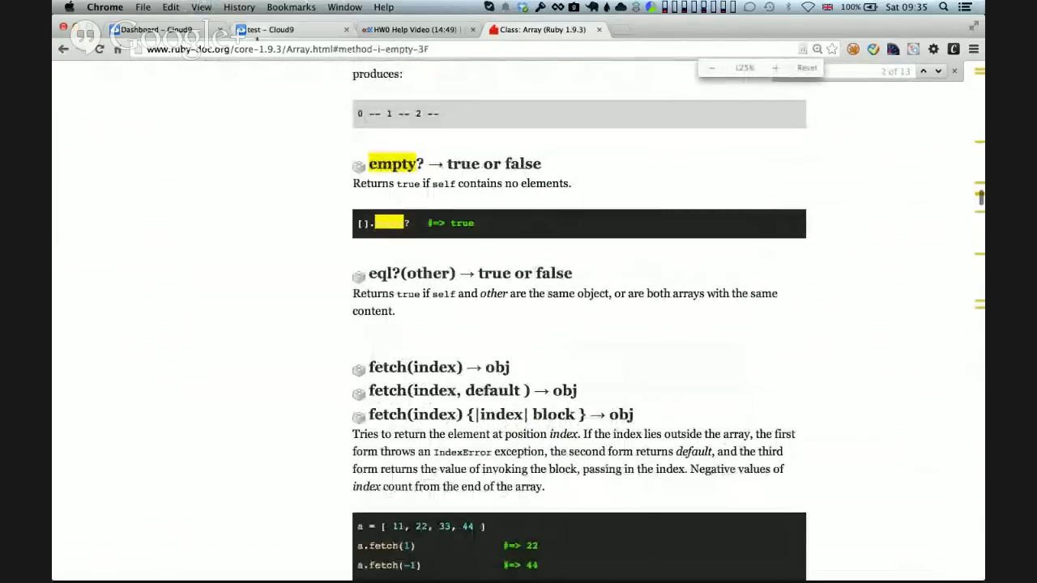
click(273, 29)
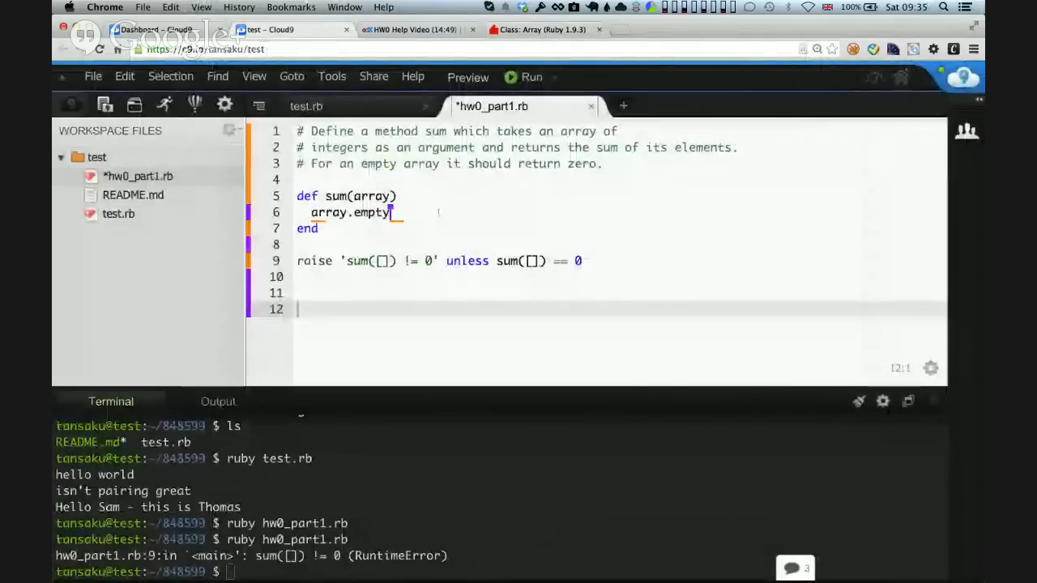
Write the guard 'if array.empty?' on line 6, removing the auto-inserted do/end and stray braces.
text(?)
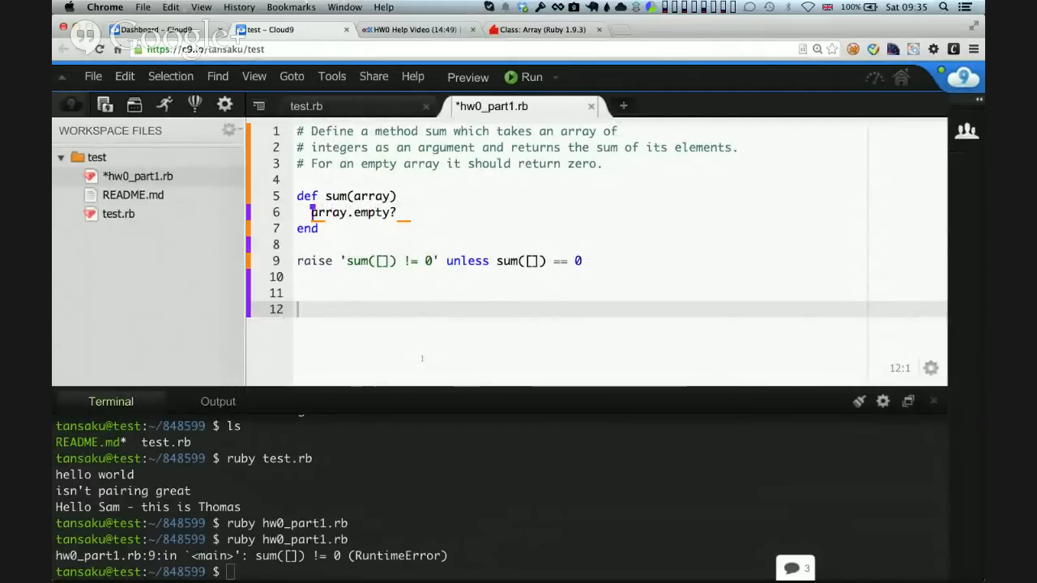
text(if)
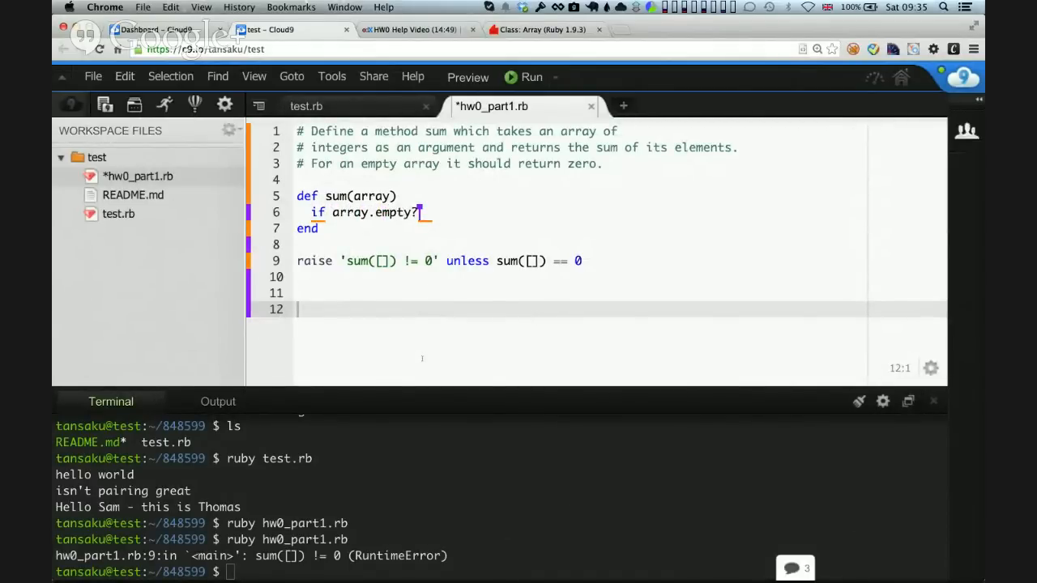
text(do)
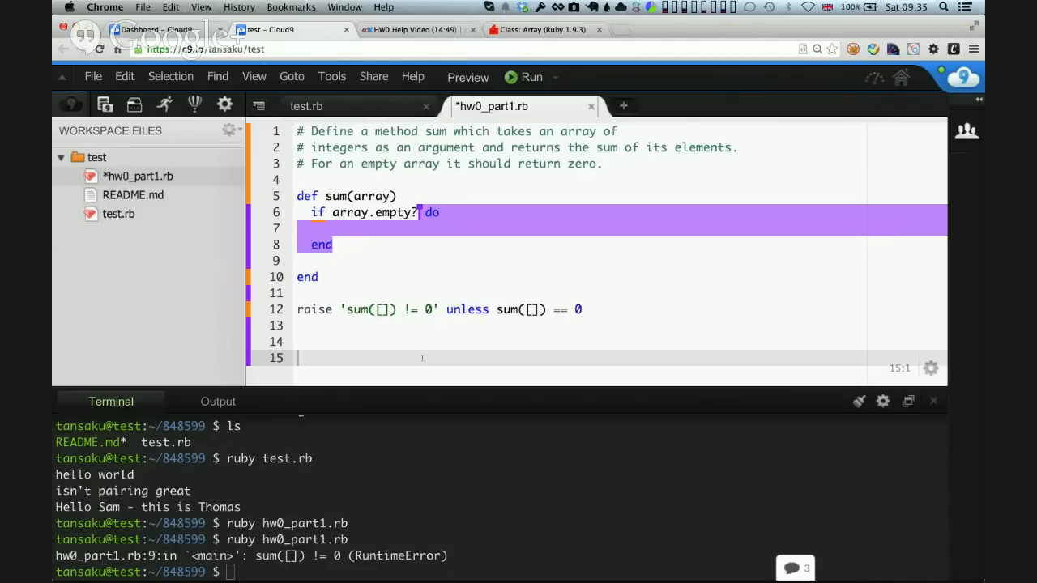
key(Backspace)
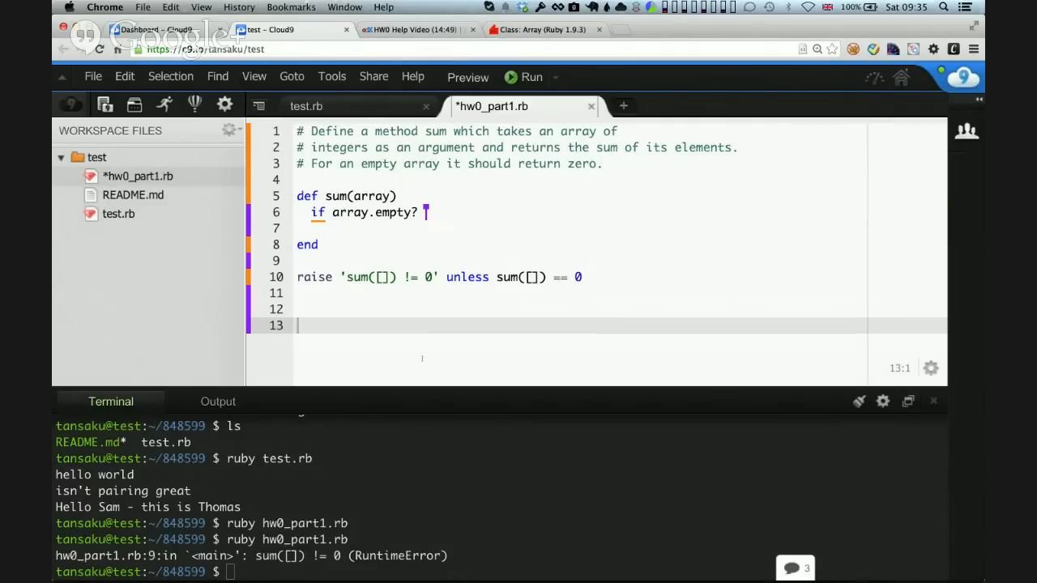
text({})
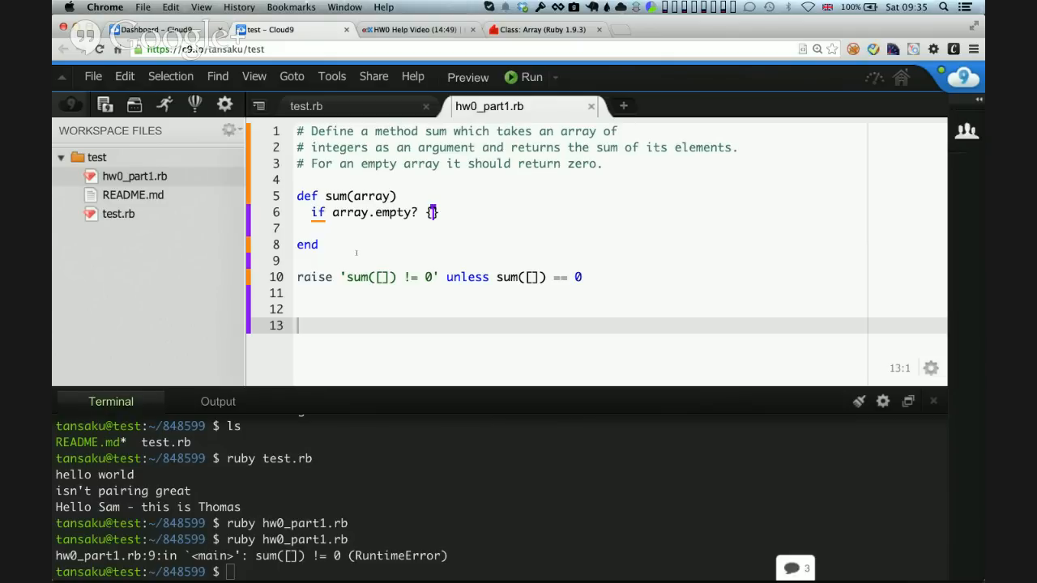
key(backspace)
text(return )
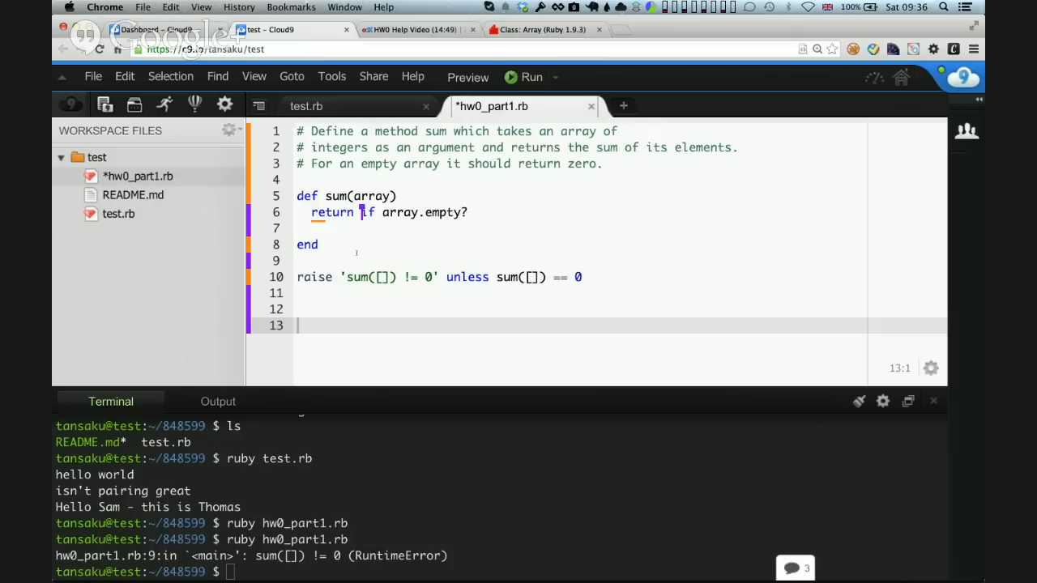
Complete line 6 as 'return 0 if array.empty?' and run the script.
text(0)
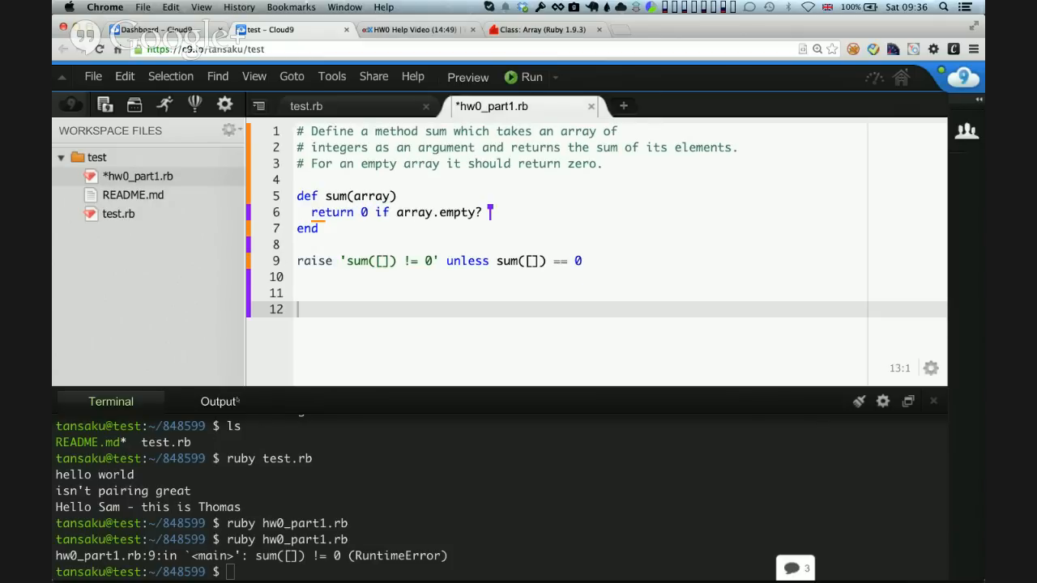
click(531, 78)
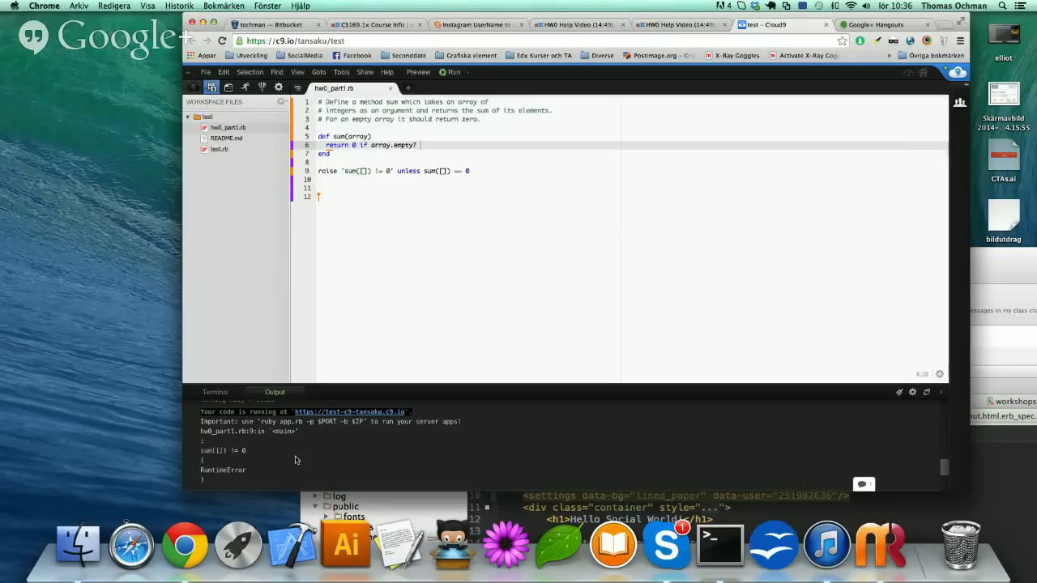
View the Output panel for the Ruby run of hw0_part1.rb.
click(452, 71)
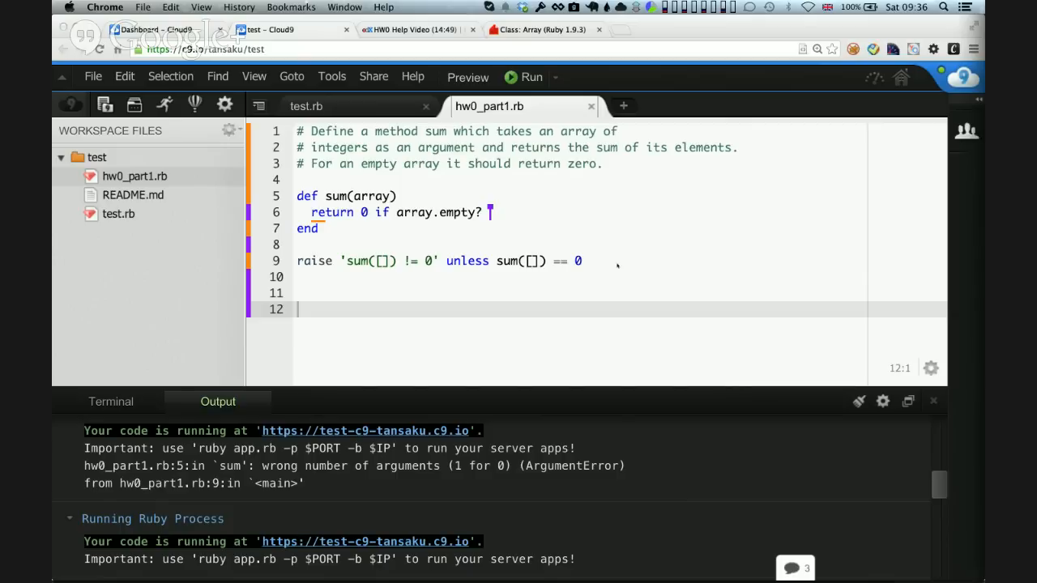
mouse_move(311, 265)
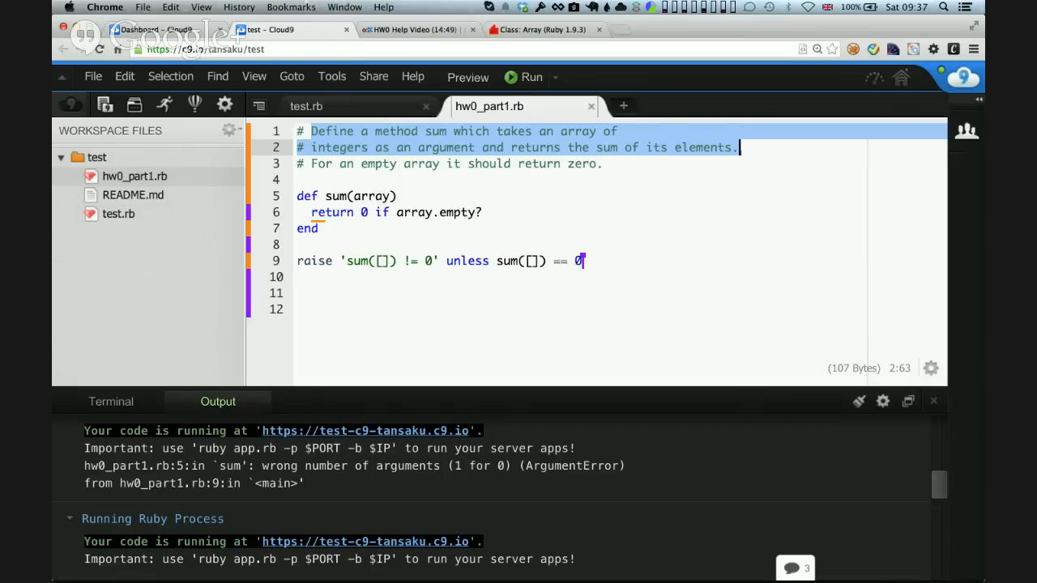
Select the comment line describing the sum method.
triple_click(437, 259)
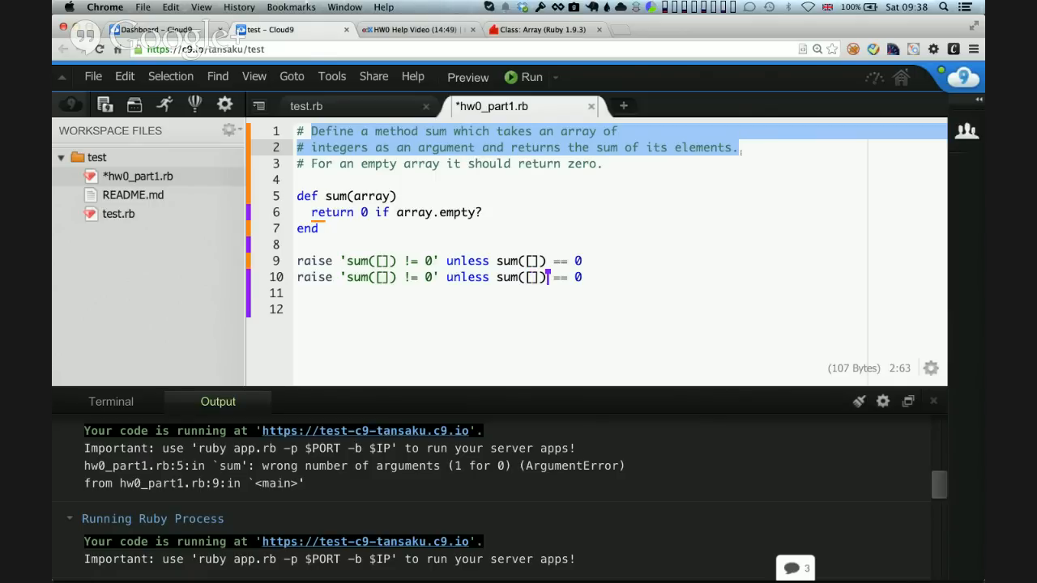
Write the check 'raise unless sum([1, 2, 3]) == 6' on line 10 and run the file.
text(1, 2)
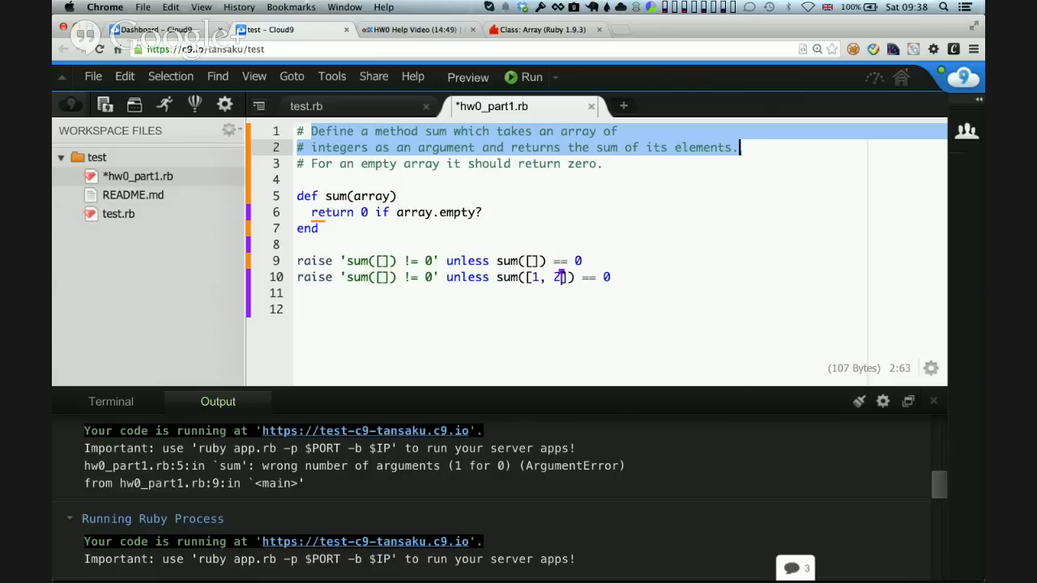
text(,)
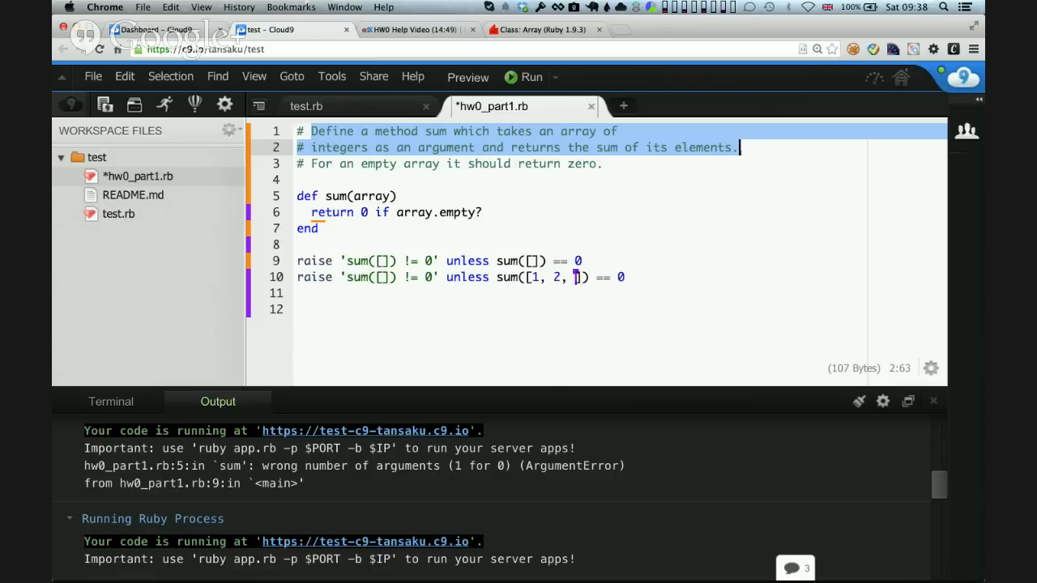
text(3)
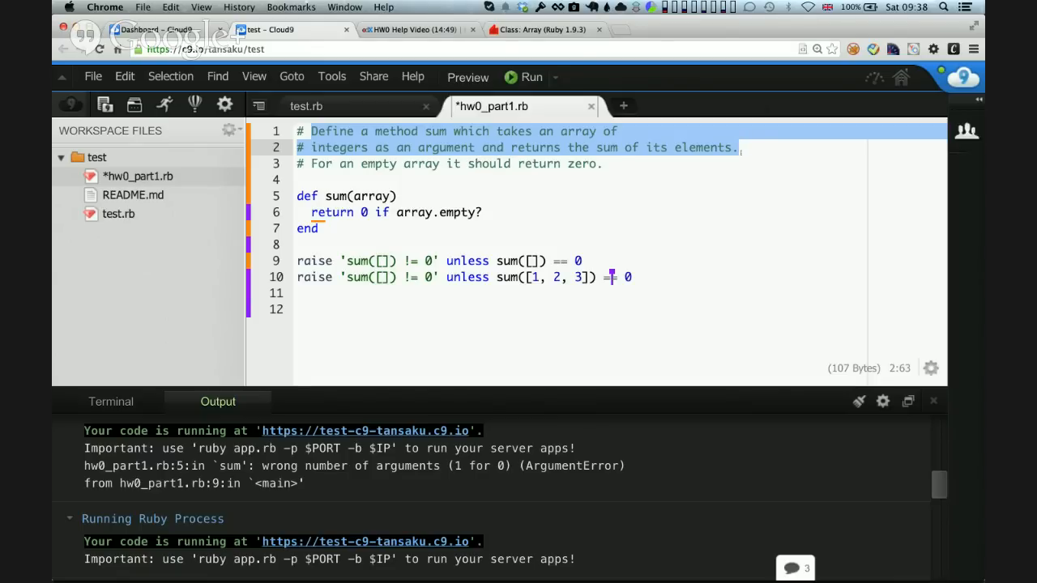
text(=)
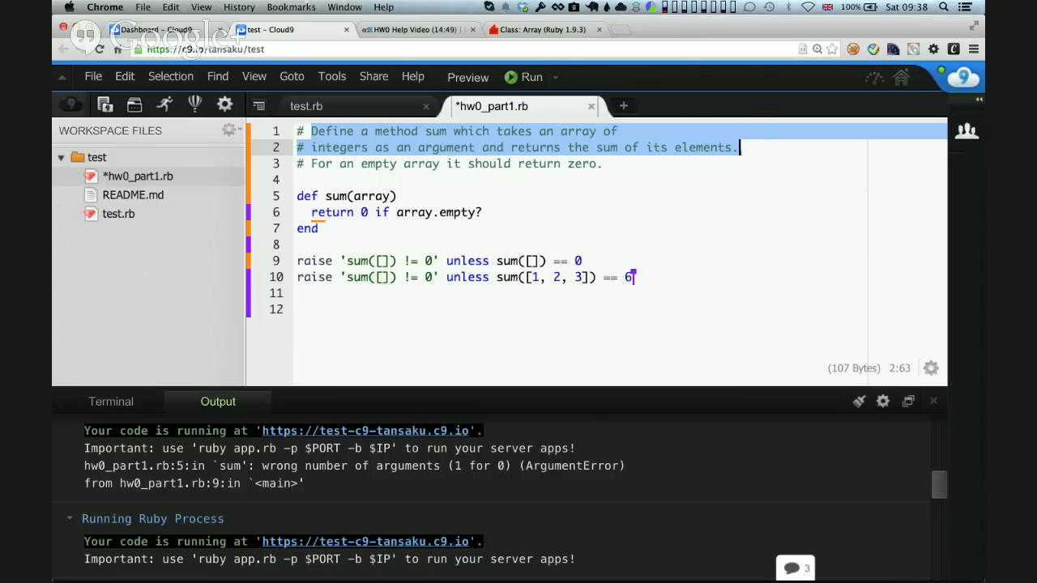
click(434, 277)
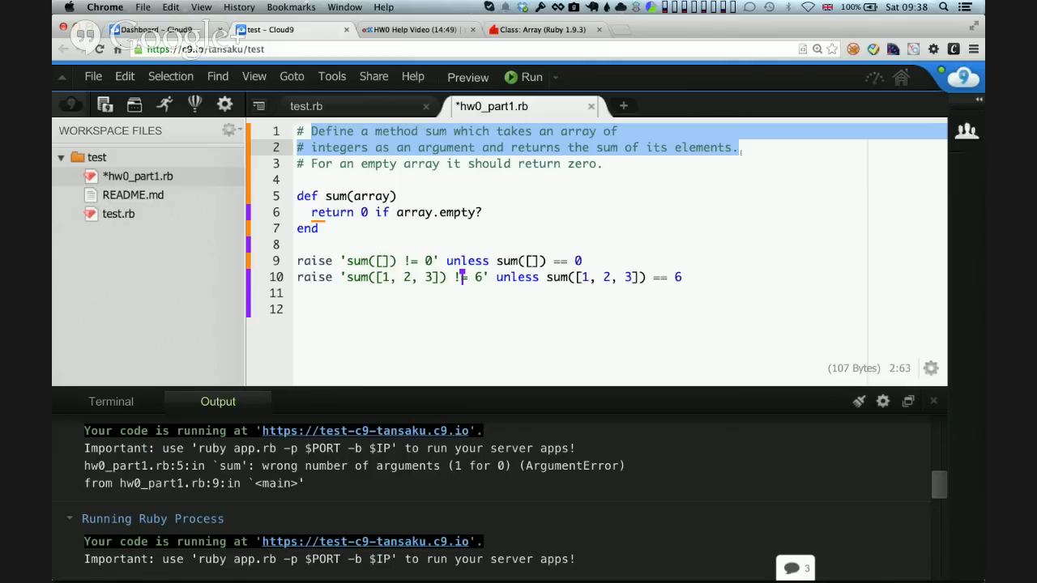
click(298, 308)
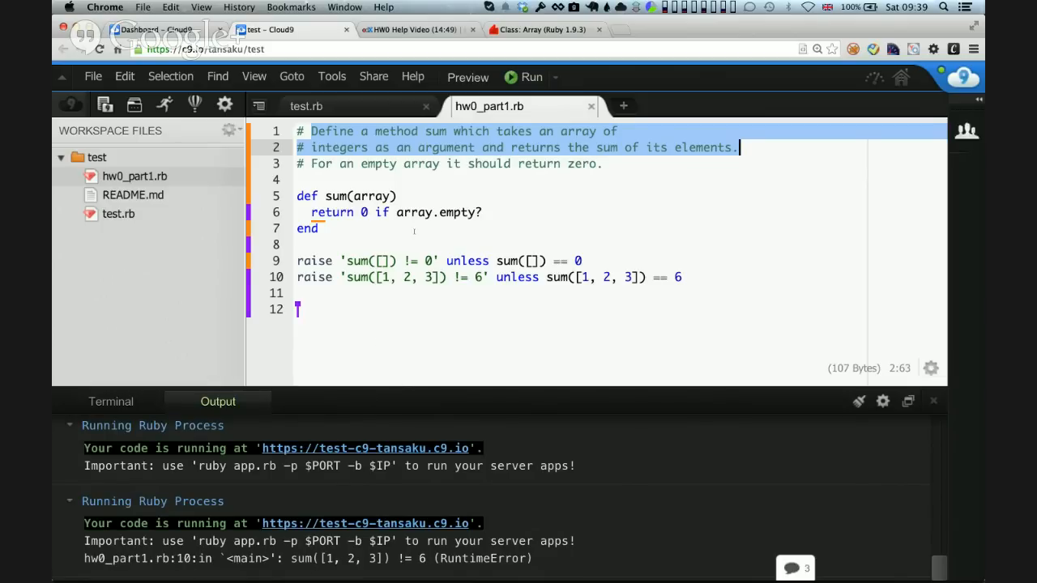
Hardcode 'return 6' in sum and add a line-12 check that sum([1, 2, 3, 4]) == 10.
click(490, 213)
text(retur)
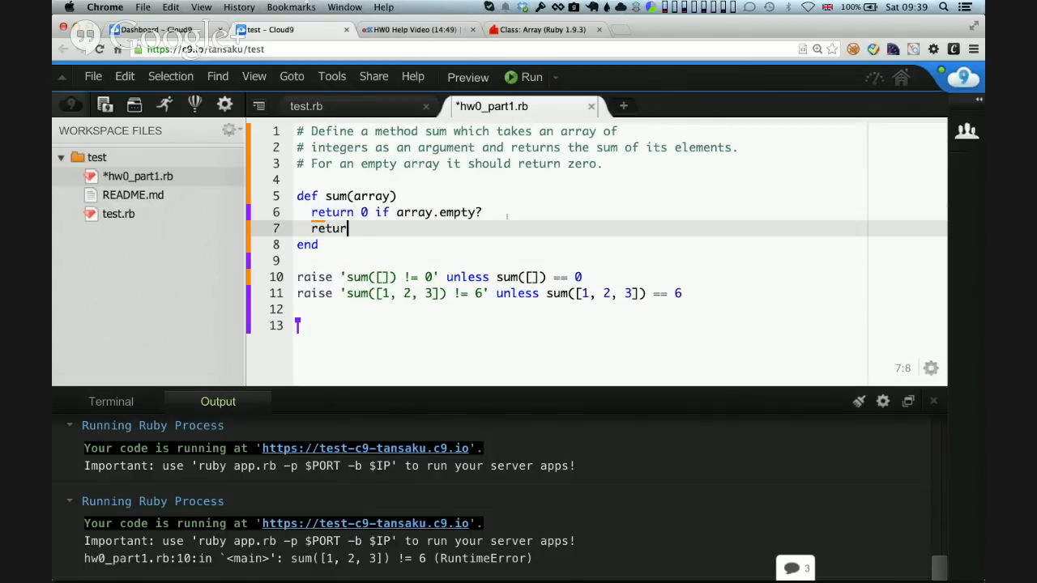
text(n 6)
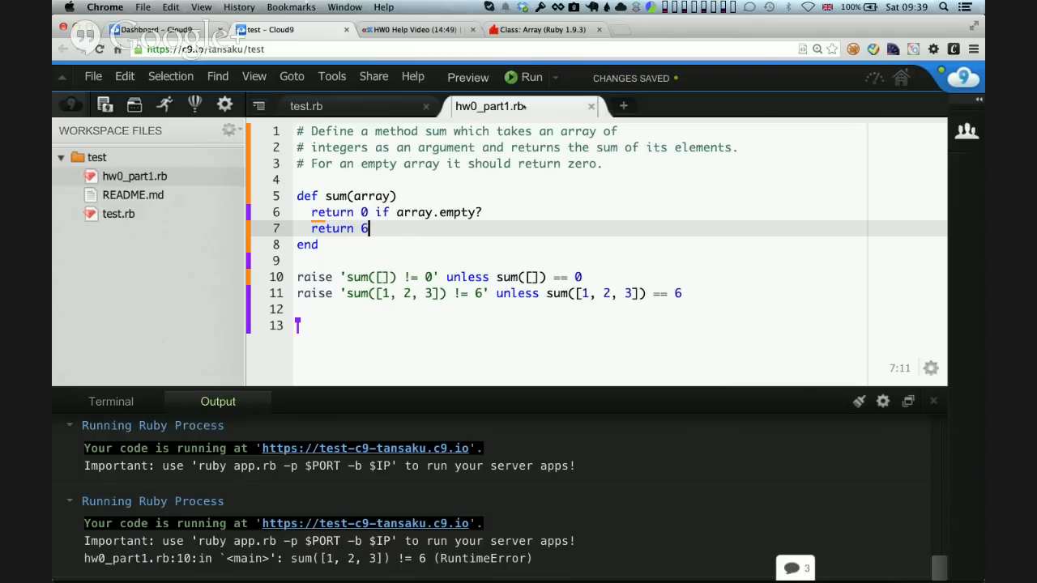
scroll(down, 3)
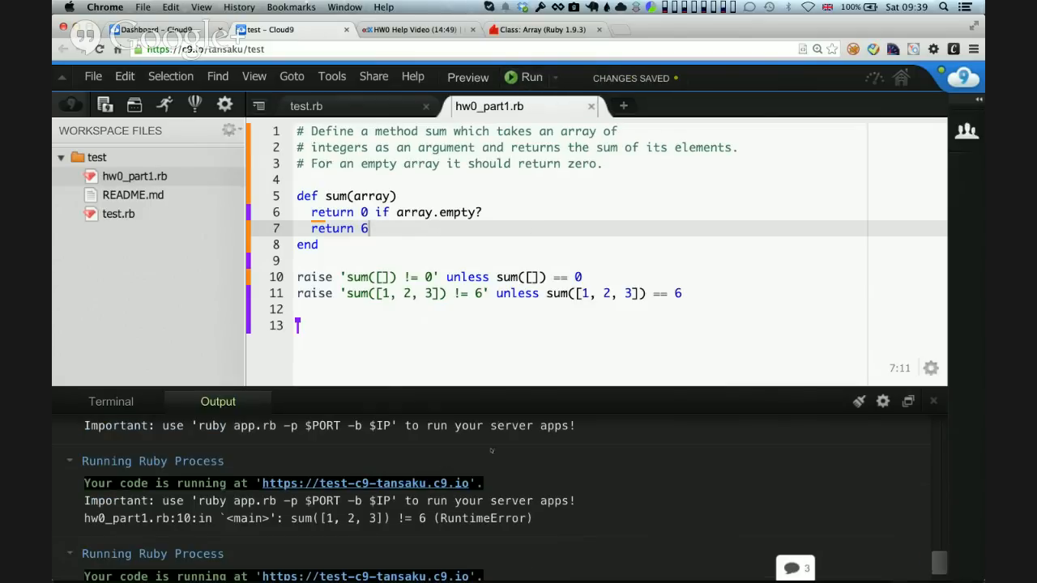
scroll(down, 3)
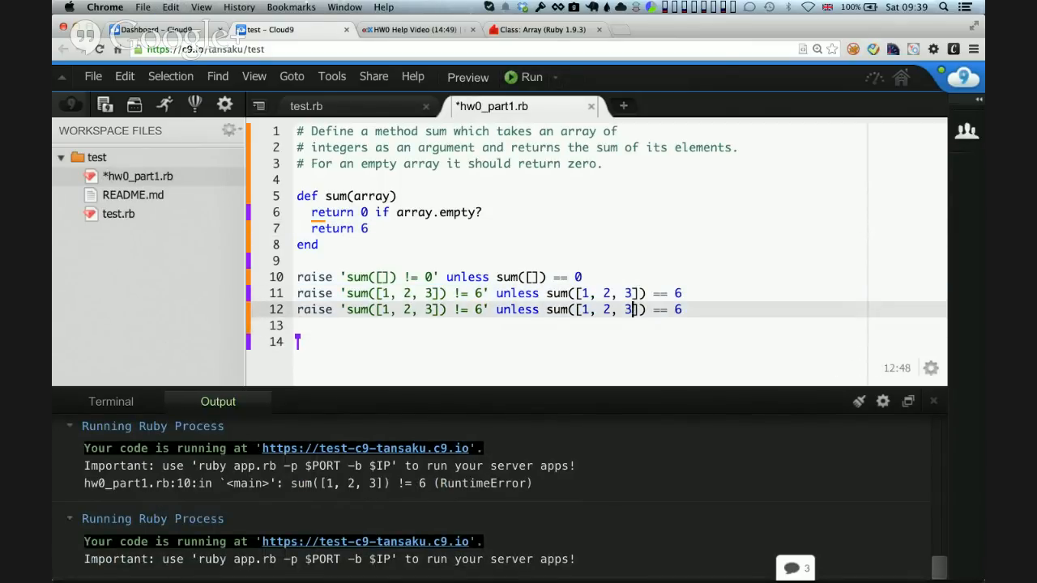
text(, 4)
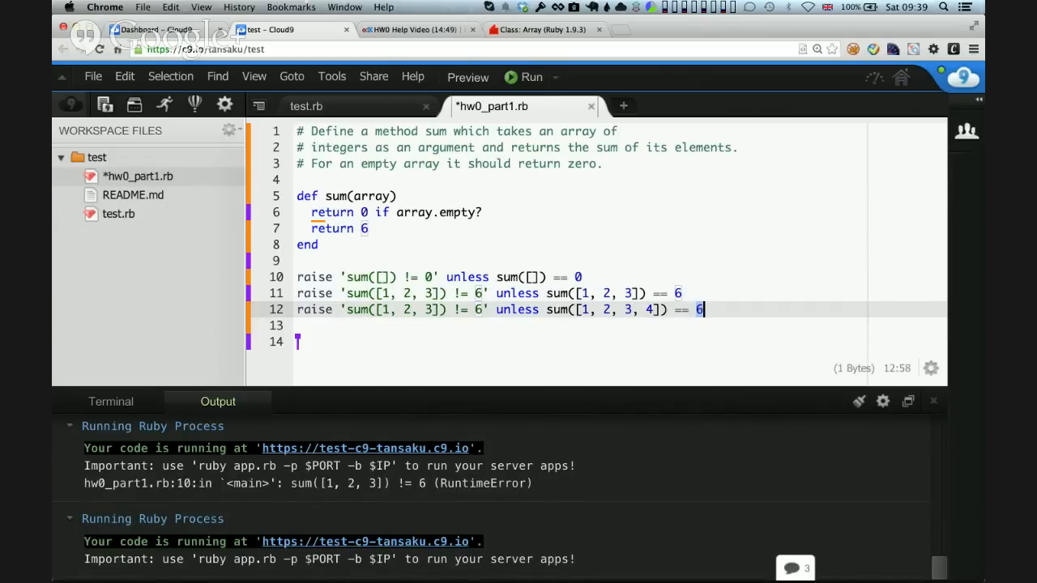
text(0)
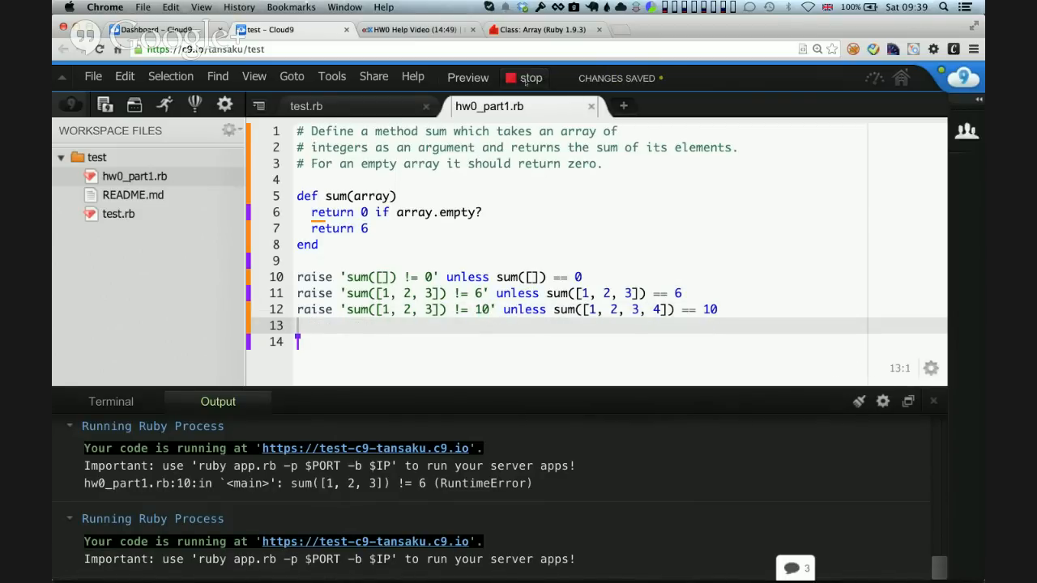
Run 'ruby hw0_part1.rb' from the terminal and see the line-12 check fail.
click(525, 77)
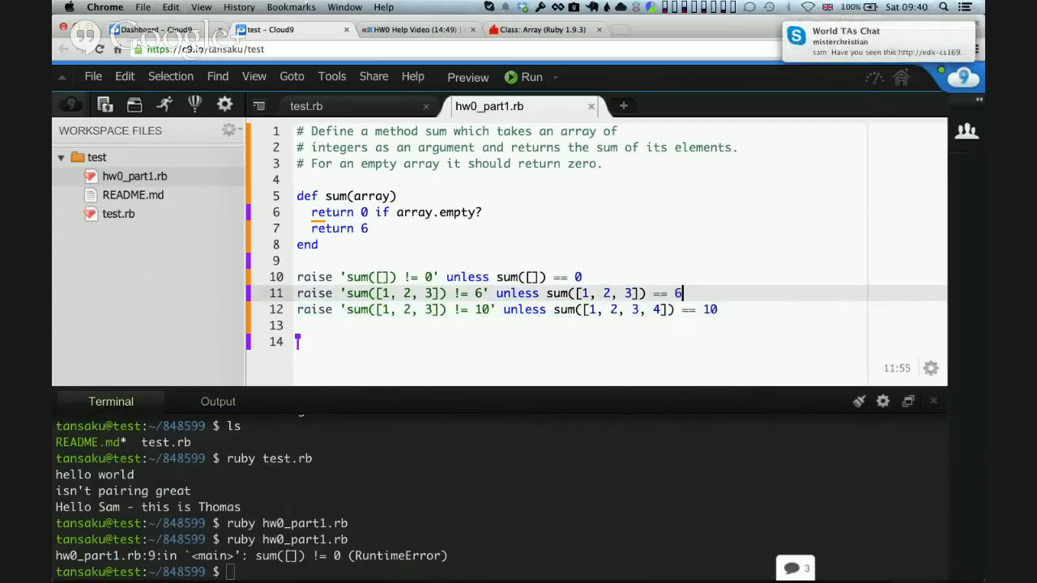
text(ruby hw0_part1.rb)
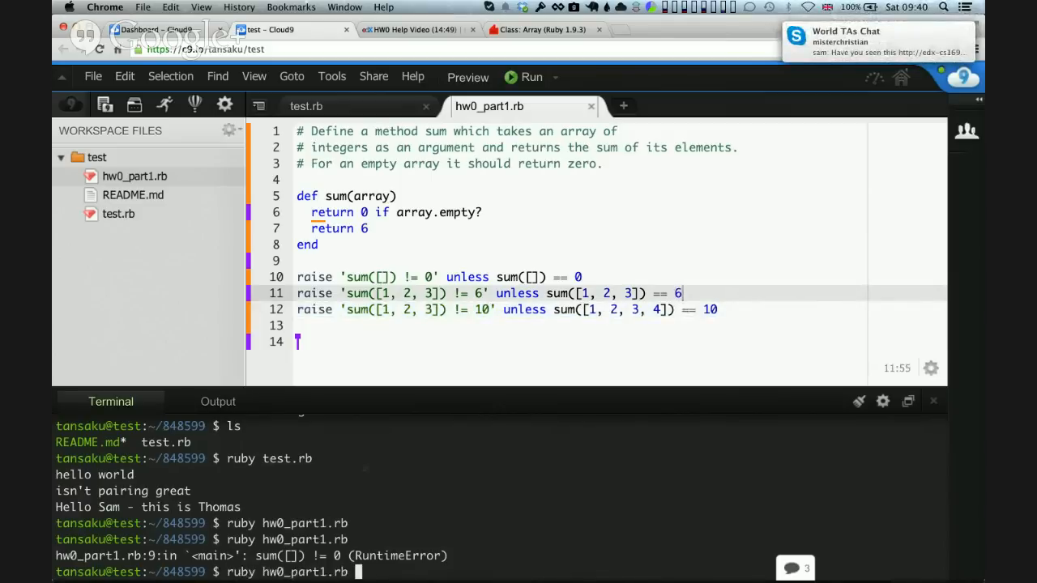
key(Return)
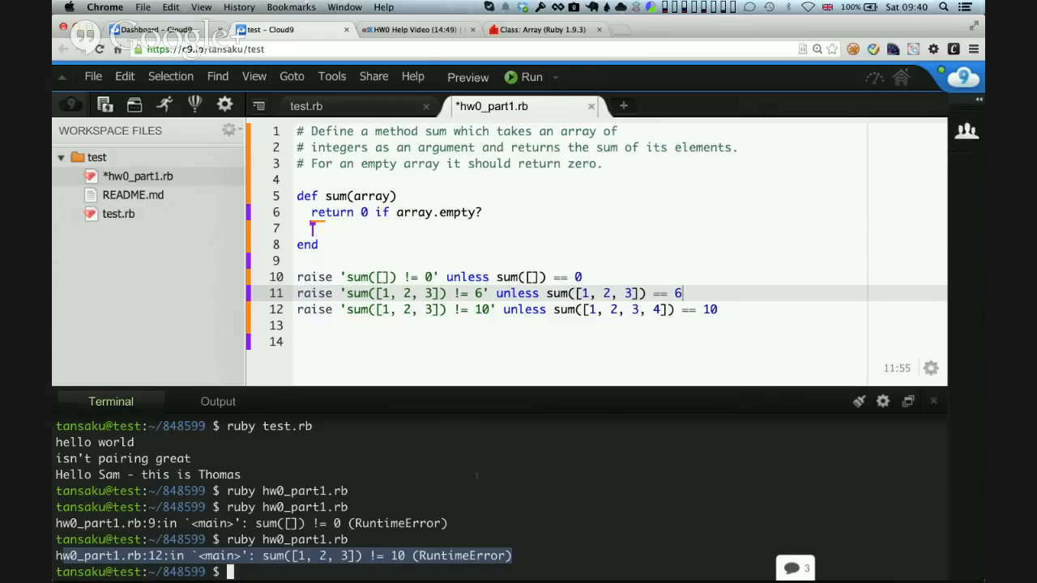
Make sum return array.inject(:+) on line 7 and save hw0_part1.rb.
text(arra)
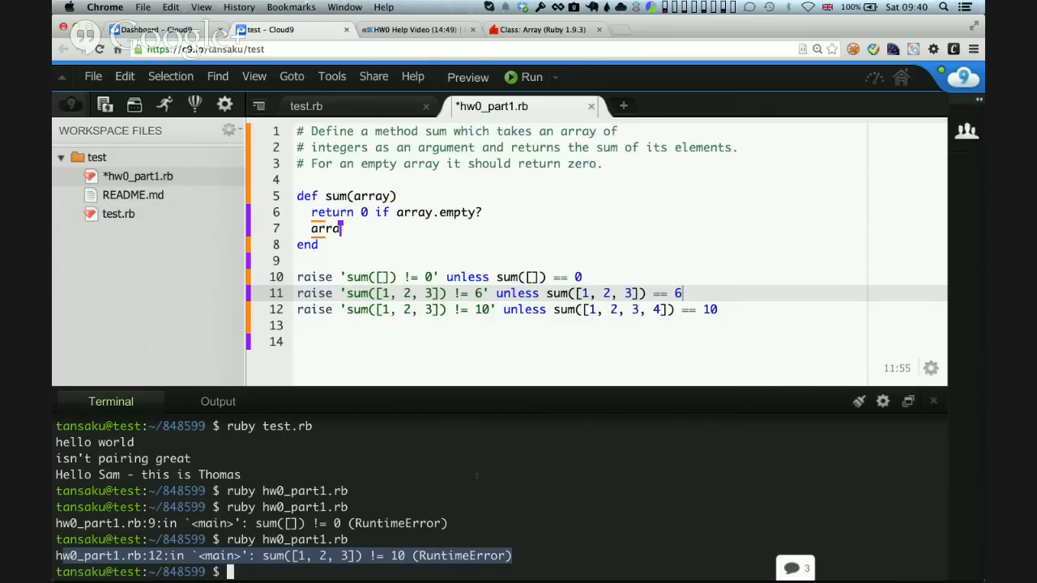
text(.)
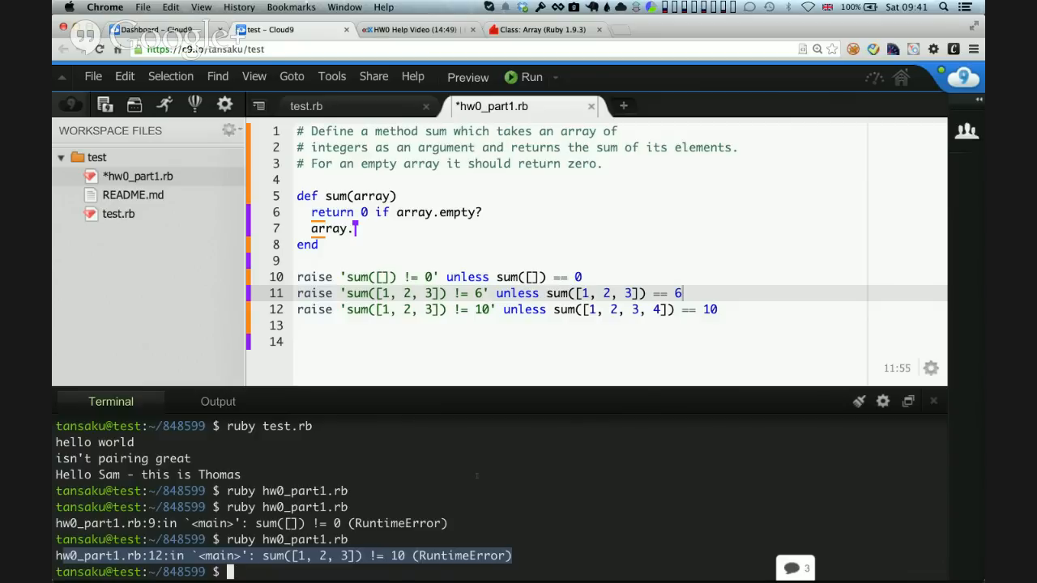
text(inject)
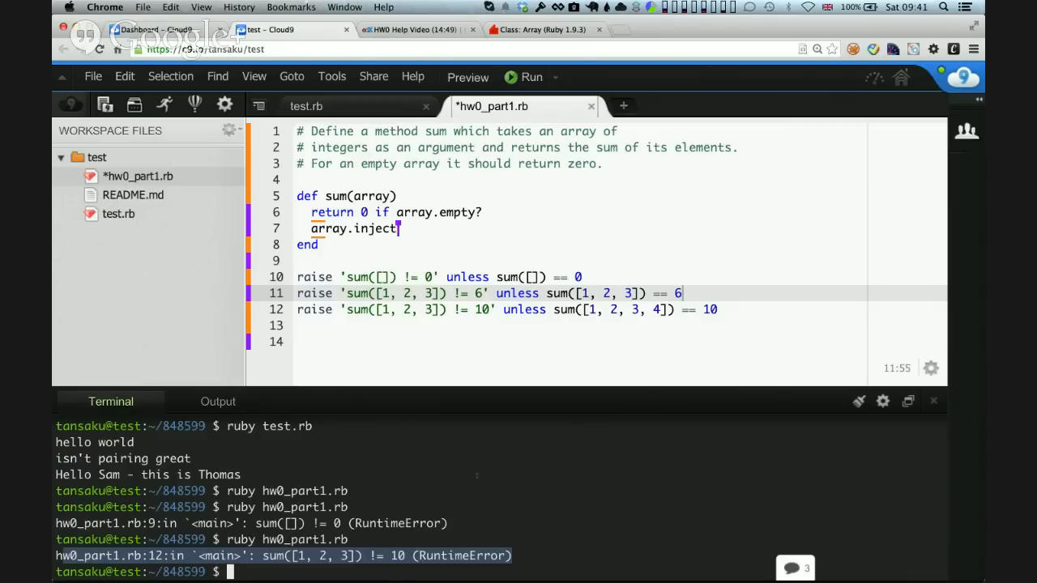
text((:x)
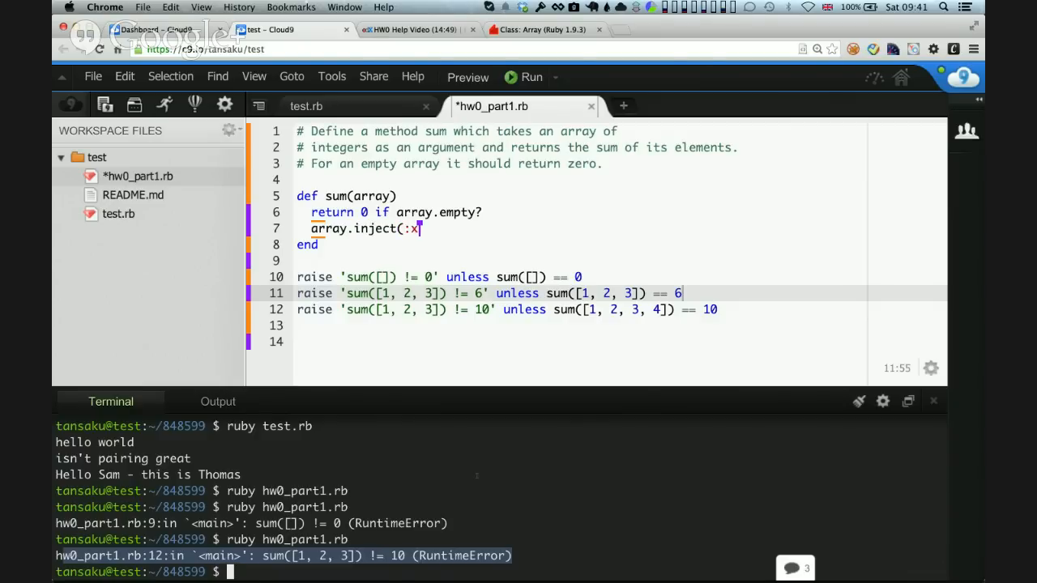
text(+)
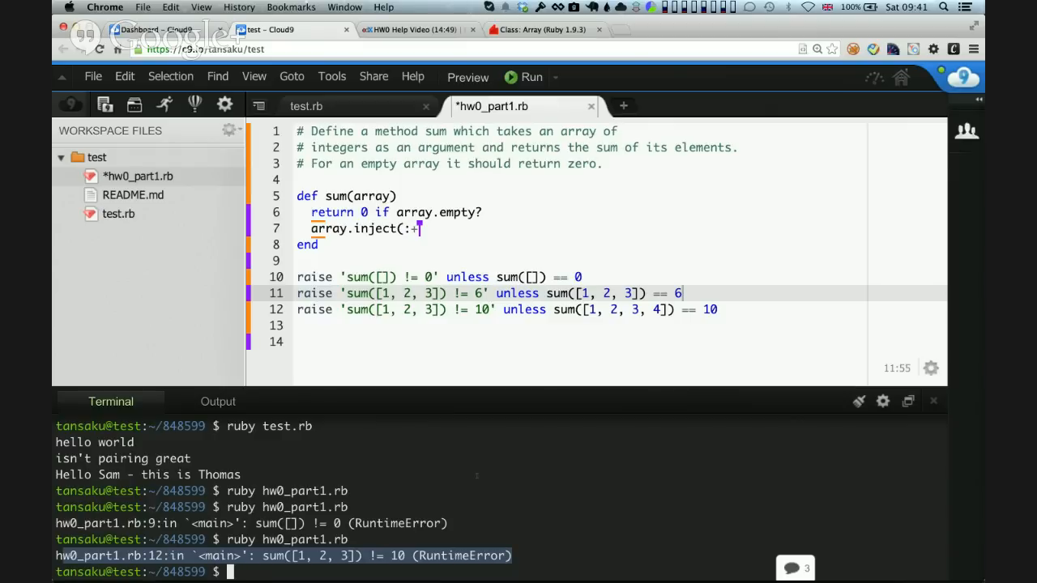
text())
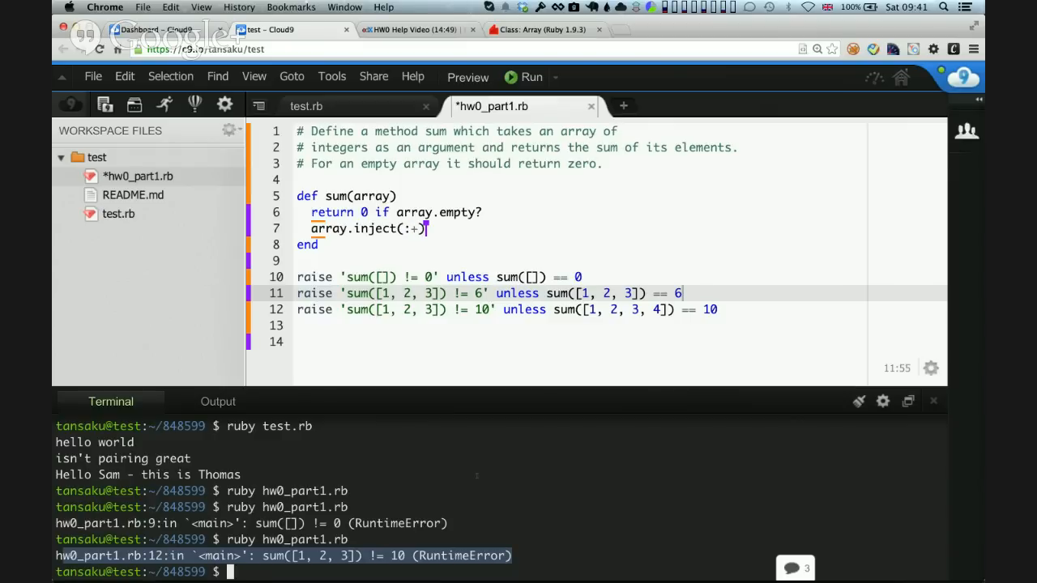
double_click(412, 229)
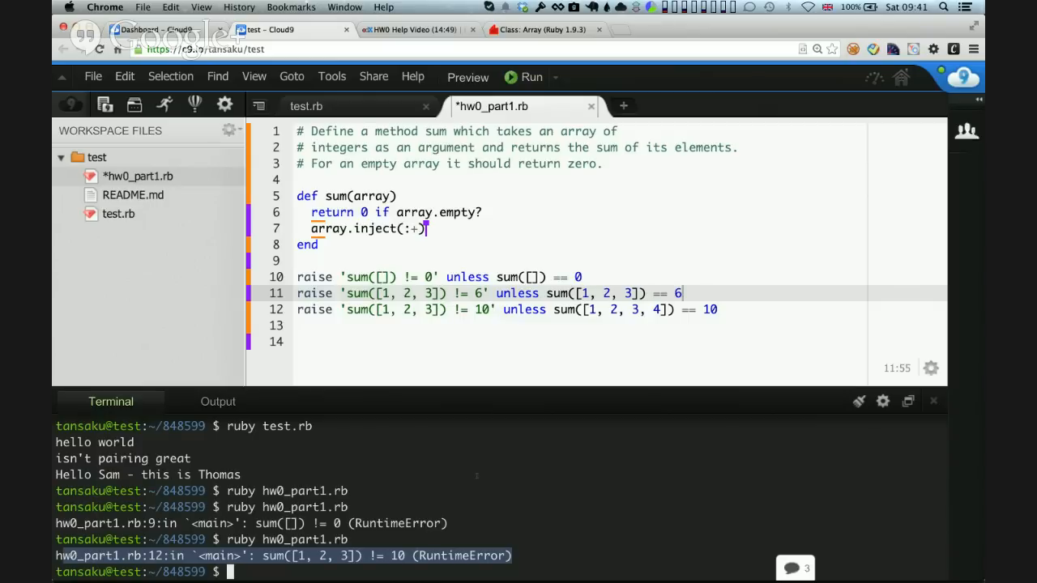
key(cmd+s)
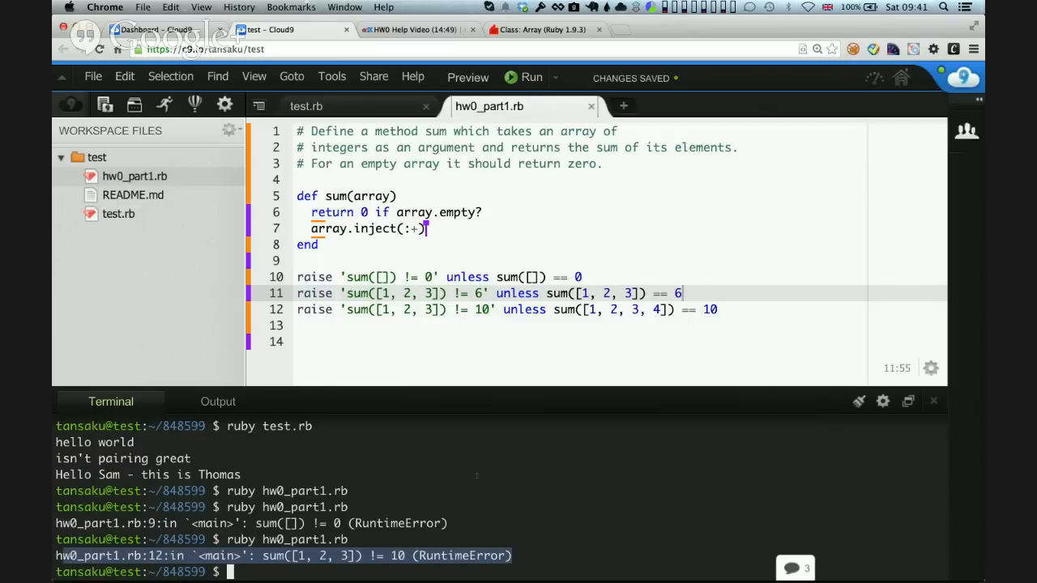
Run 'ruby hw0_part1.rb' in the terminal and confirm no check raises.
click(217, 401)
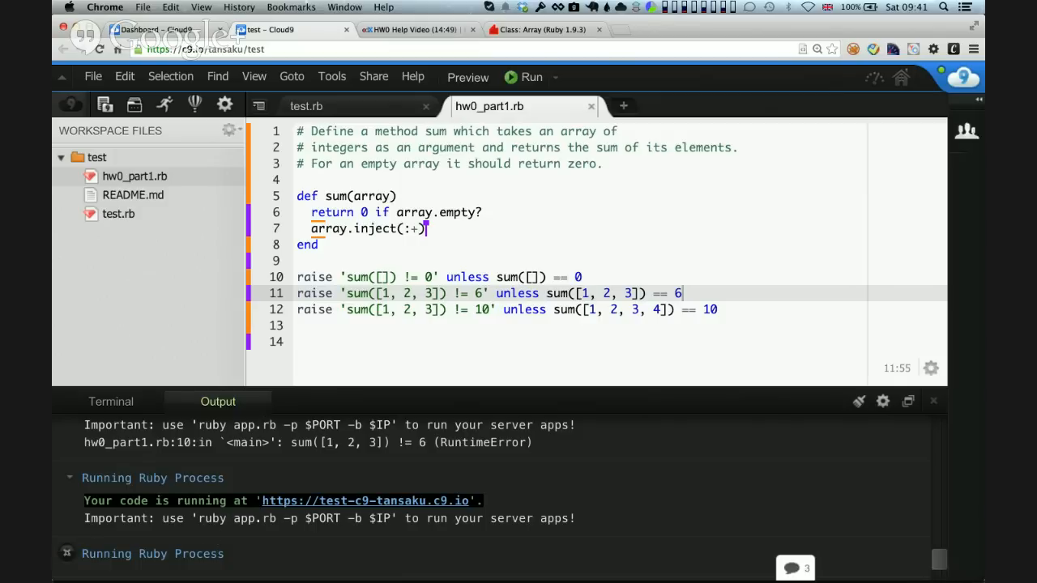
click(110, 402)
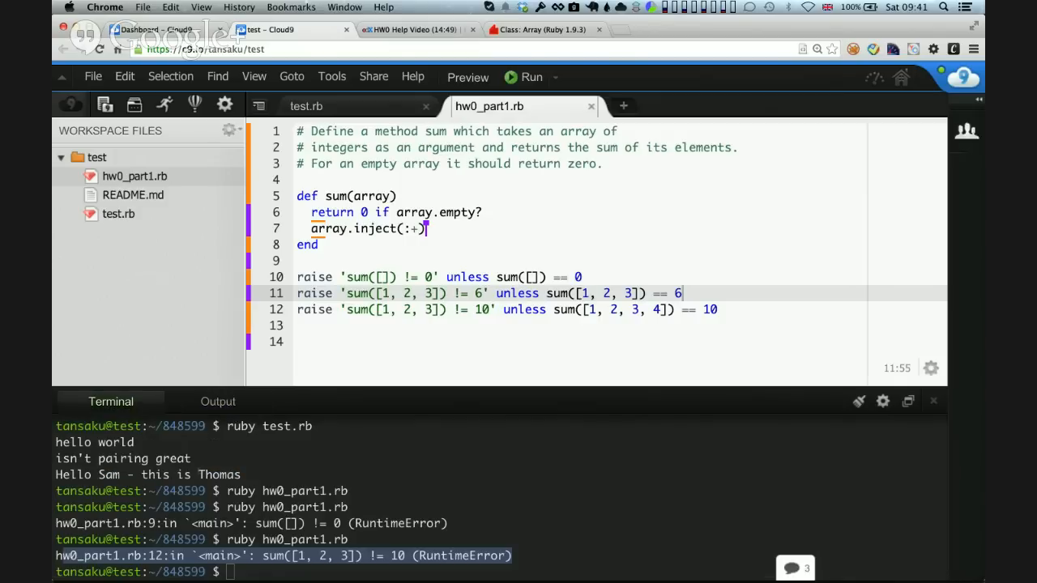
text(ruby hw0_part1.rb)
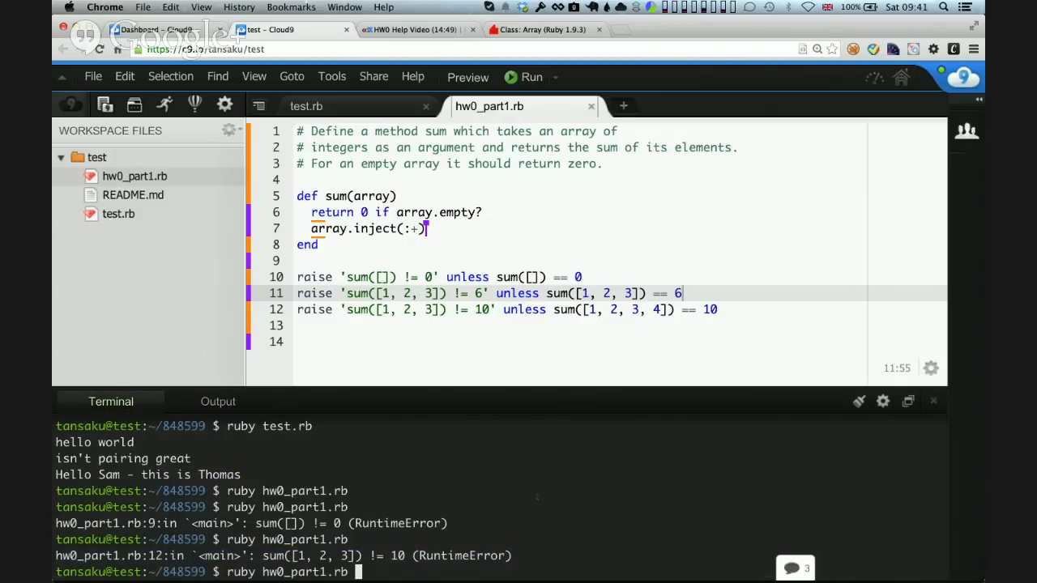
key(Return)
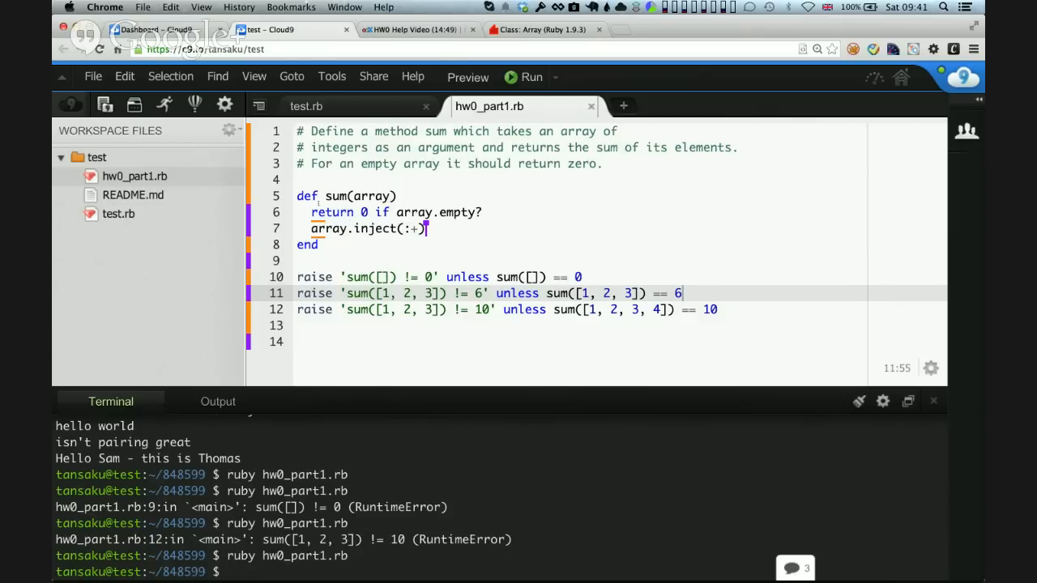
Return focus to the code and place the cursor after the method's end.
drag(297, 196, 457, 277)
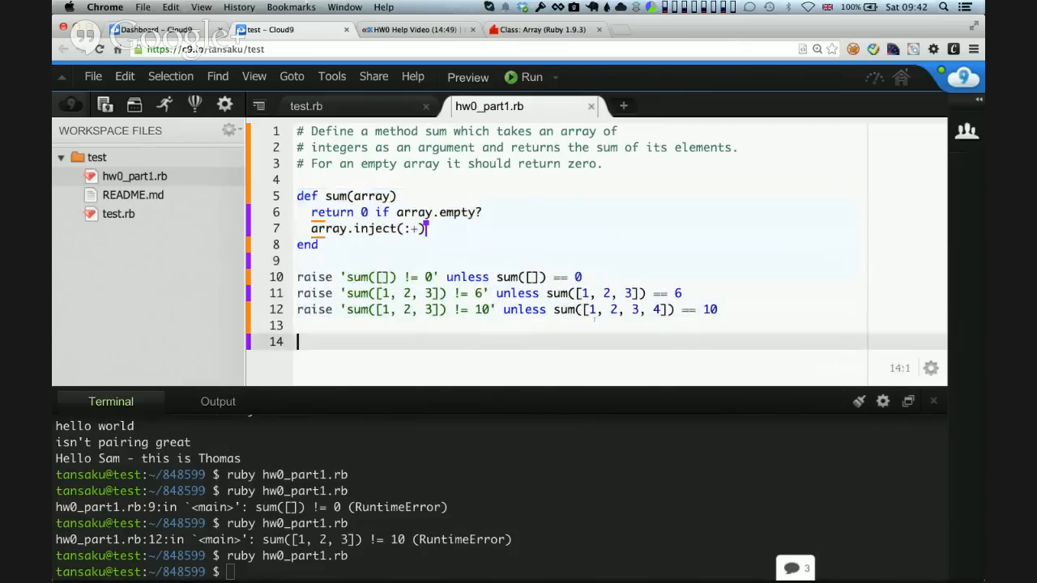
click(318, 245)
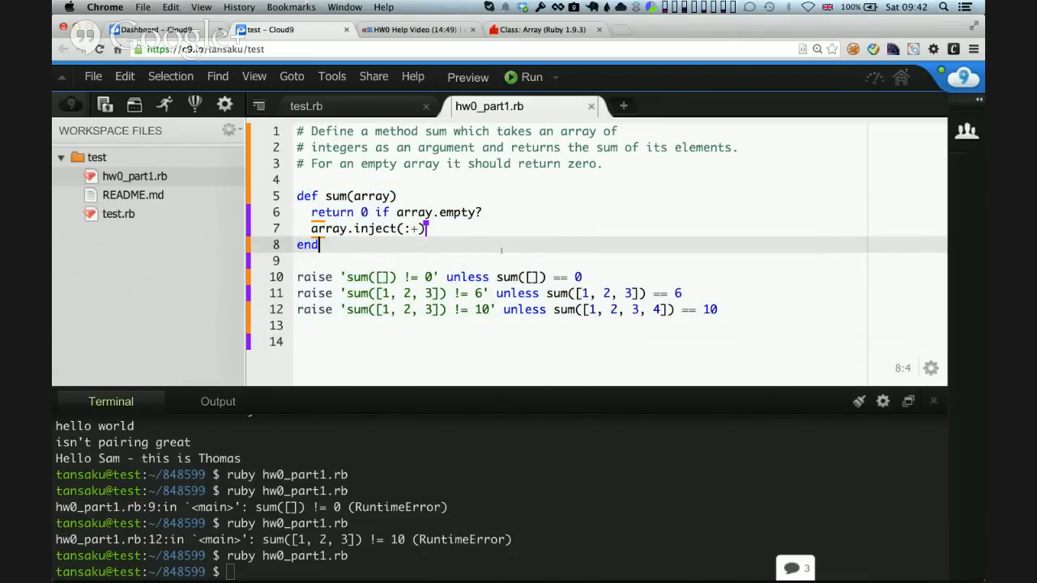
click(217, 402)
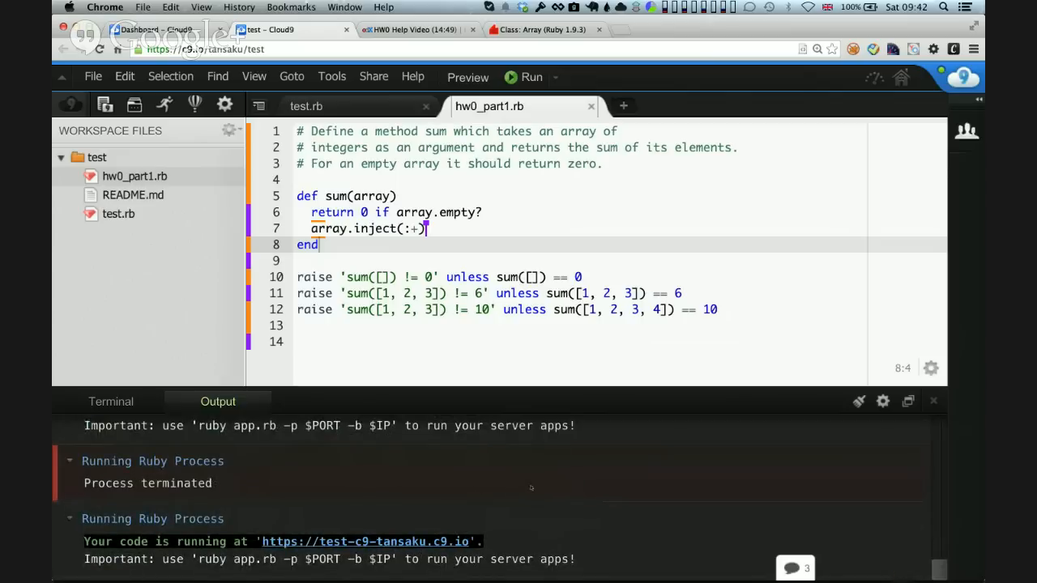
mouse_move(557, 246)
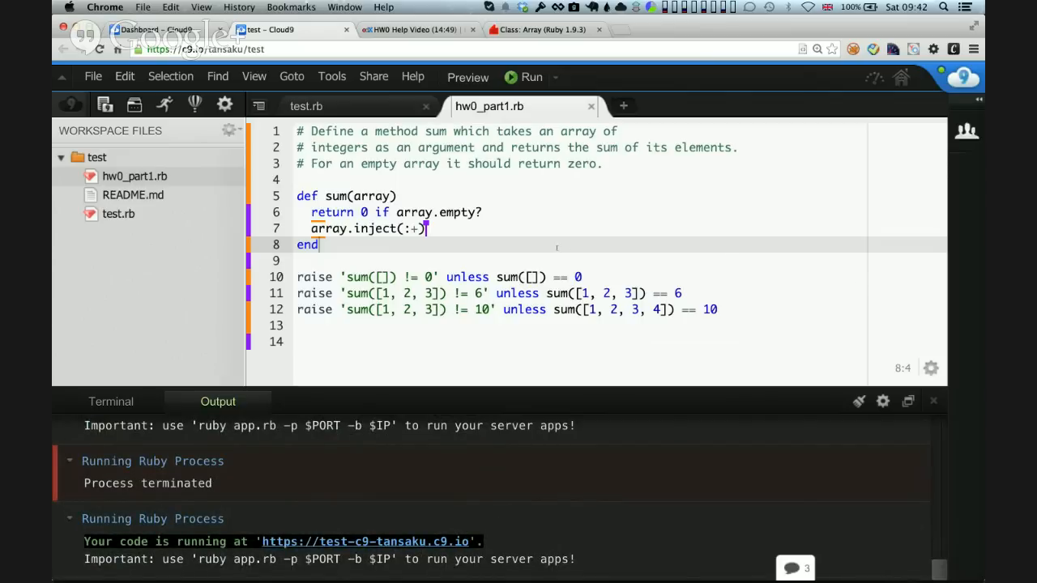